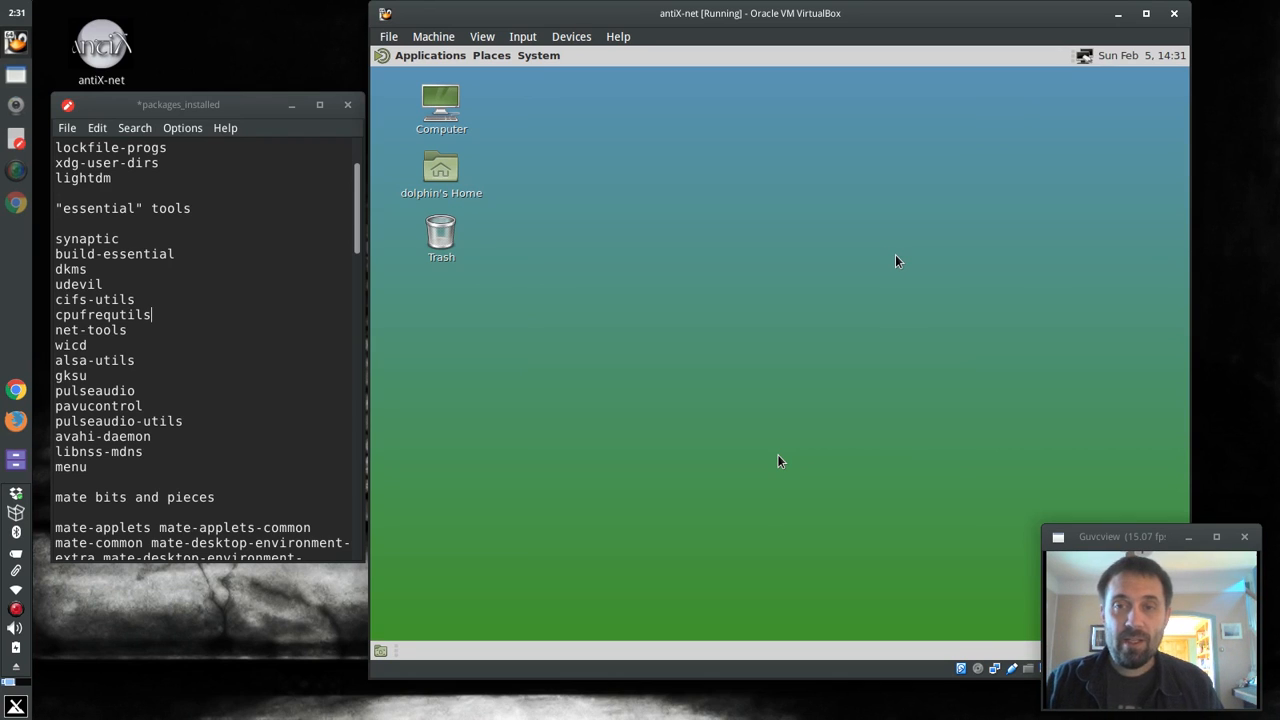
Insert the Guest Additions CD image into the antiX guest from the Devices menu.
click(780, 460)
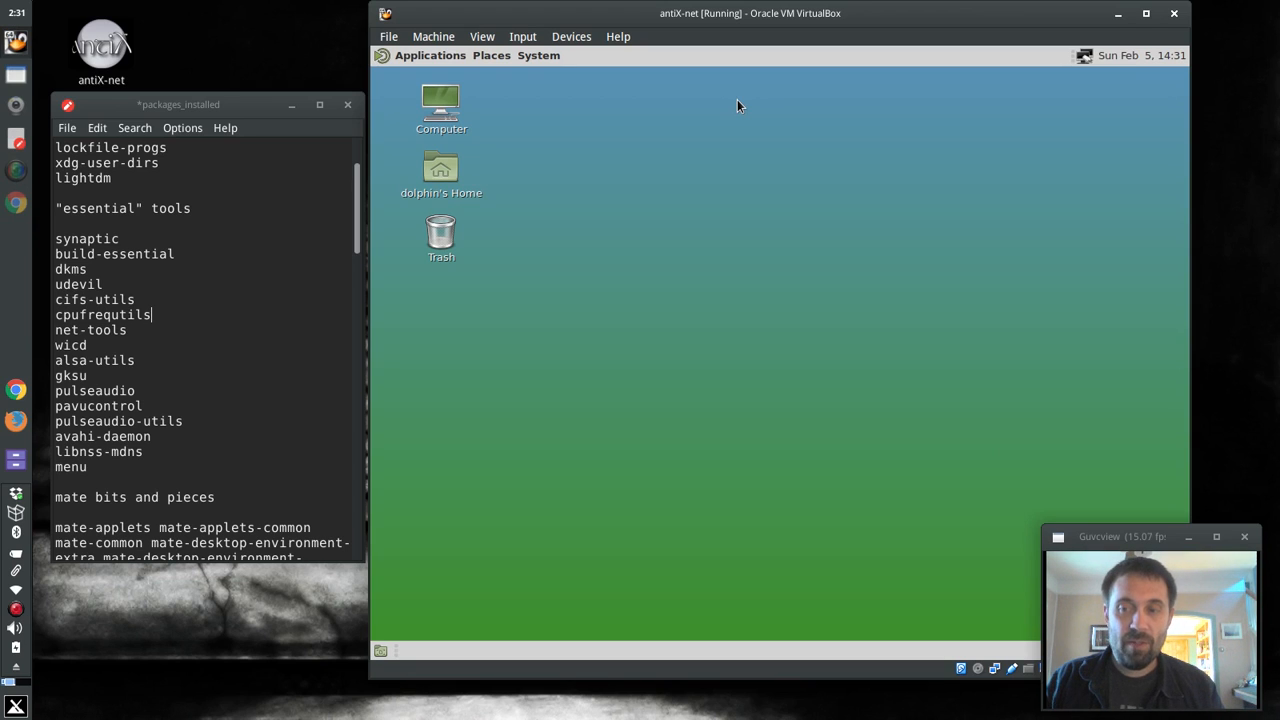
mouse_move(680, 308)
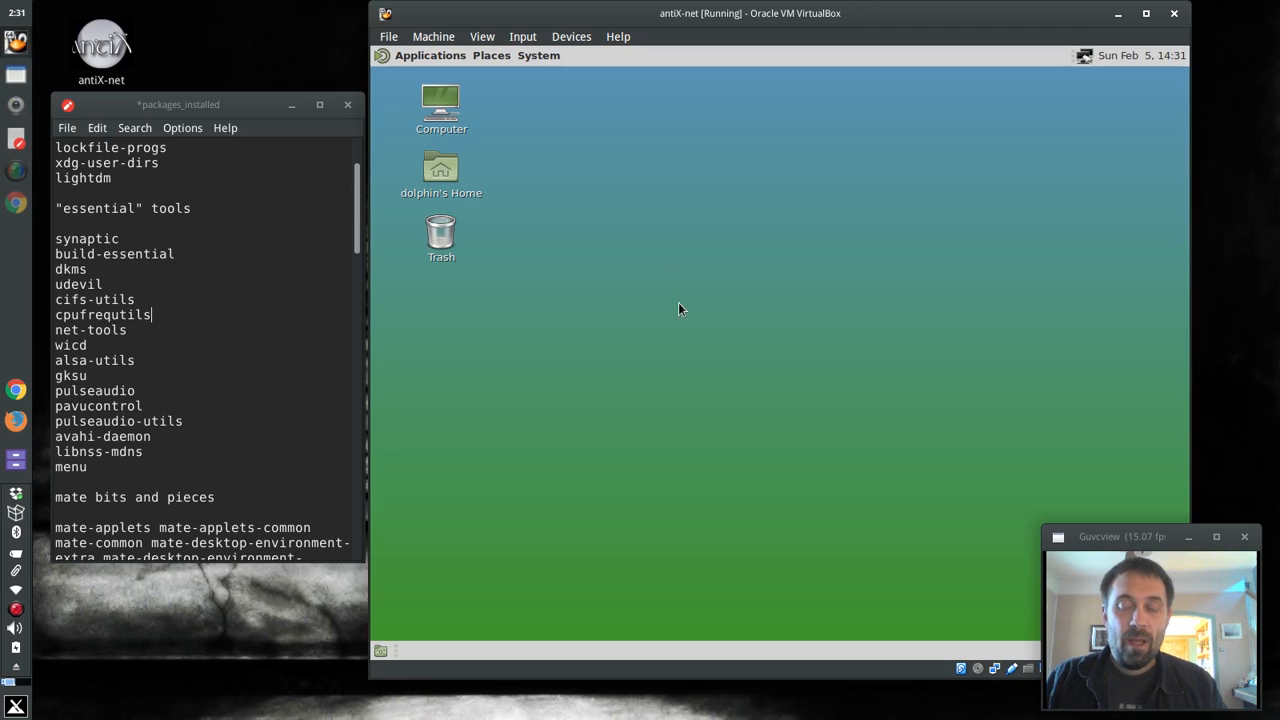
mouse_move(576, 142)
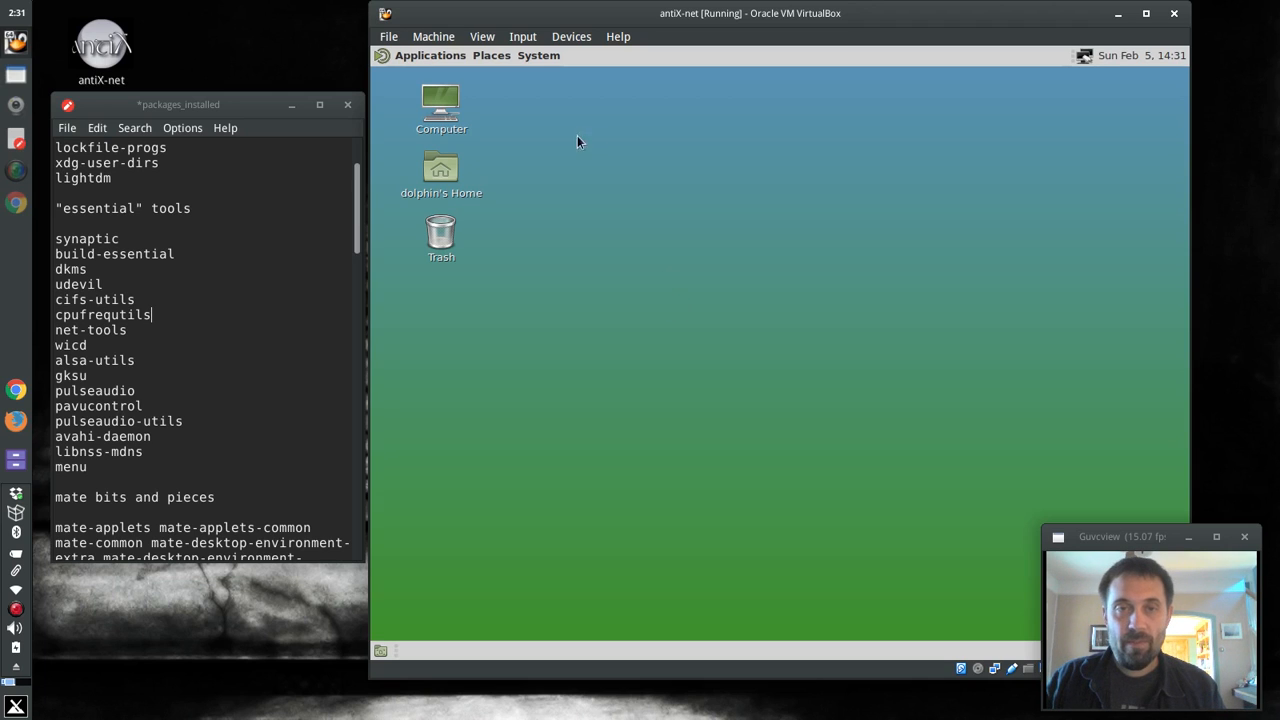
mouse_move(820, 410)
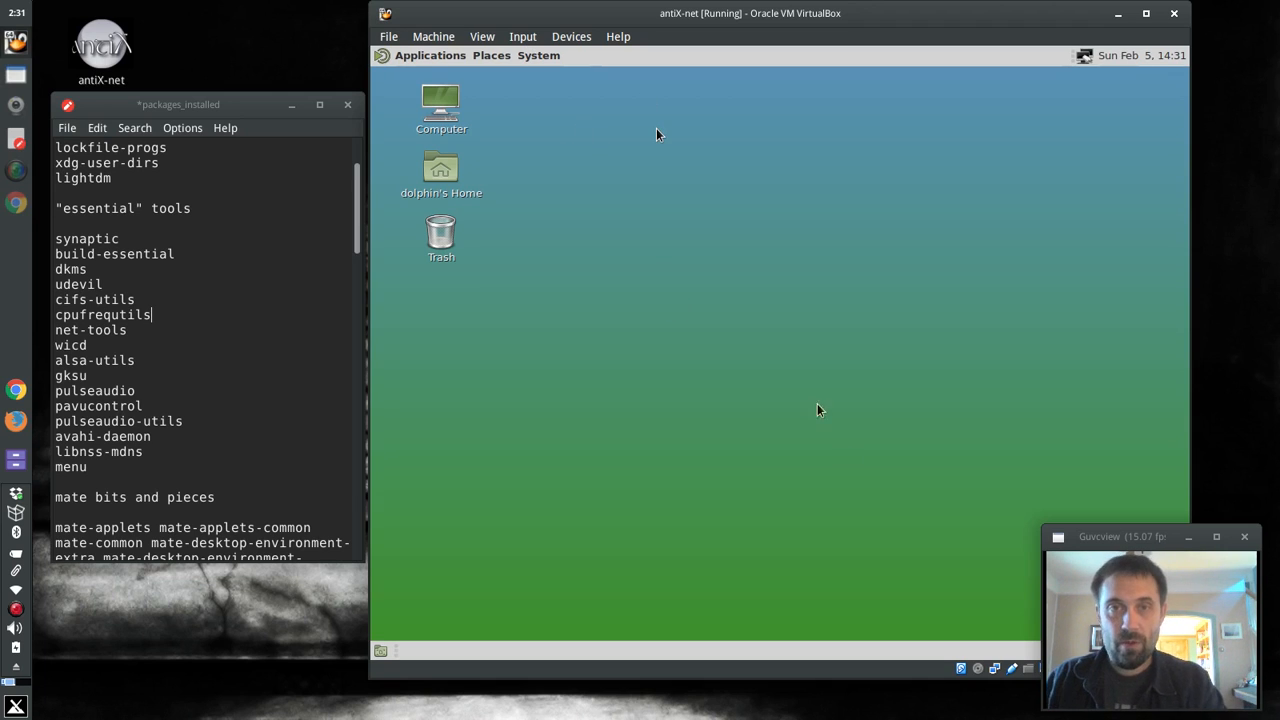
click(572, 36)
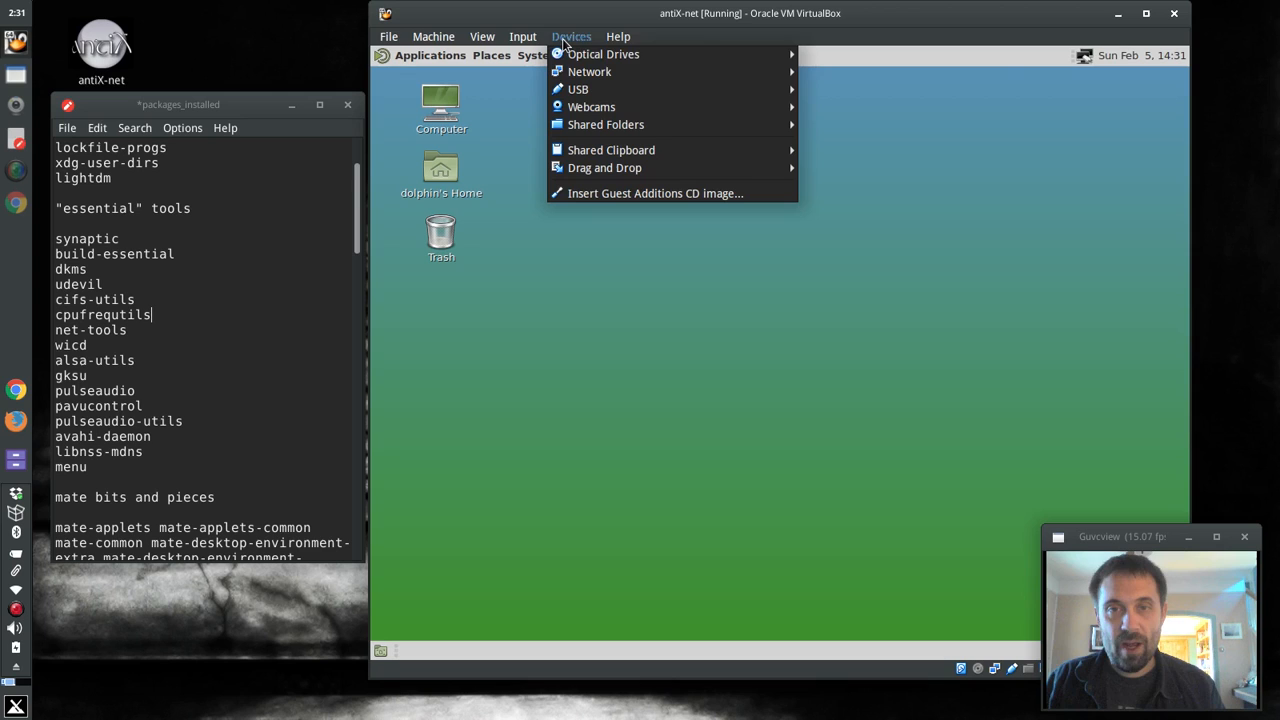
click(522, 36)
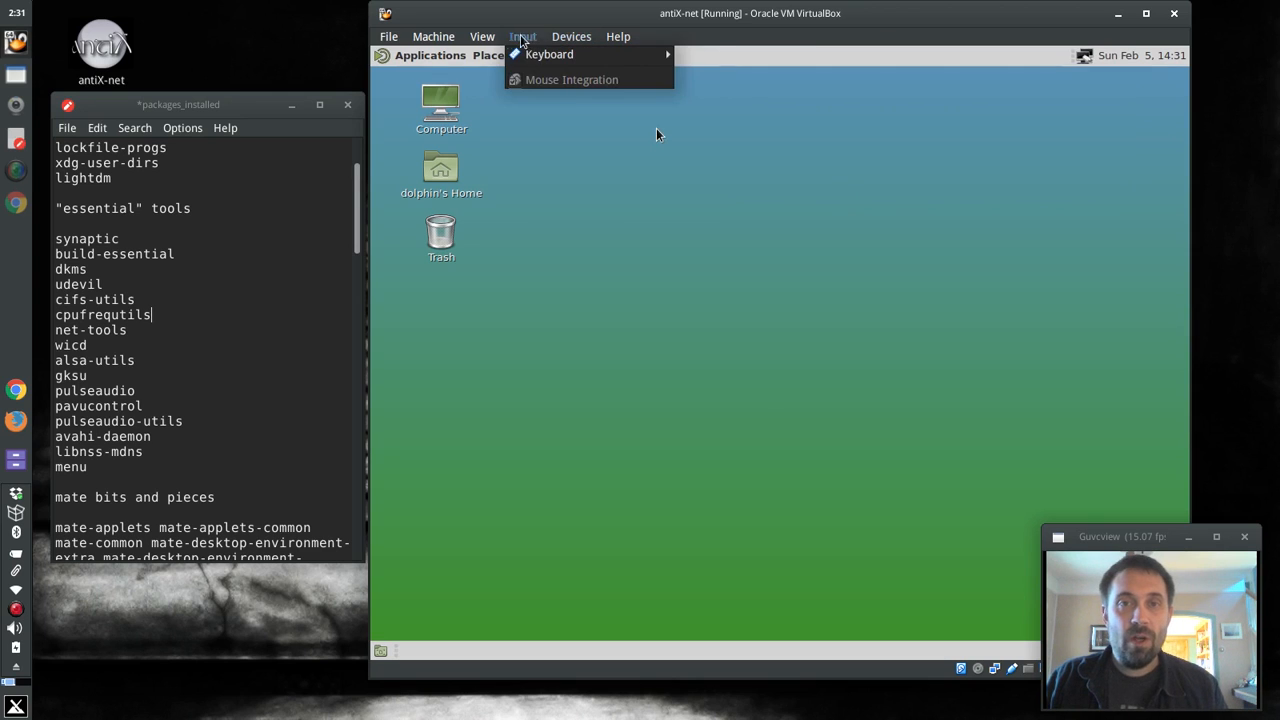
click(572, 36)
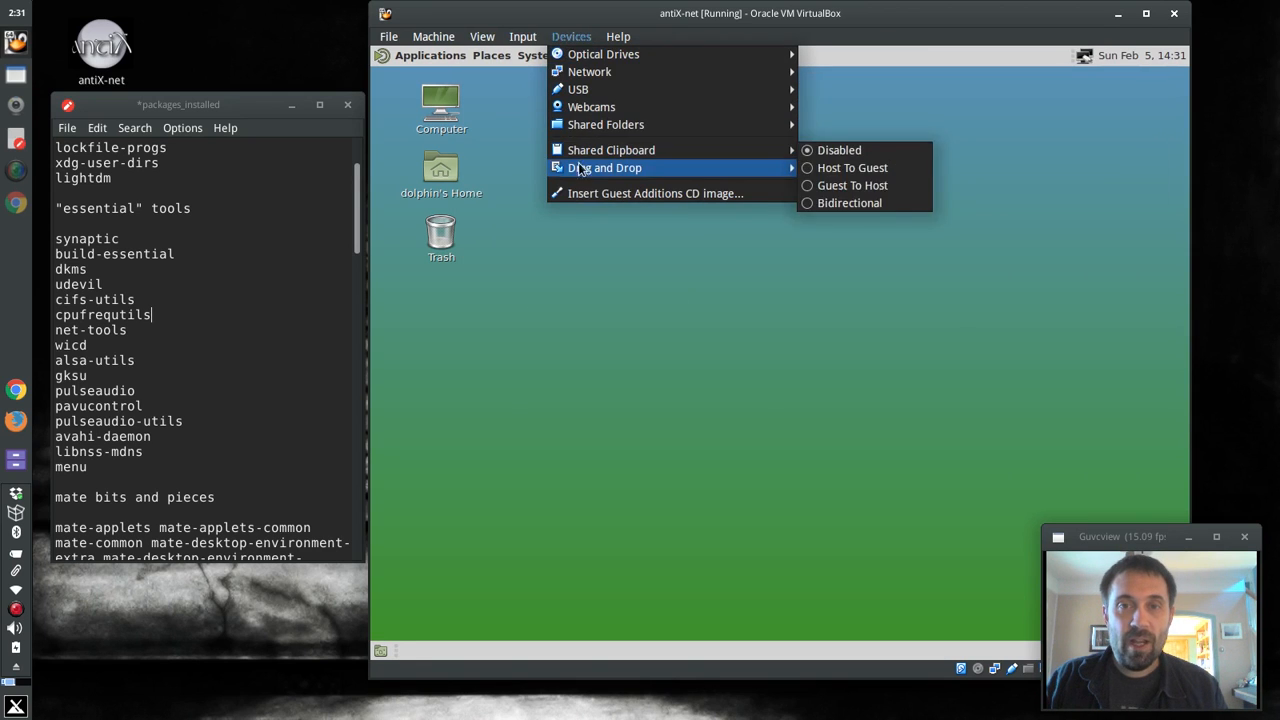
click(660, 136)
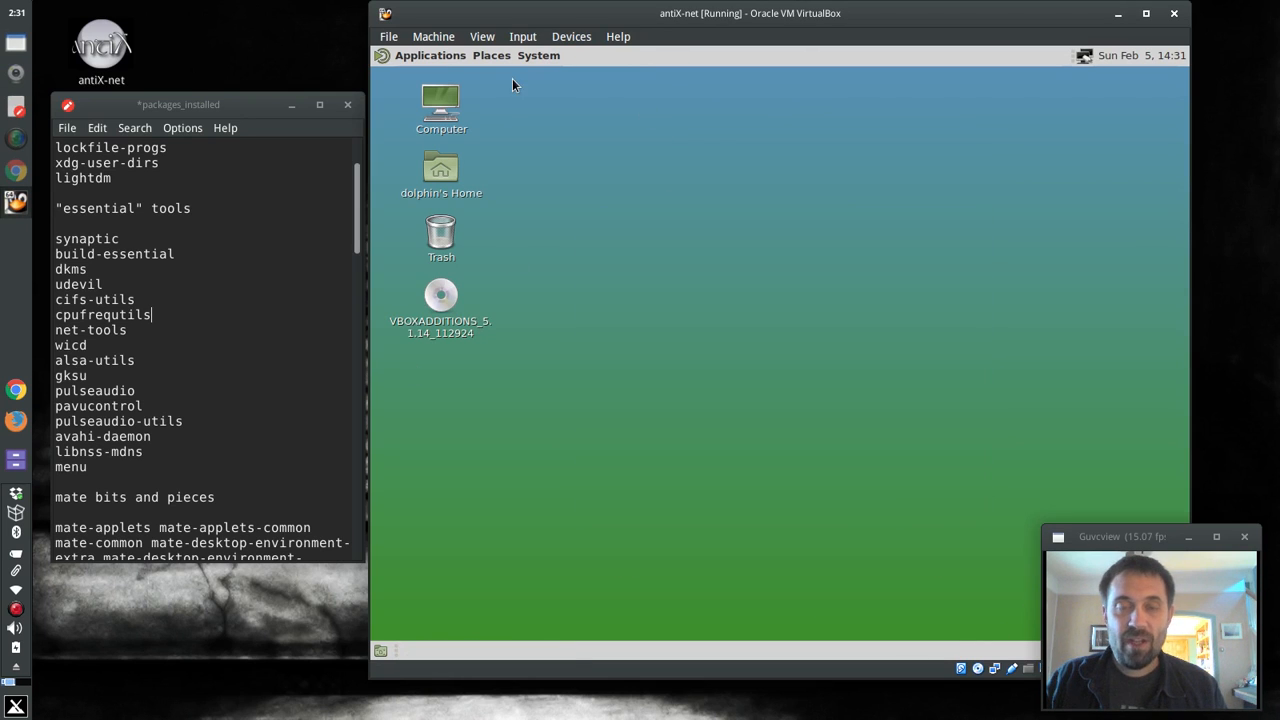
Check the new VBOXADDITIONS disc icon's context menu on the desktop and dismiss it.
right_click(440, 300)
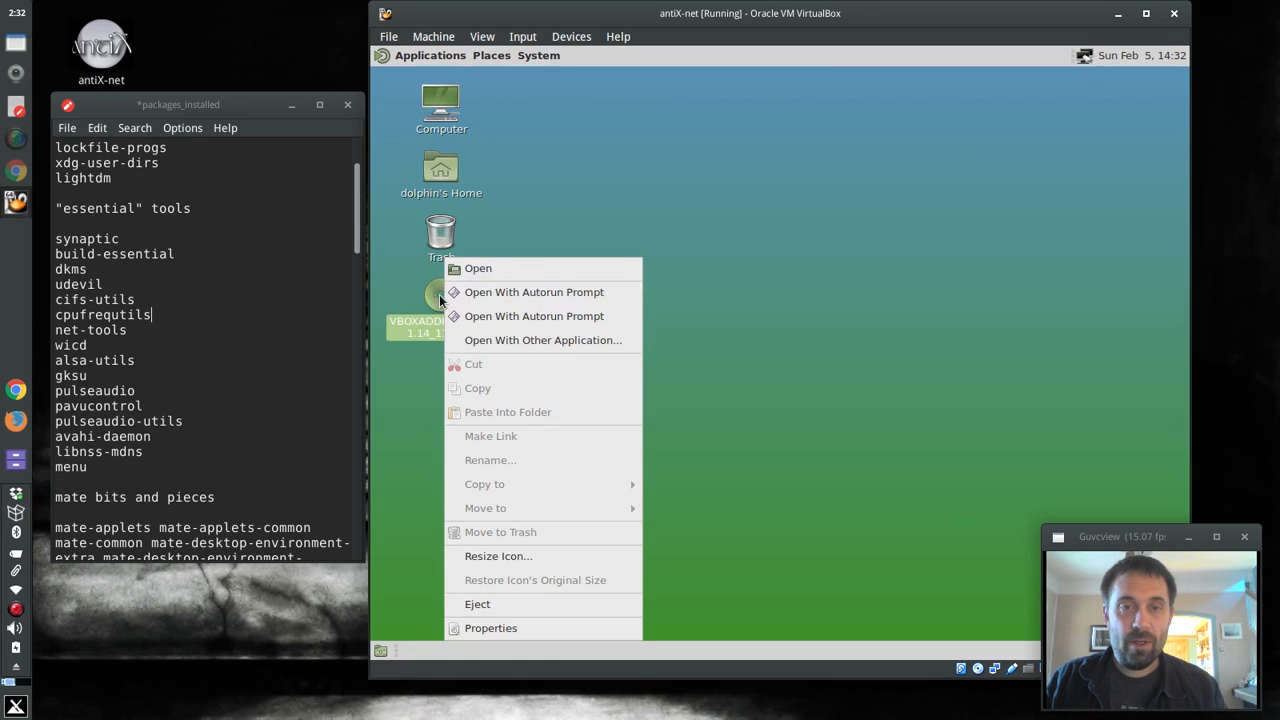
click(388, 60)
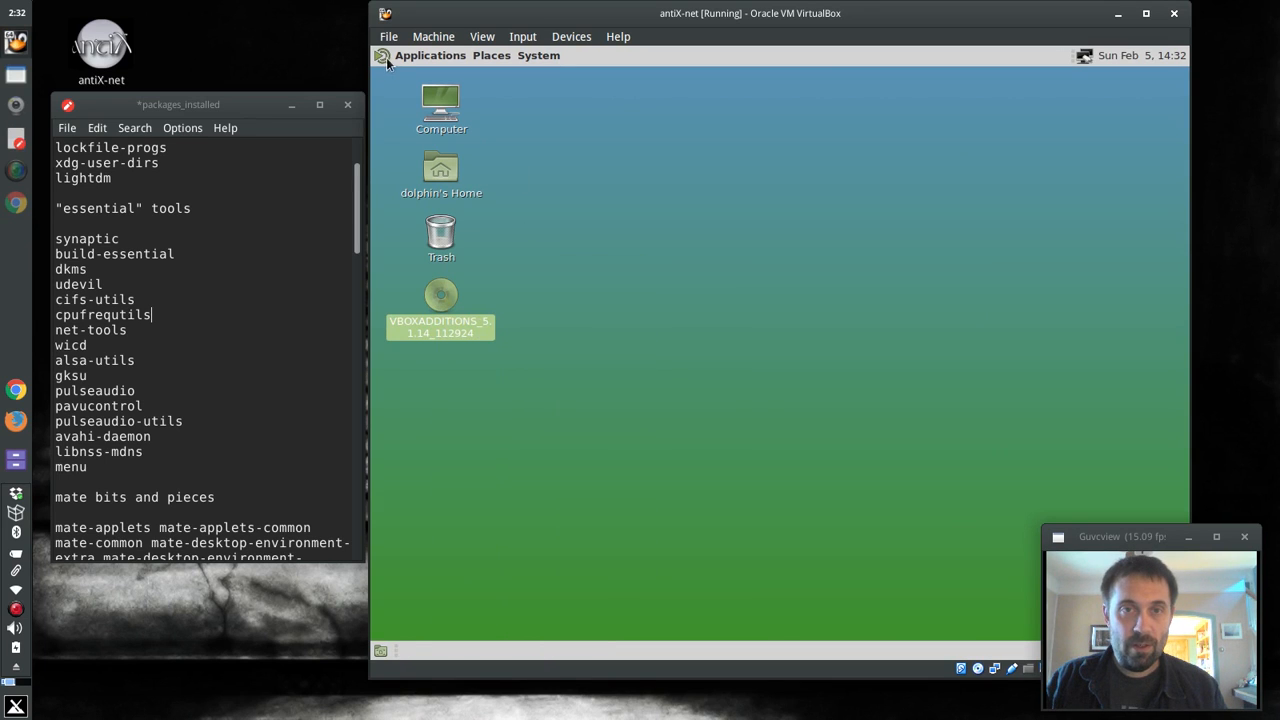
Launch MATE Terminal from Applications > System Tools in the guest.
click(428, 56)
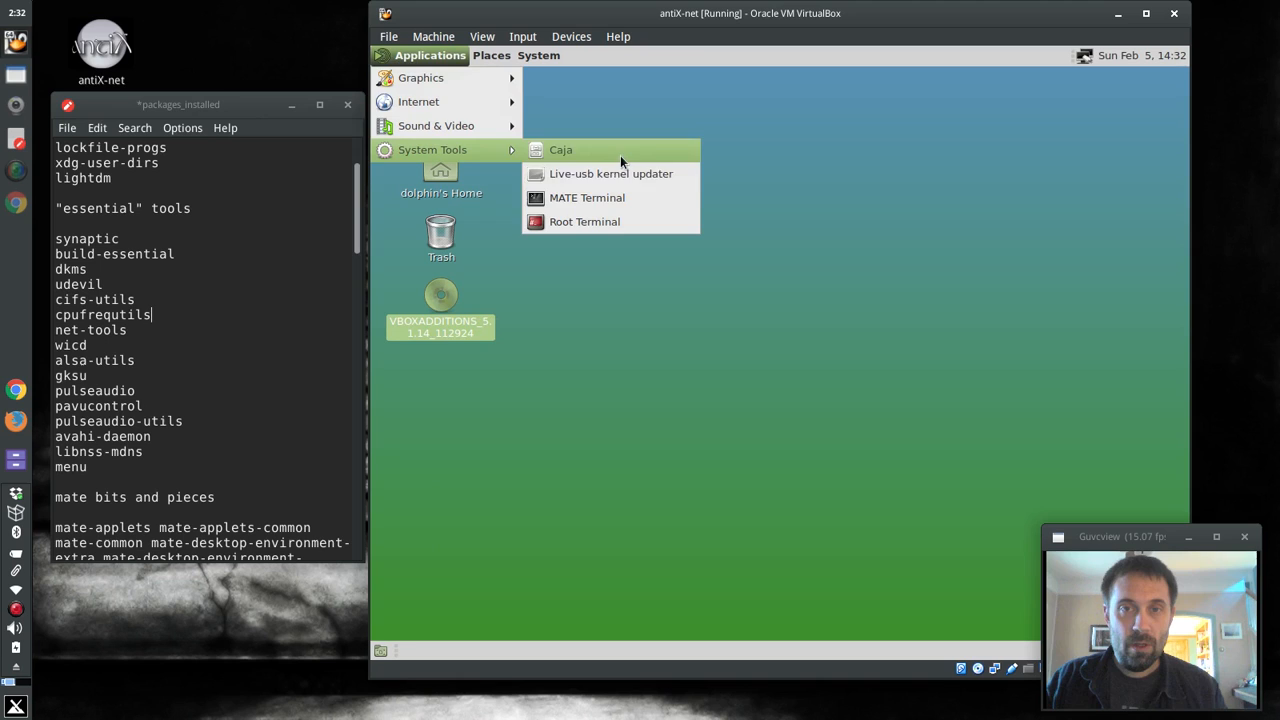
click(588, 198)
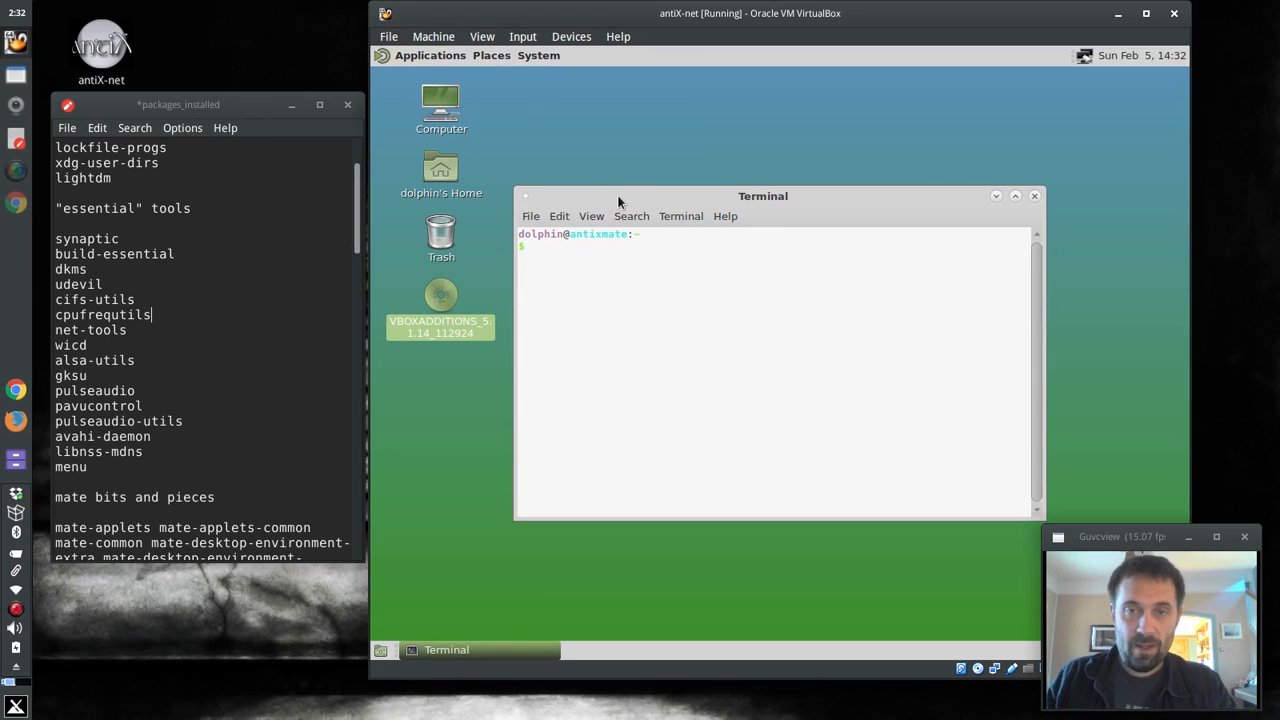
click(680, 216)
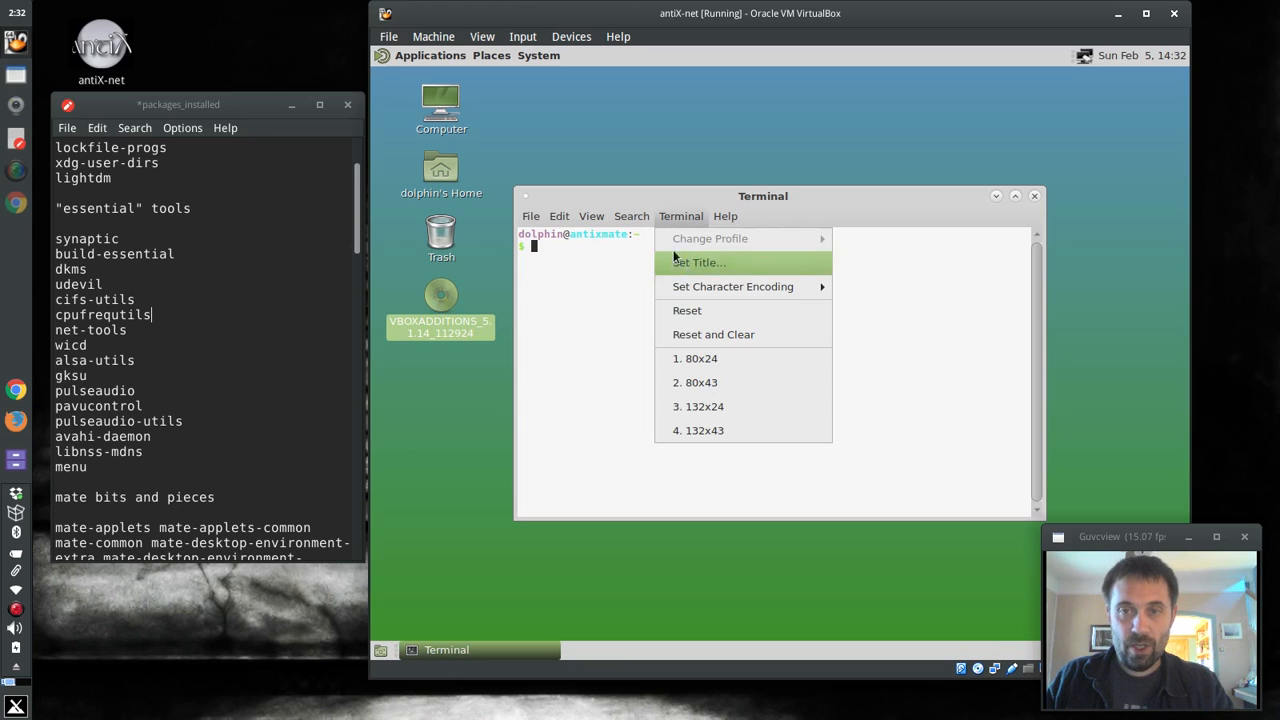
click(560, 216)
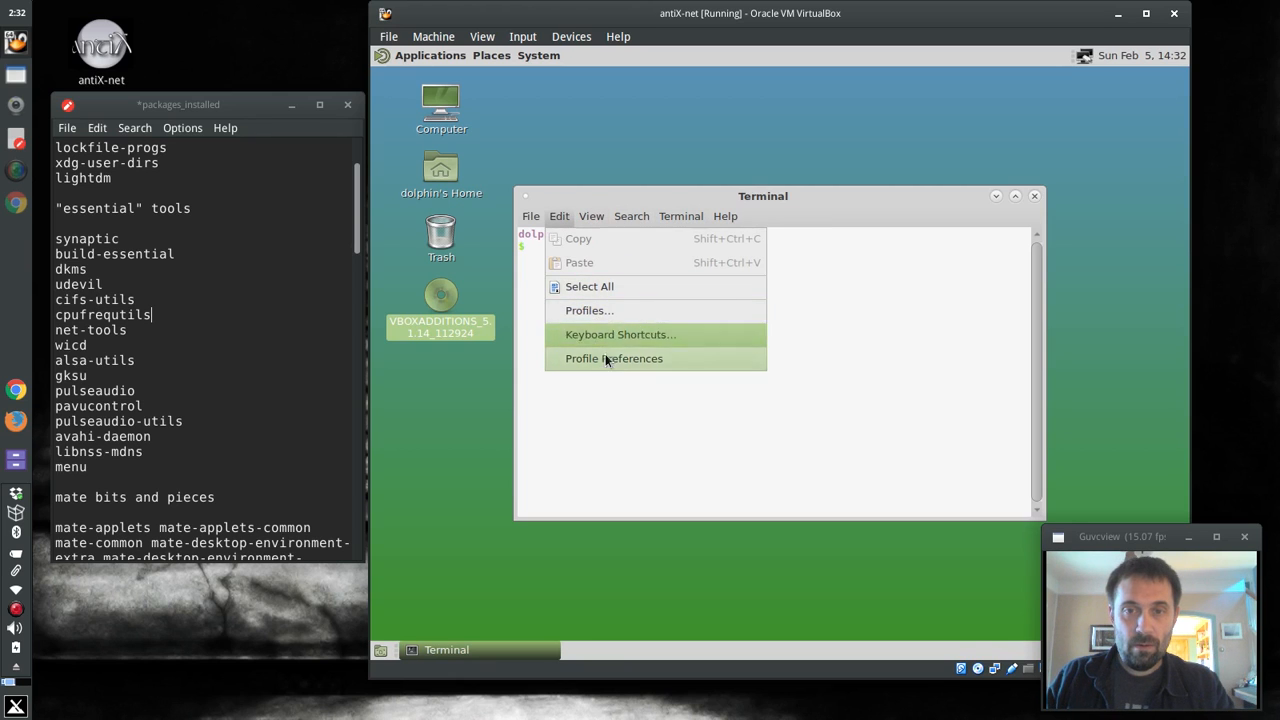
In the default profile's Colors settings, stop using the system theme colours.
click(614, 358)
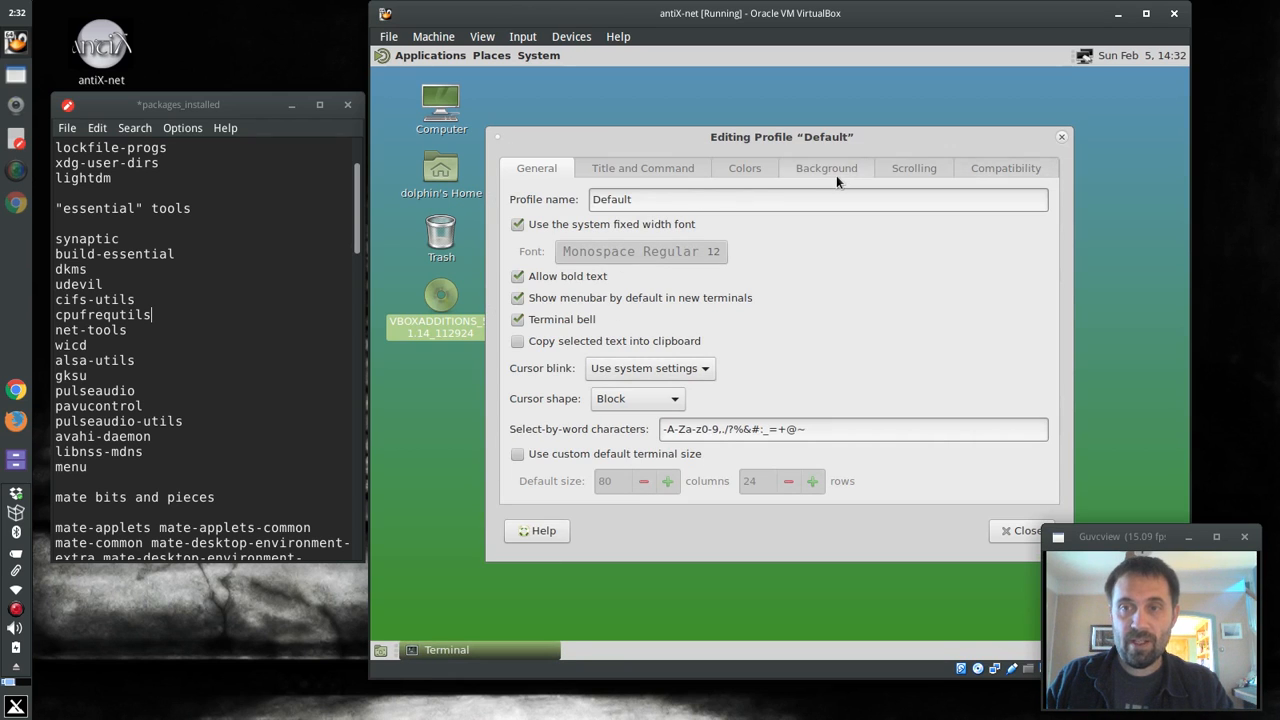
click(912, 168)
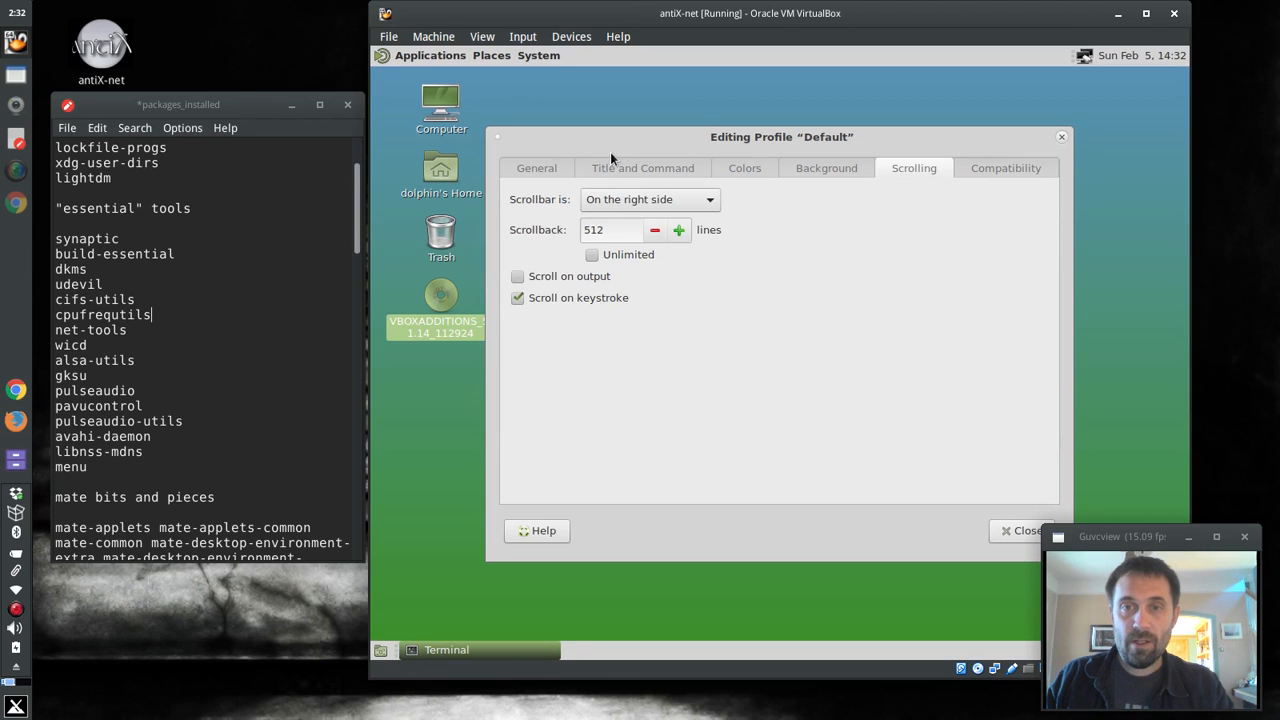
click(744, 168)
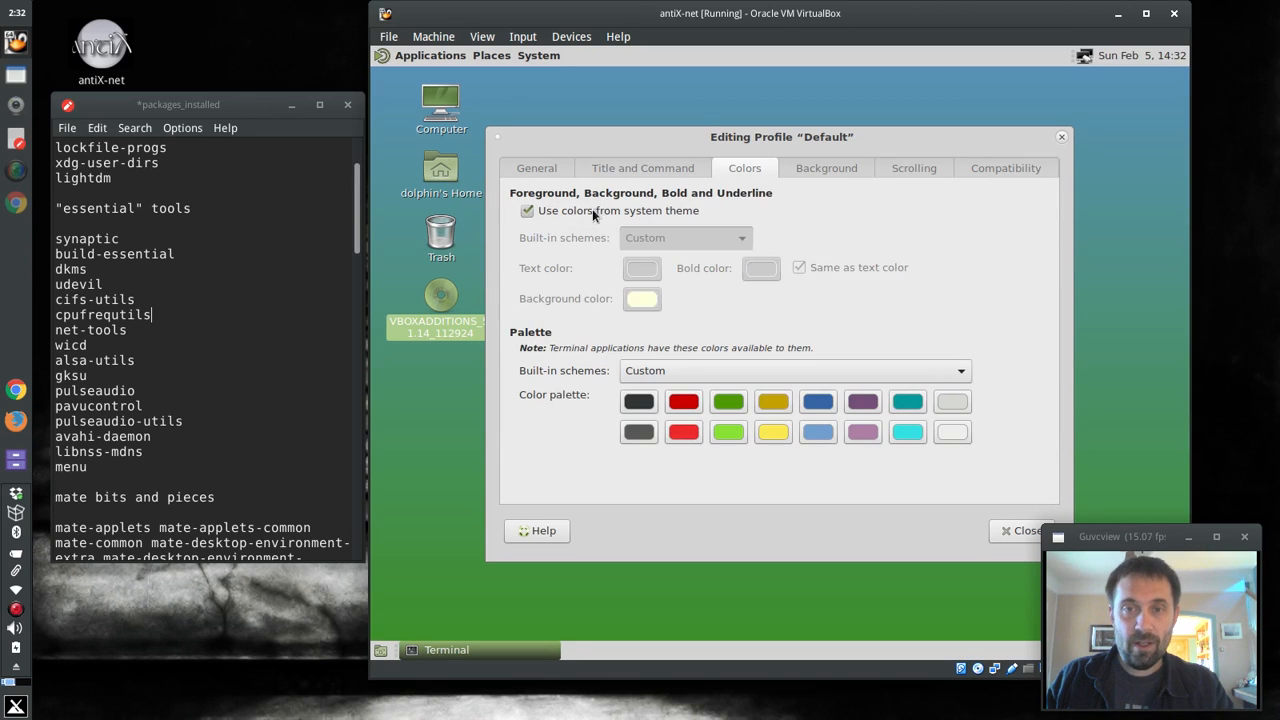
click(528, 210)
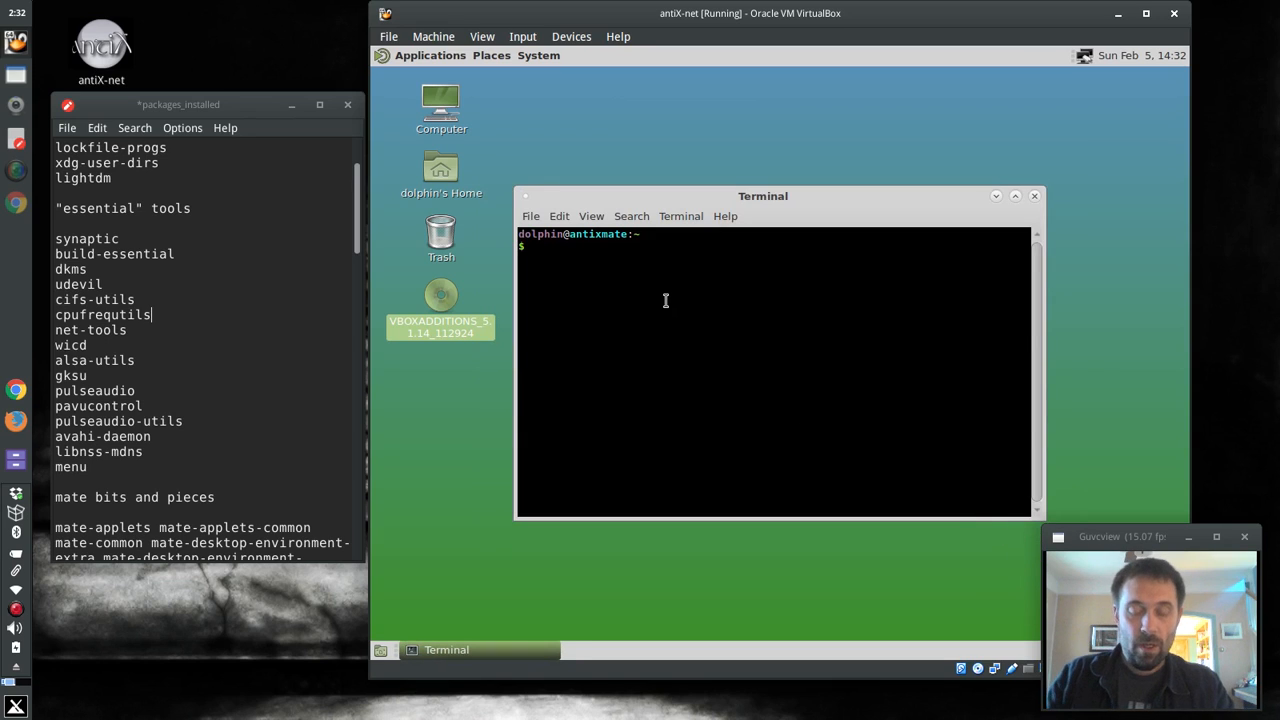
Change into /media/cdrom and list the additions disc's contents.
text(cd)
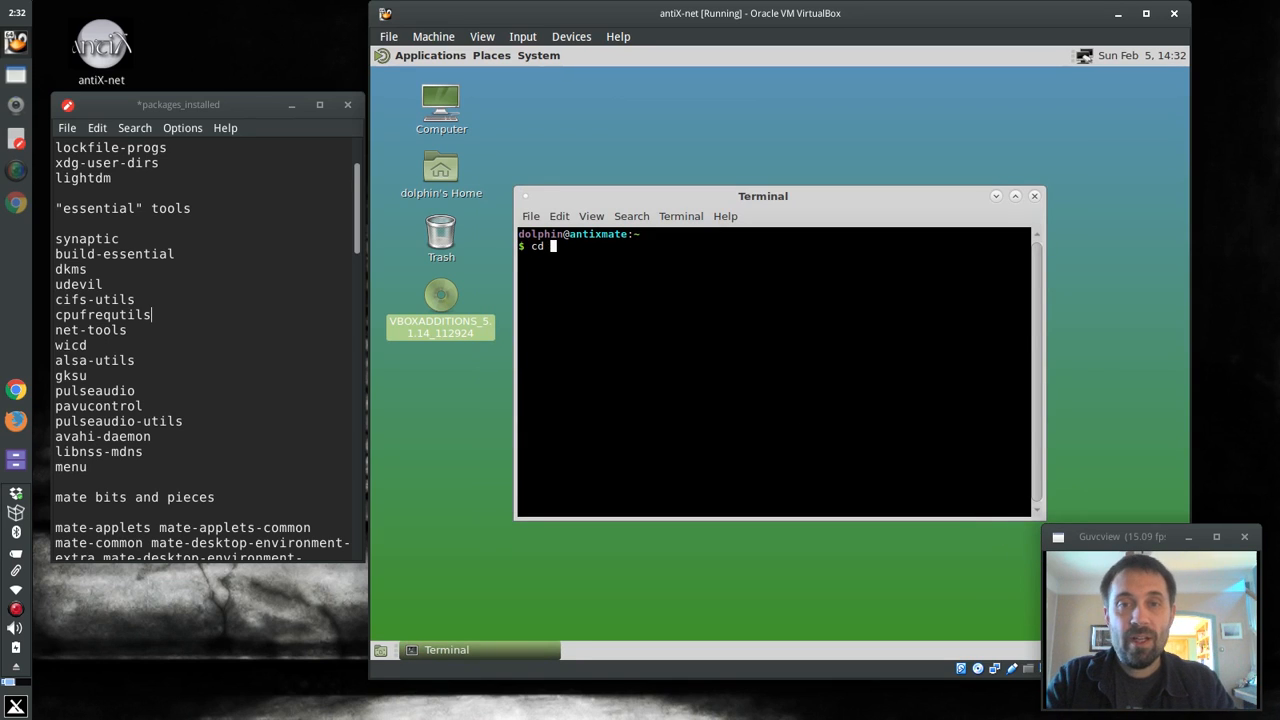
text(/media/cd)
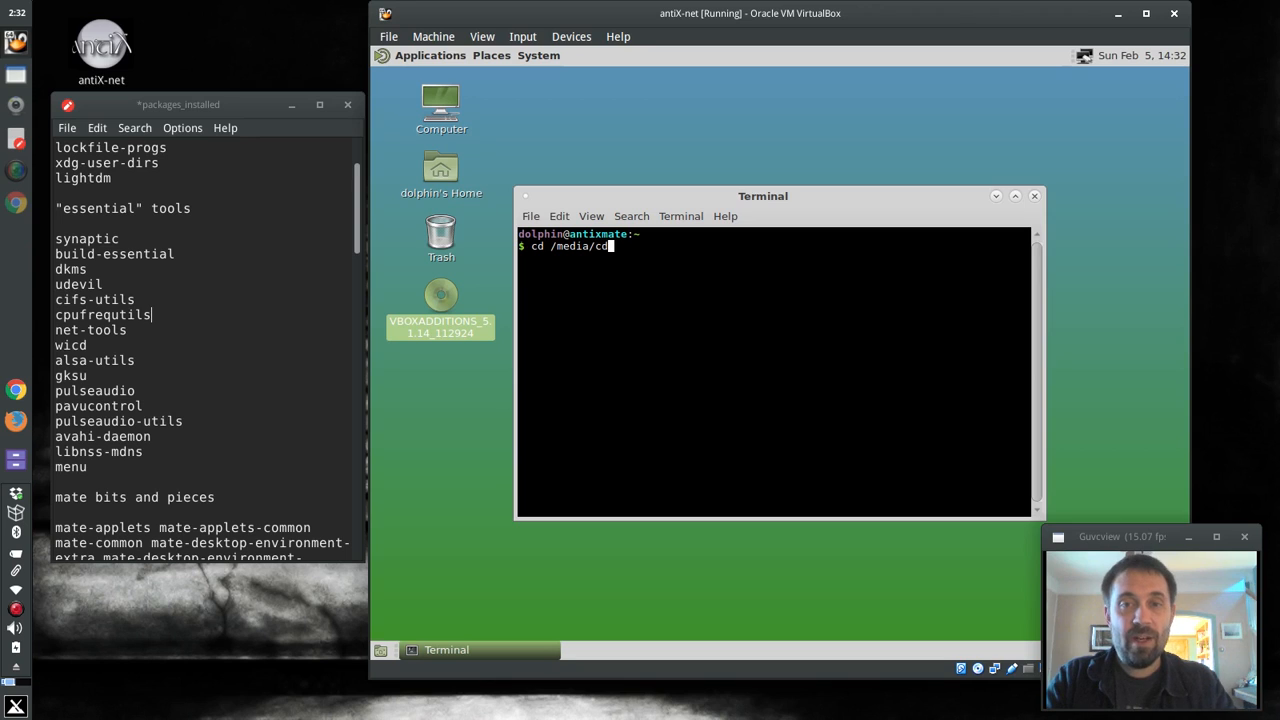
key(Return)
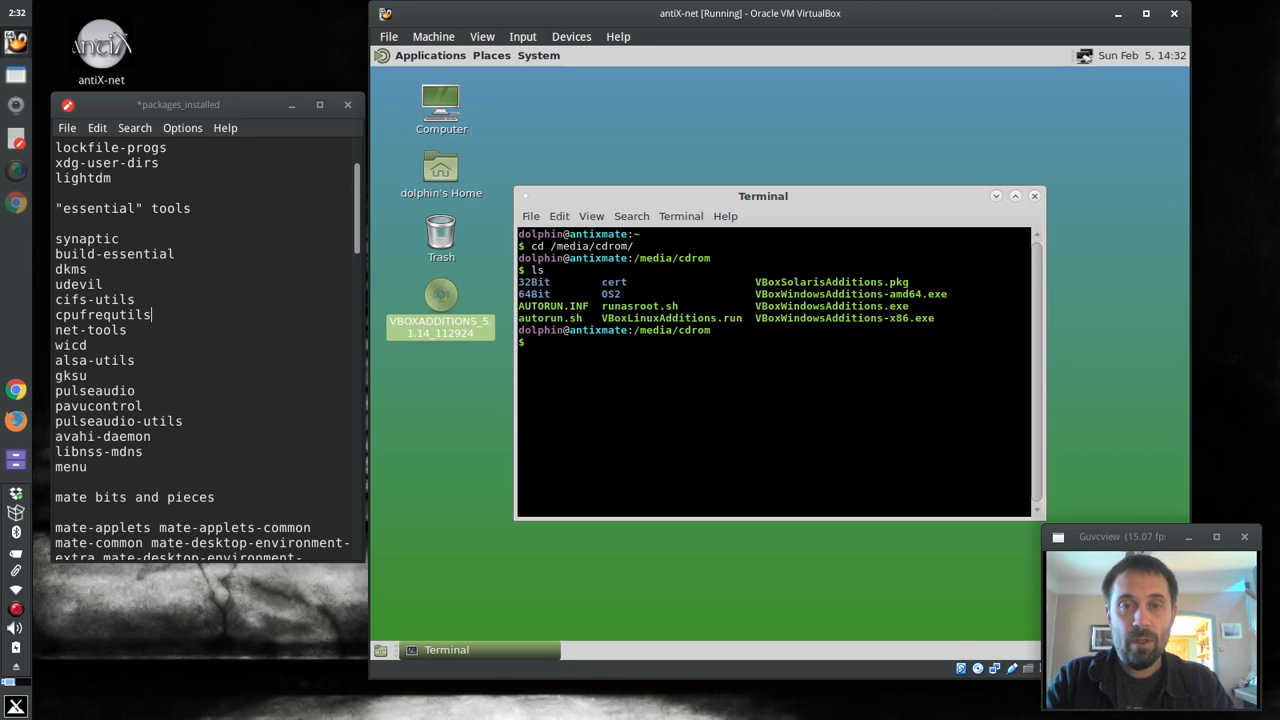
text(s)
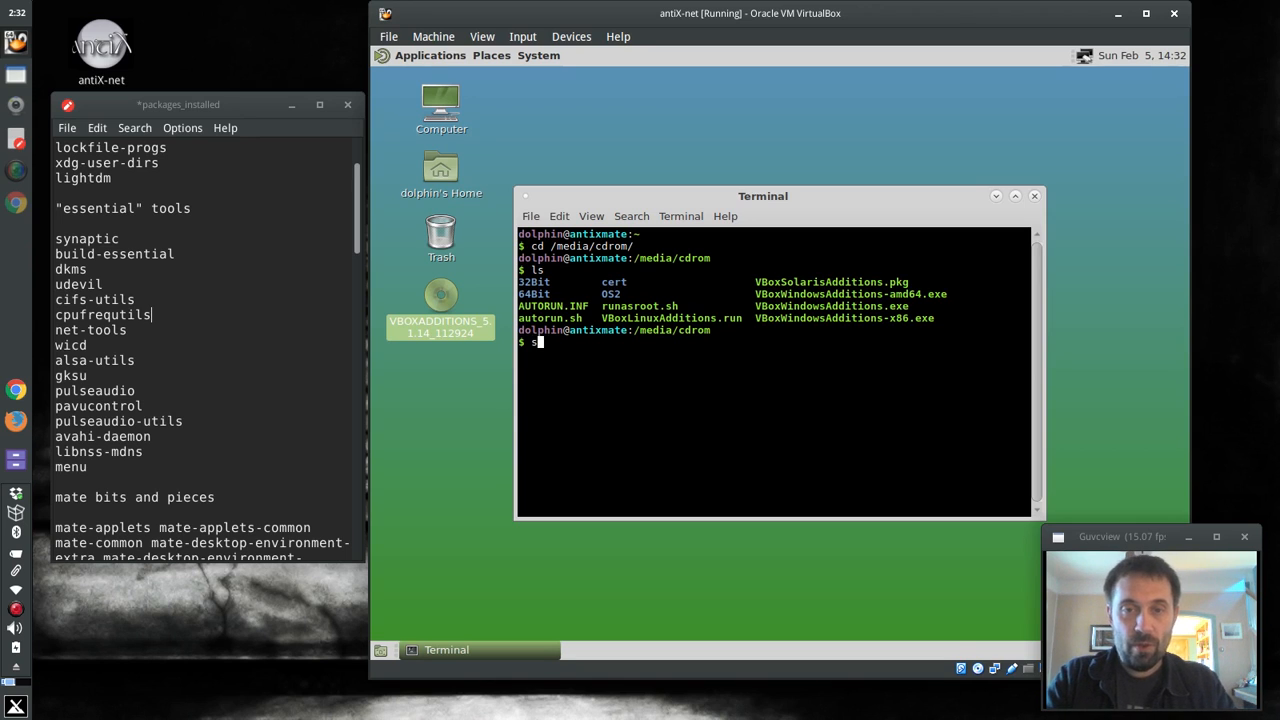
key(BackSpace)
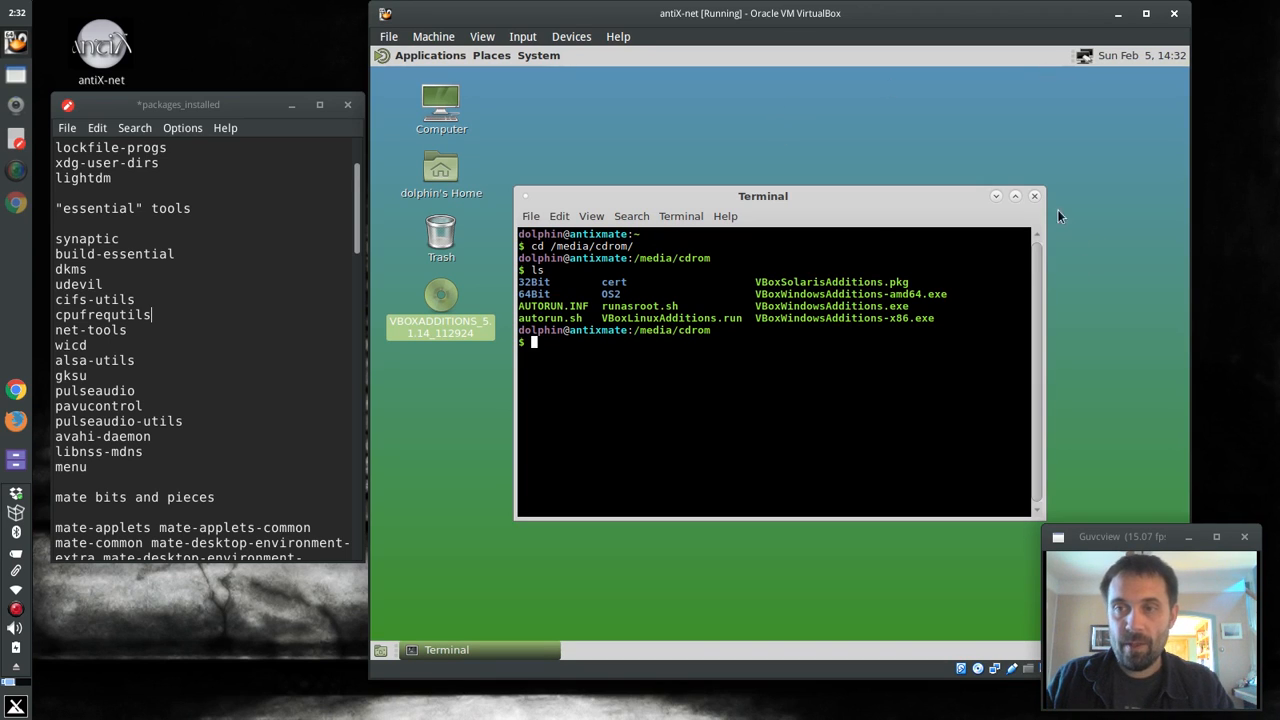
mouse_move(976, 284)
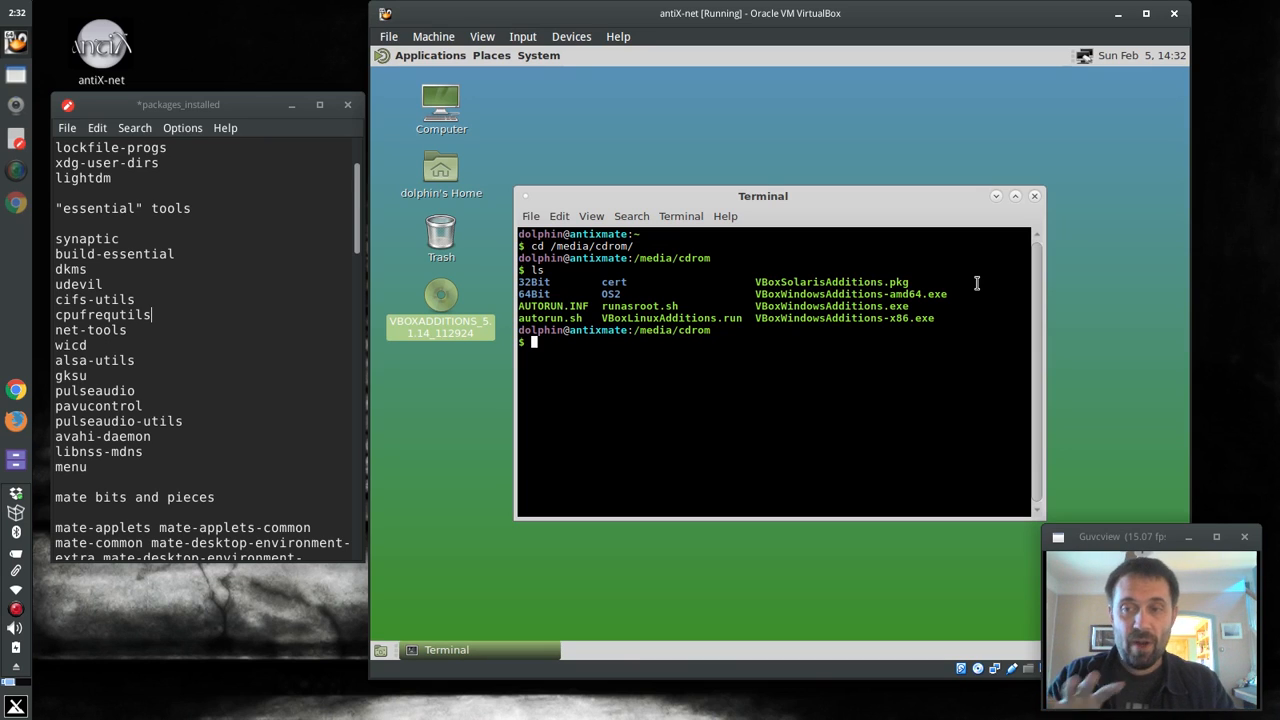
Run sh ./VBoxLinuxAdditions.run, which aborts for lacking administrator privileges.
text(sh)
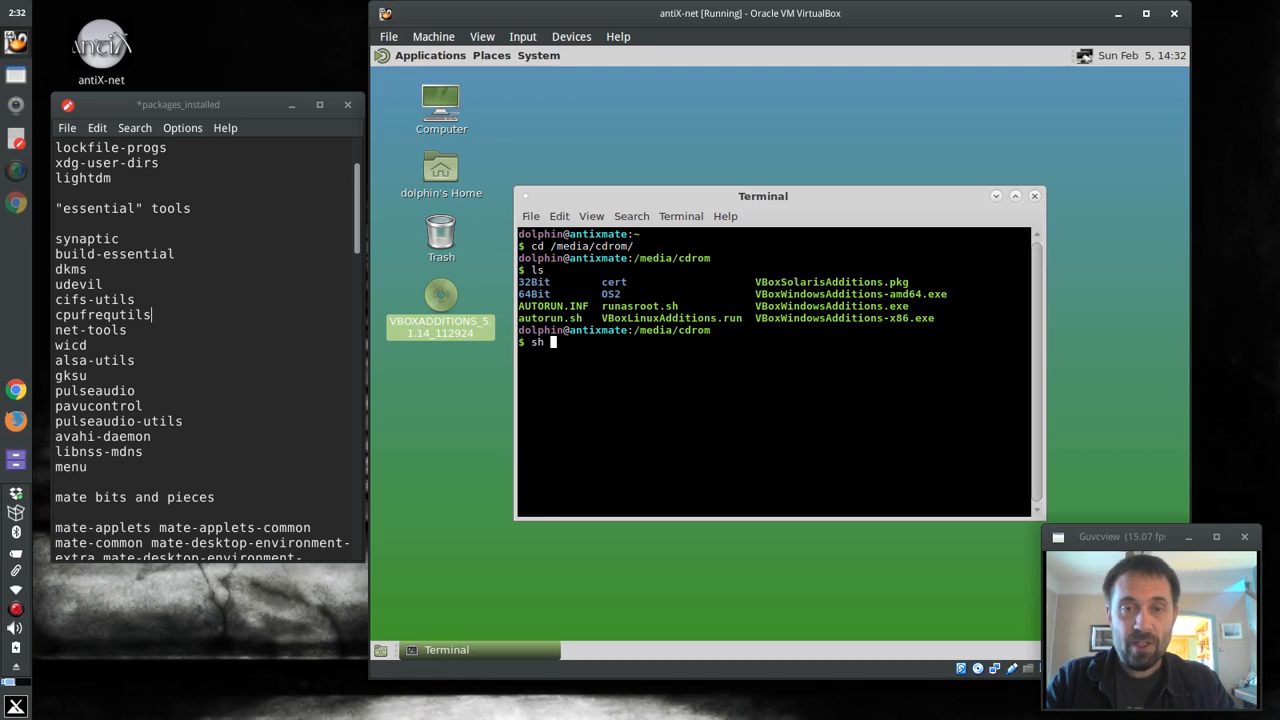
text(./)
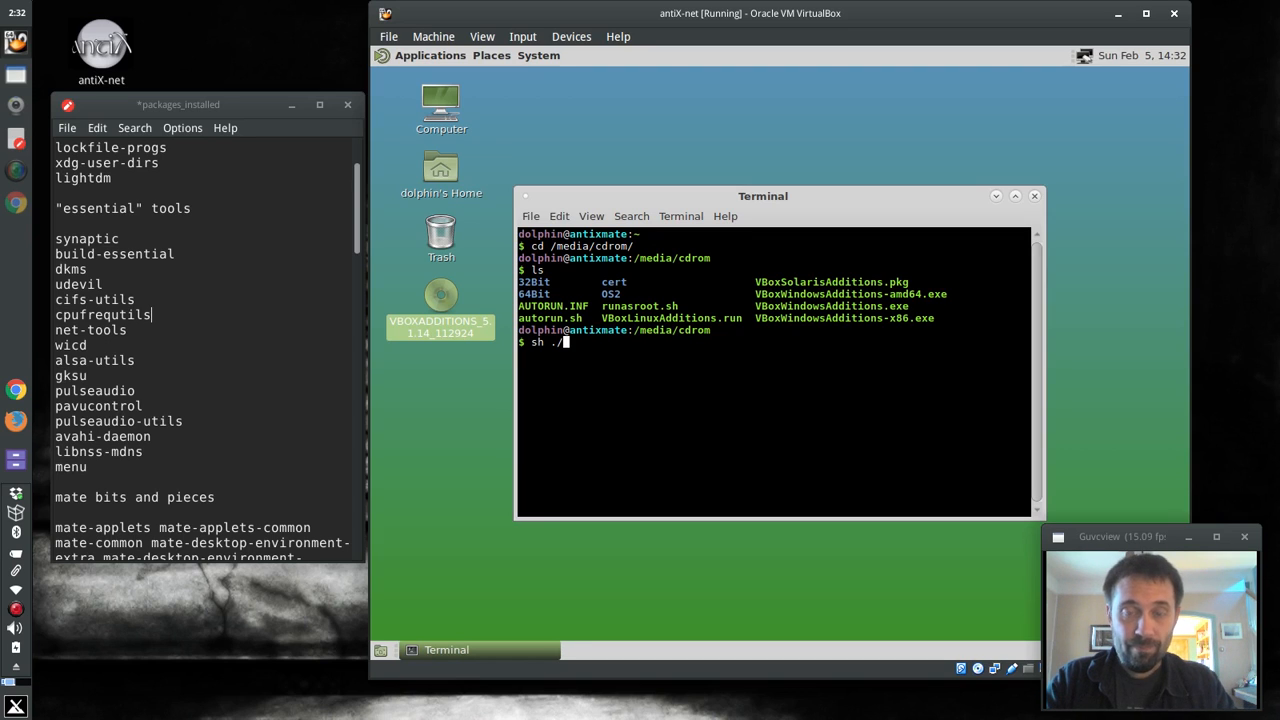
text(VBoxLinuxAdditions.)
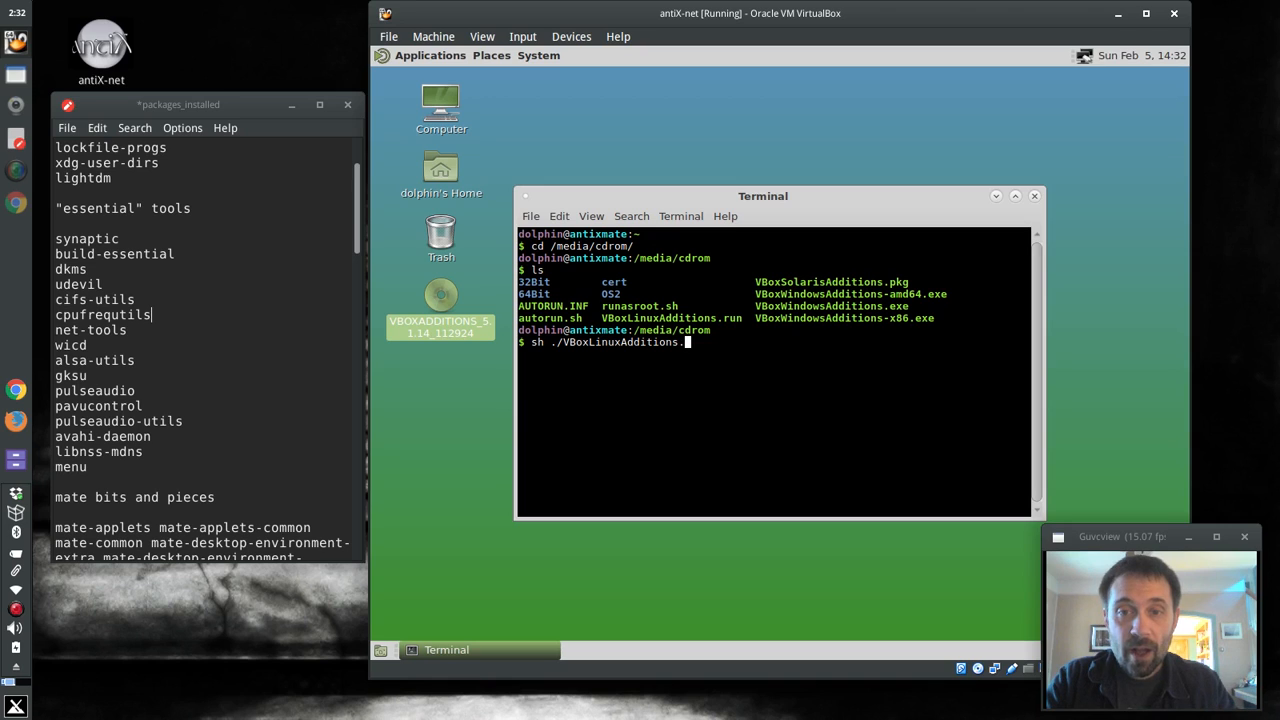
key(Return)
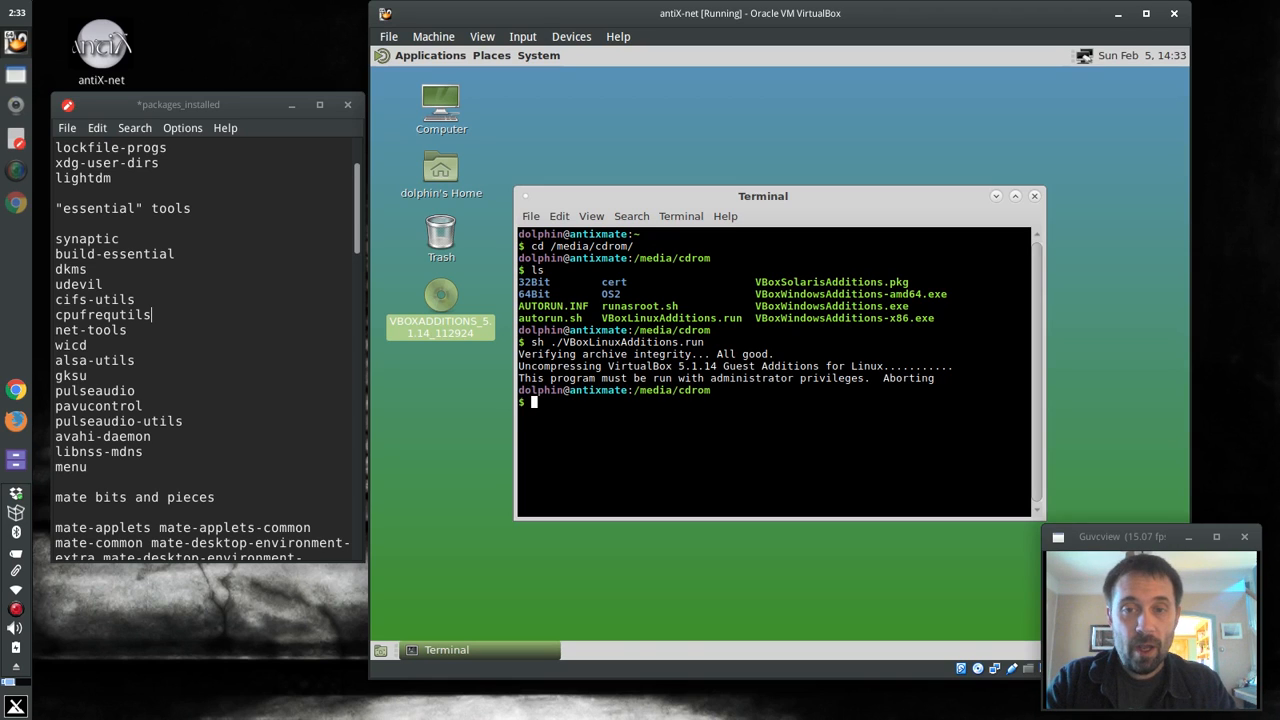
Rerun the installer as sudo sh ./VBoxLinuxAdditions.run and confirm the password.
text(sh ./VBoxLinuxAdditions.run)
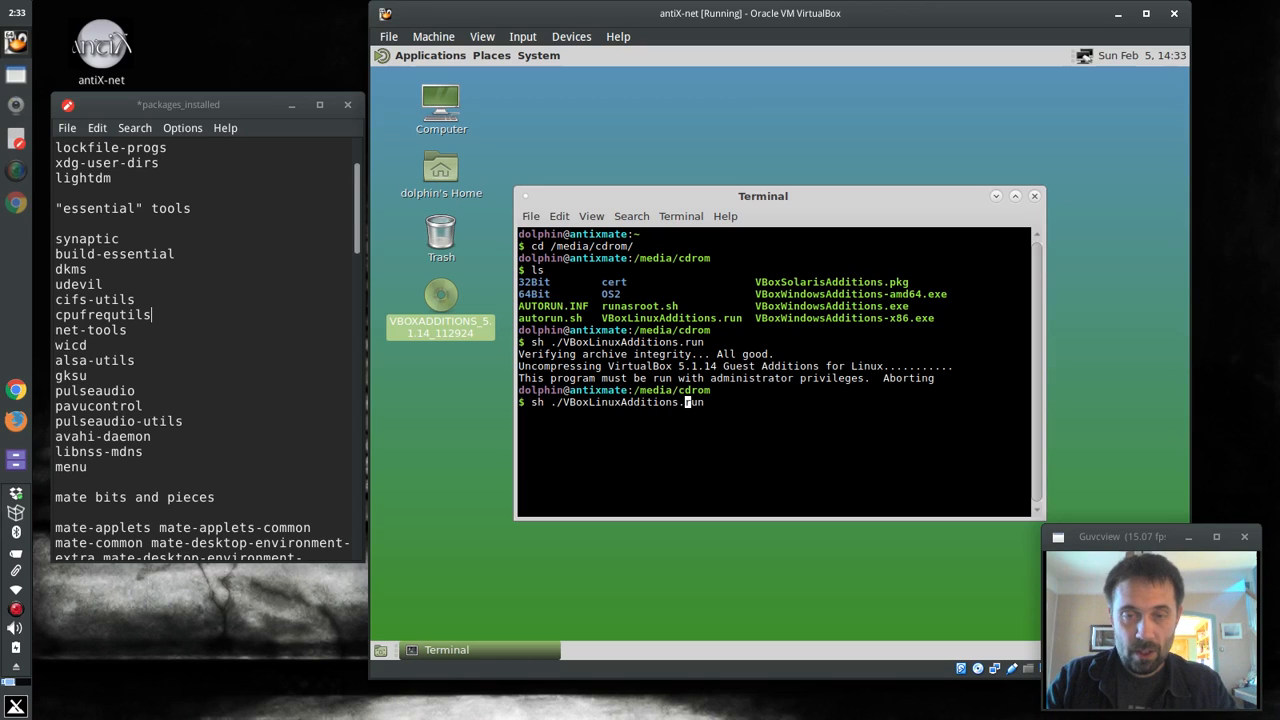
text(udo)
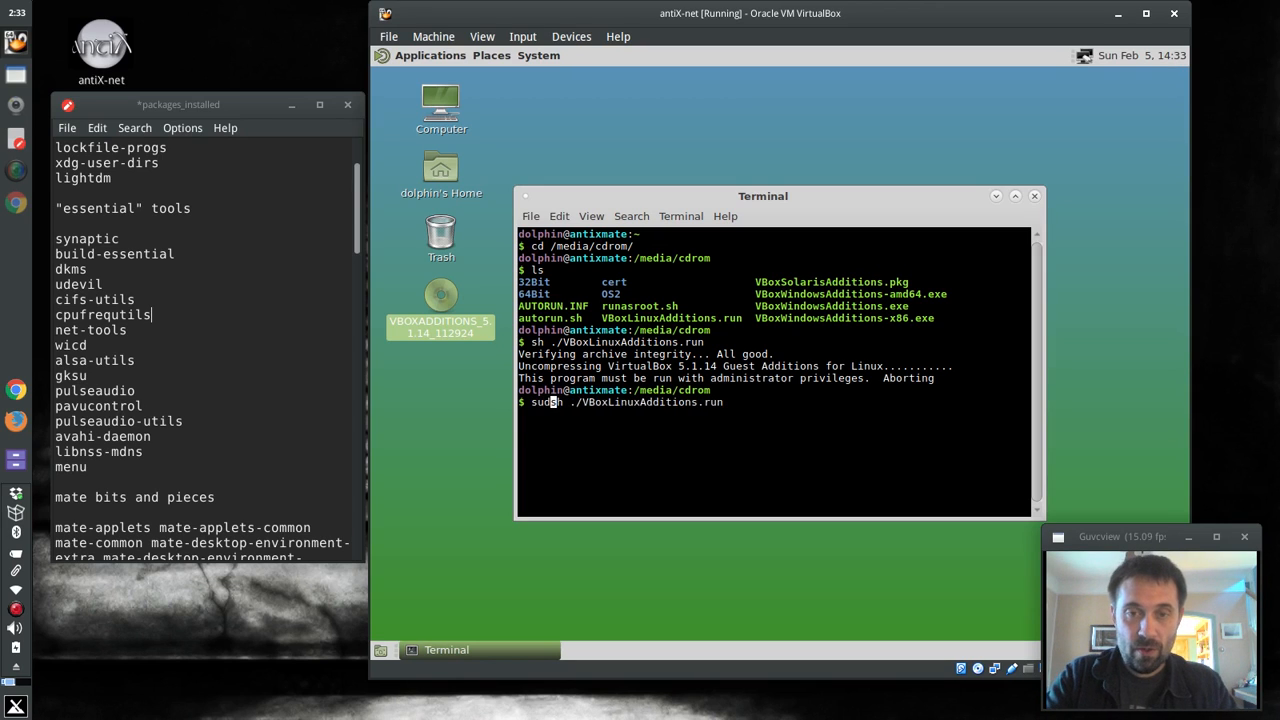
key(Return)
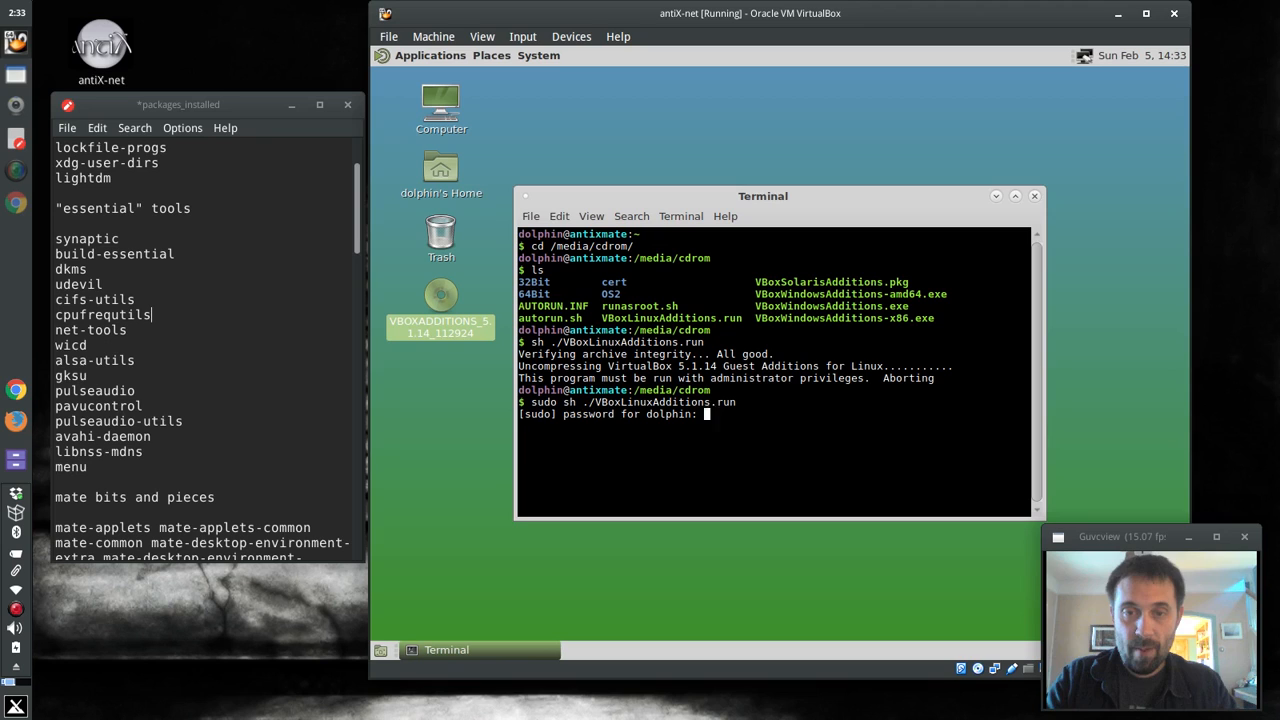
key(Return)
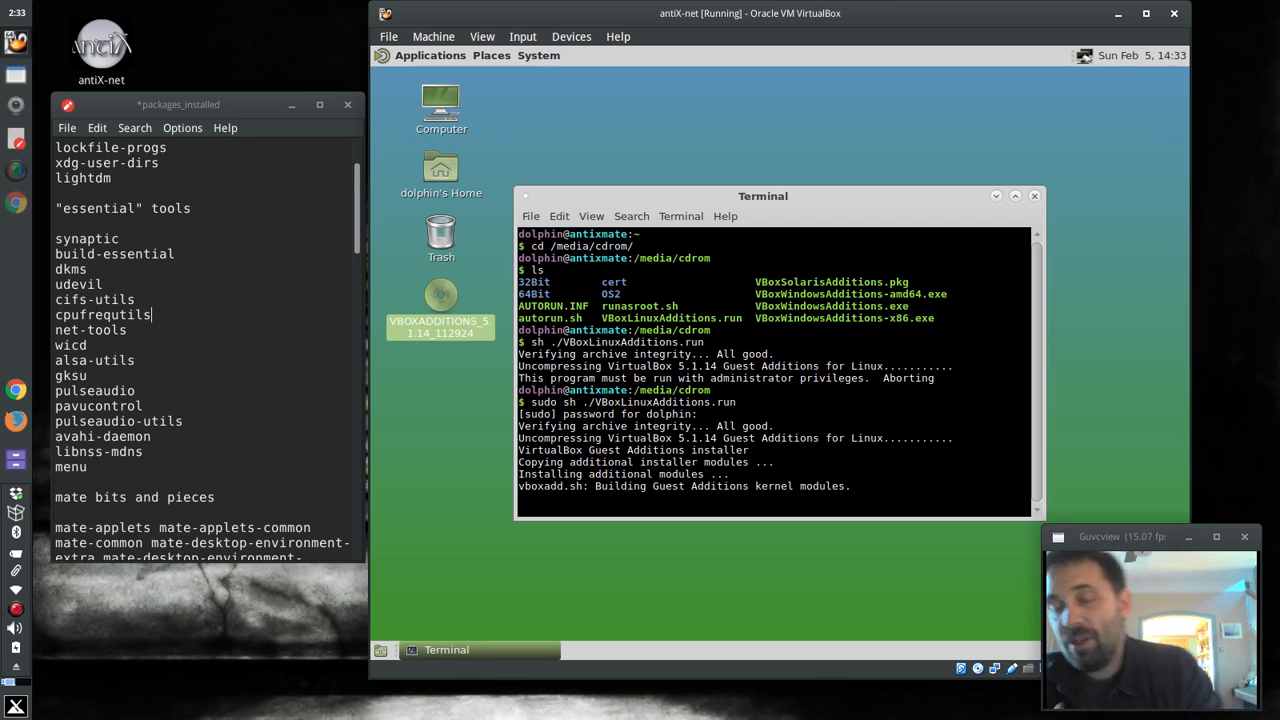
mouse_move(896, 52)
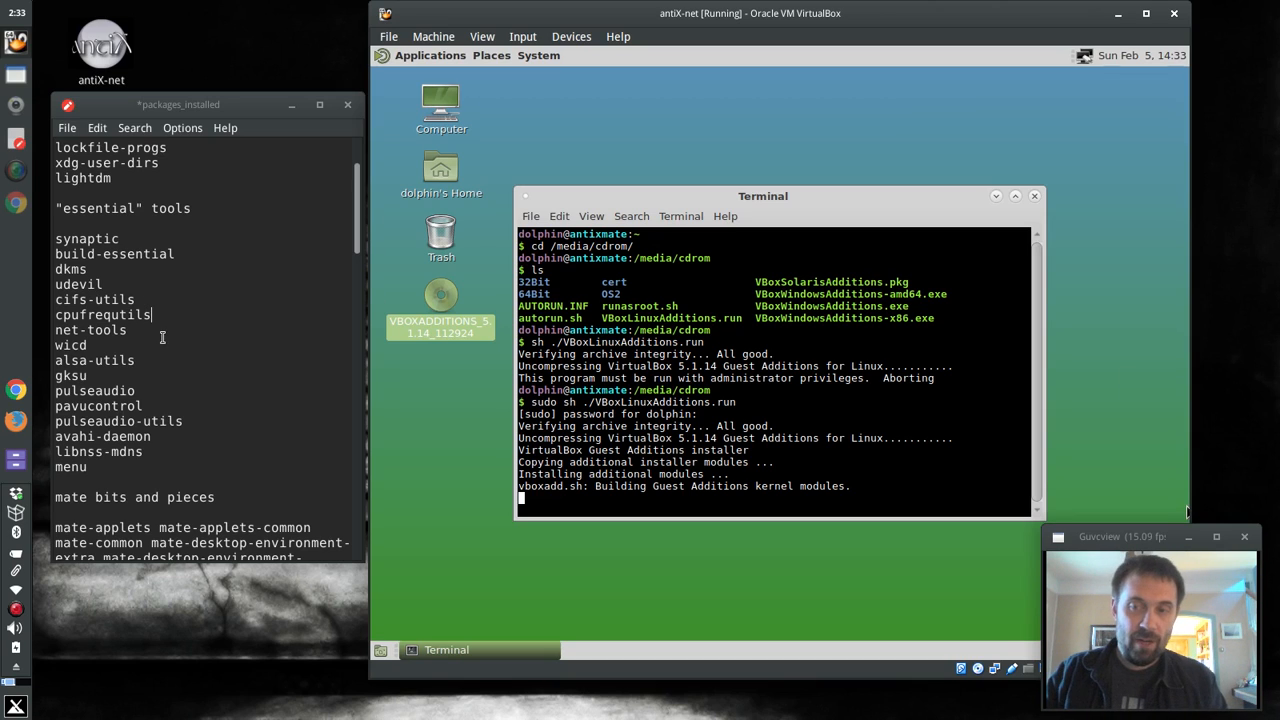
mouse_move(784, 396)
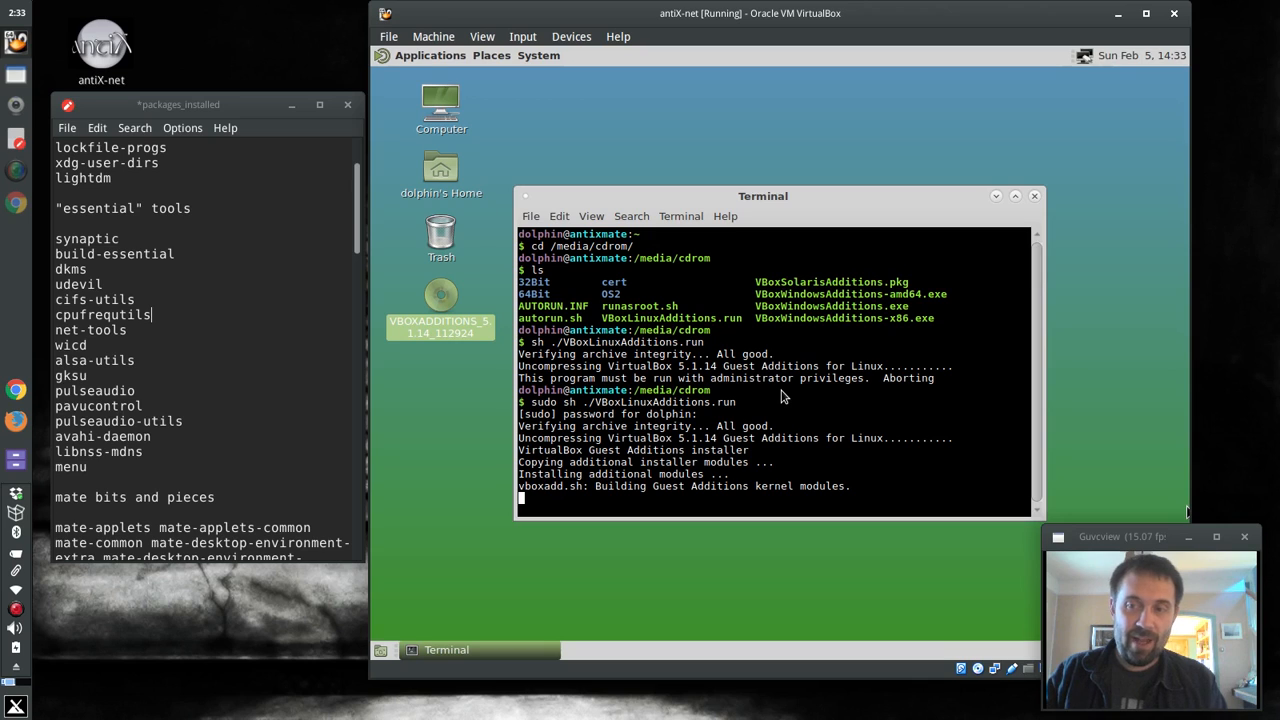
mouse_move(248, 368)
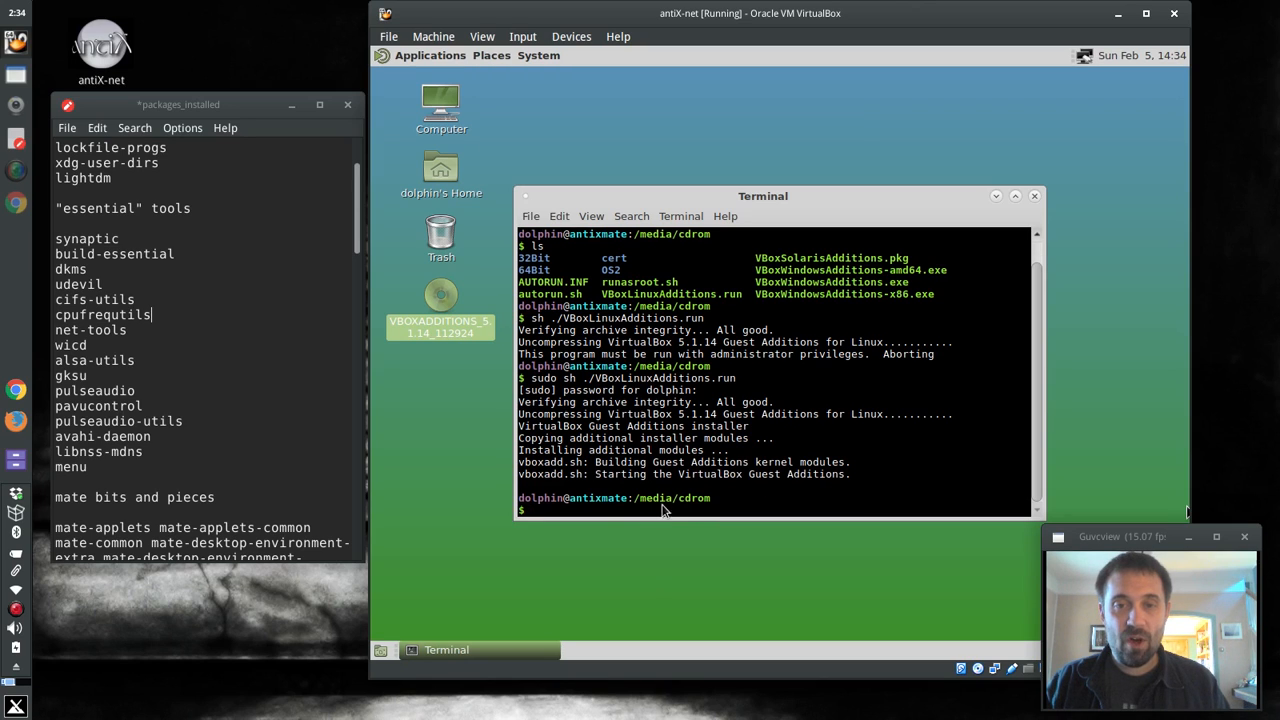
Edit /etc/group with sudo nano, append user dolphin to the vboxsf line, save and exit.
text(sudo)
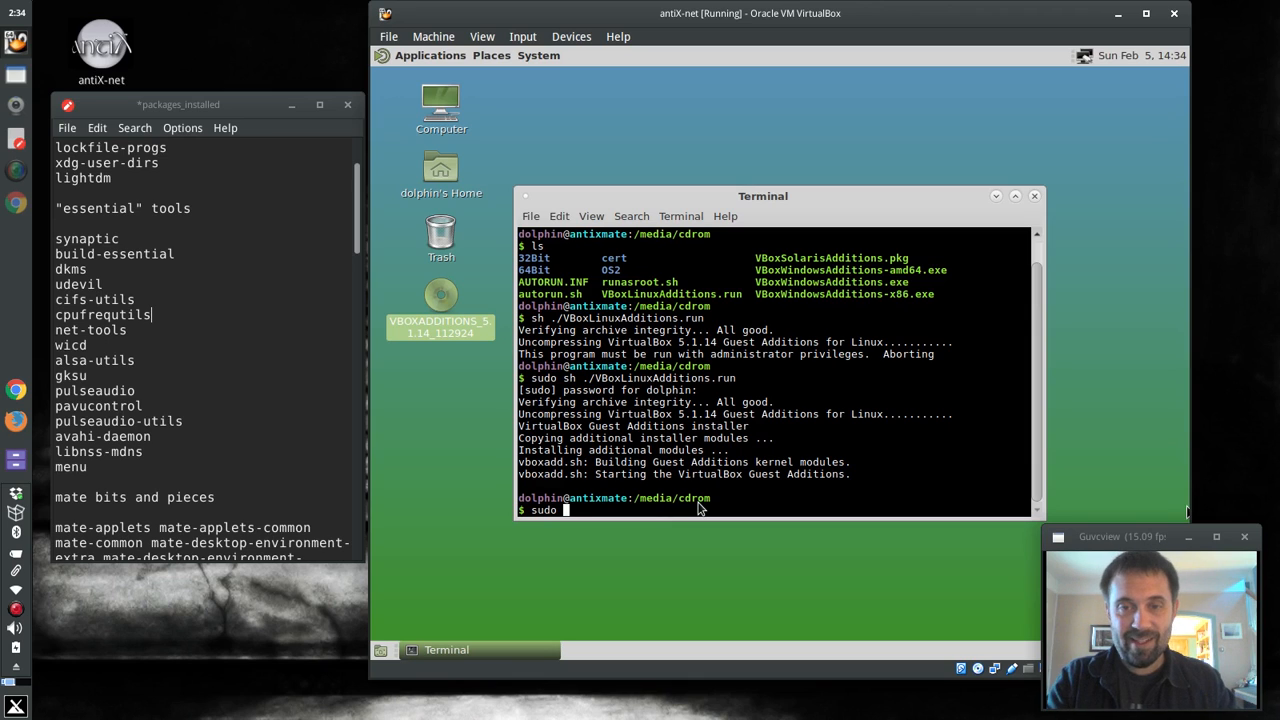
mouse_move(808, 436)
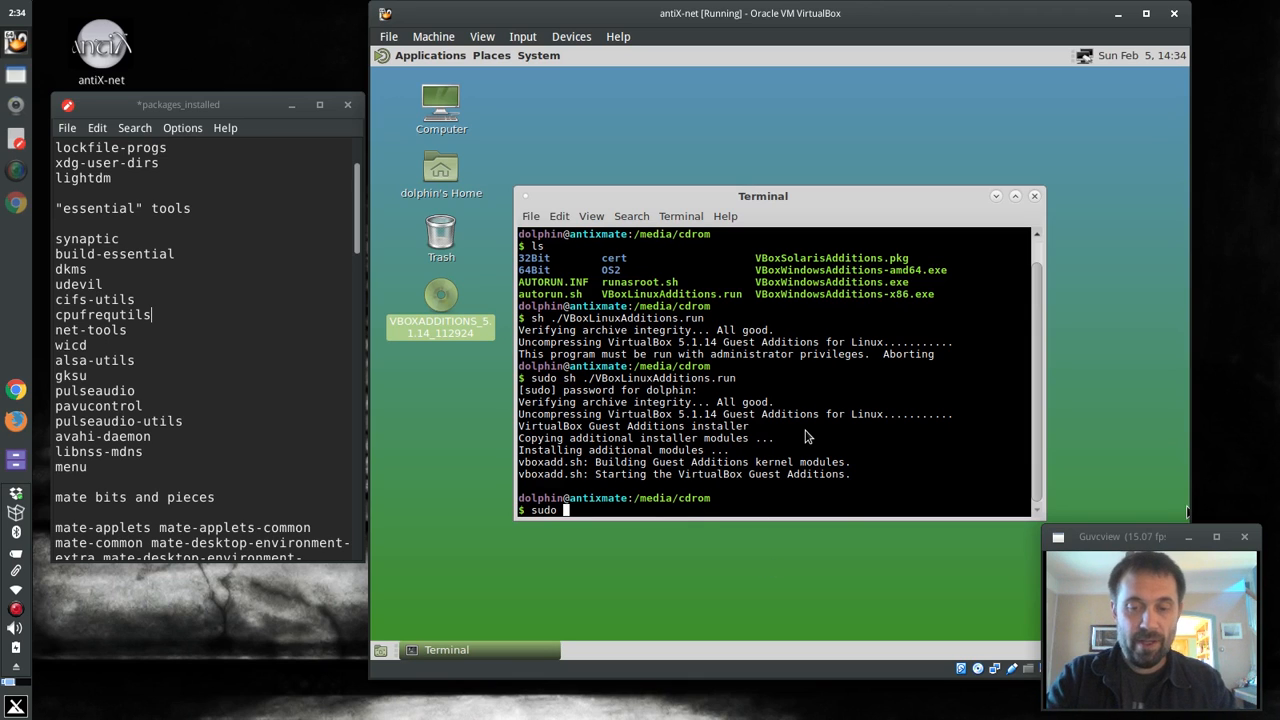
text(nano /et)
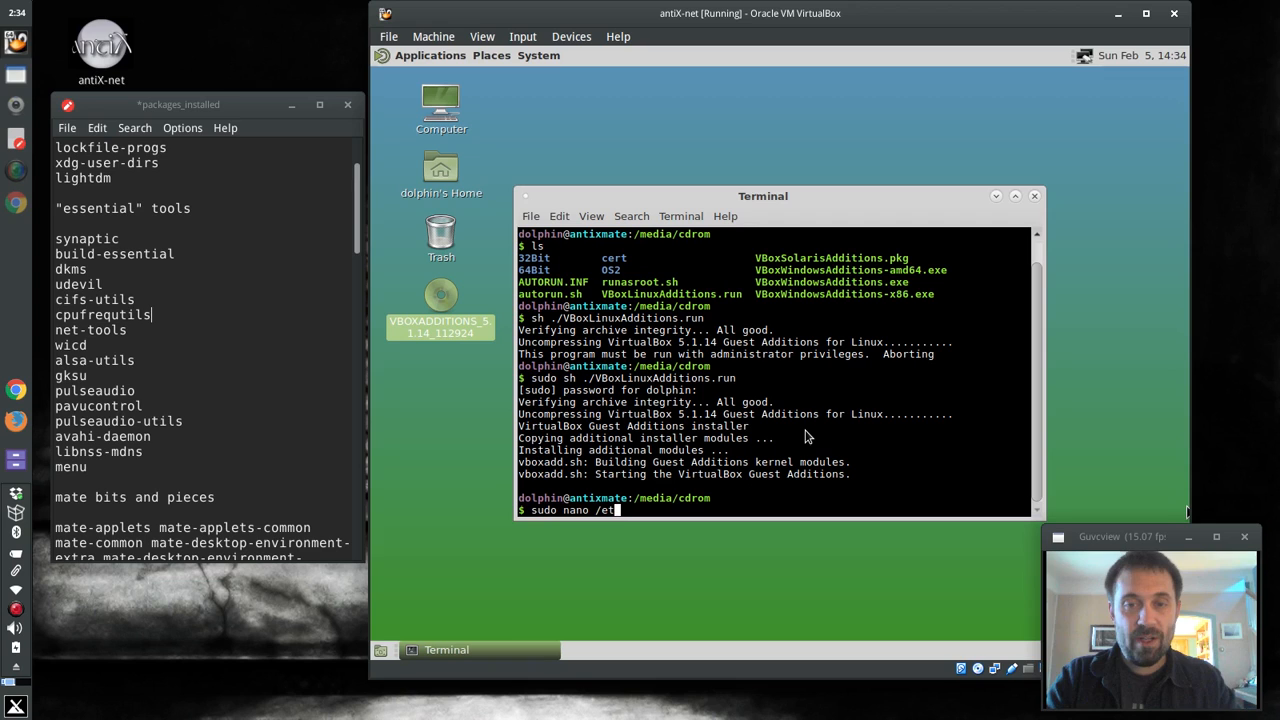
key(Return)
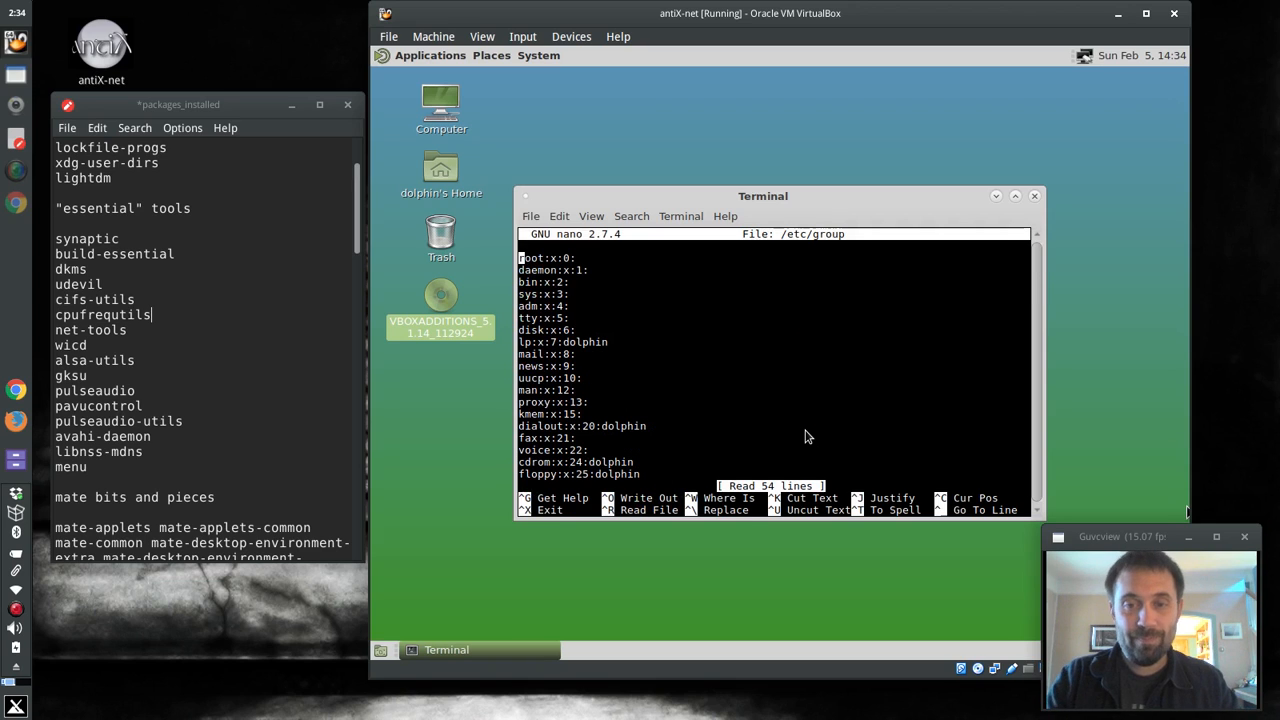
scroll(down, 3)
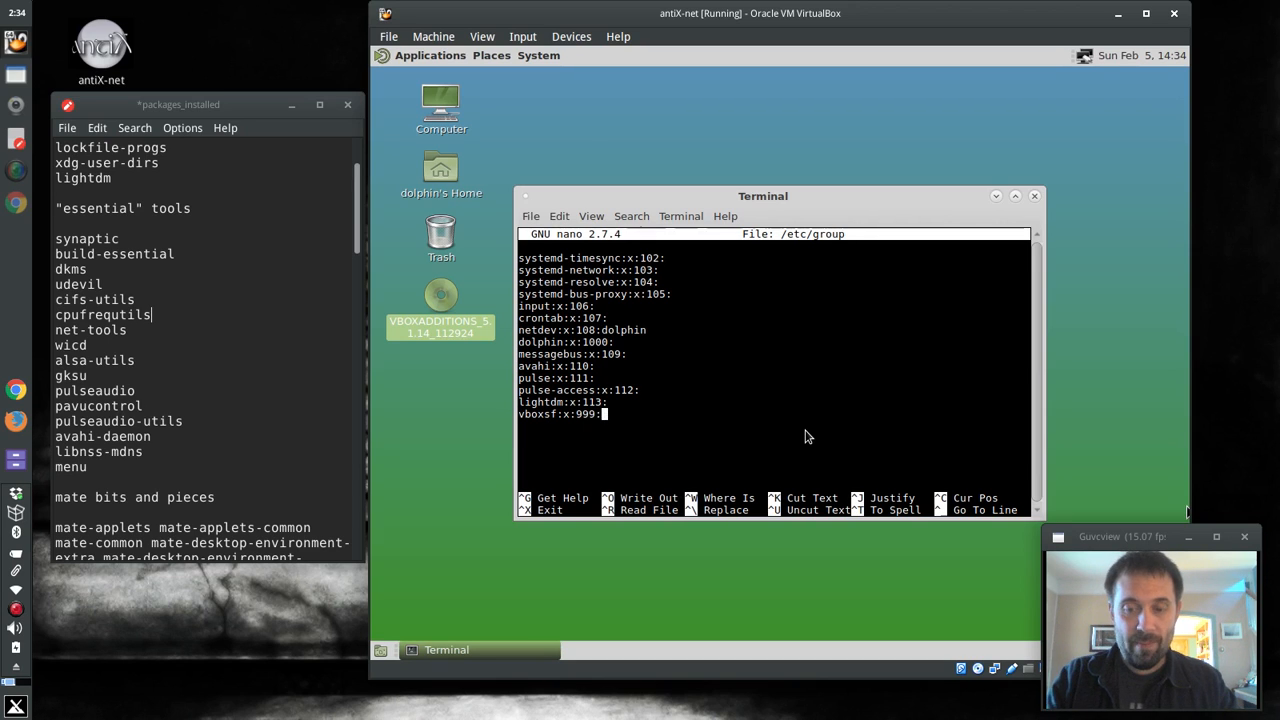
text(dolphin)
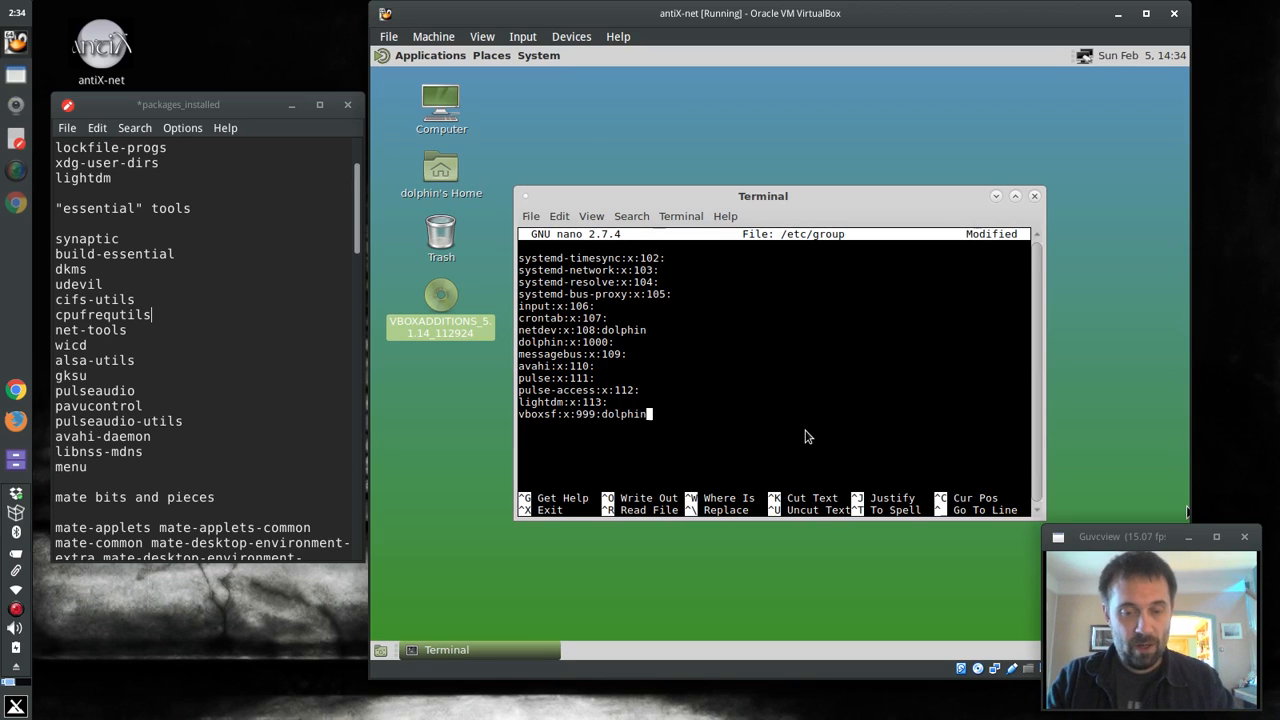
key(ctrl+x)
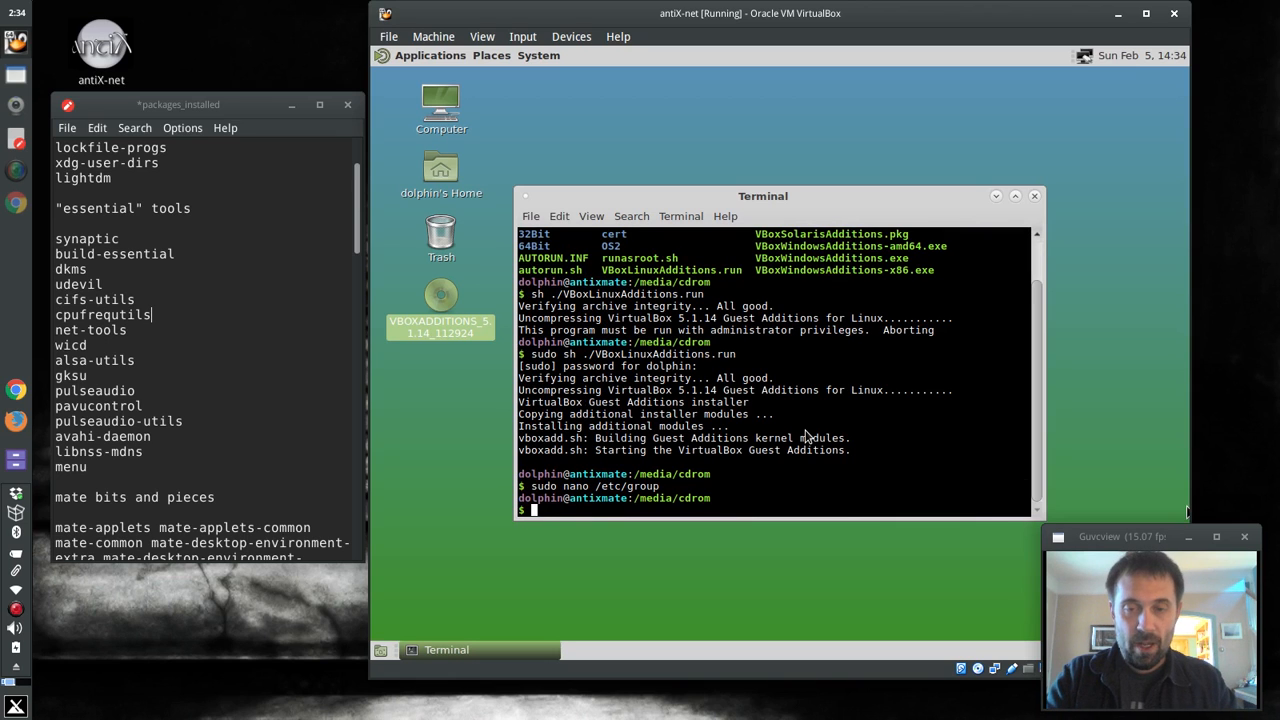
Reboot the guest with sudo reboot and log back in as dolphin.
text(sudo reb)
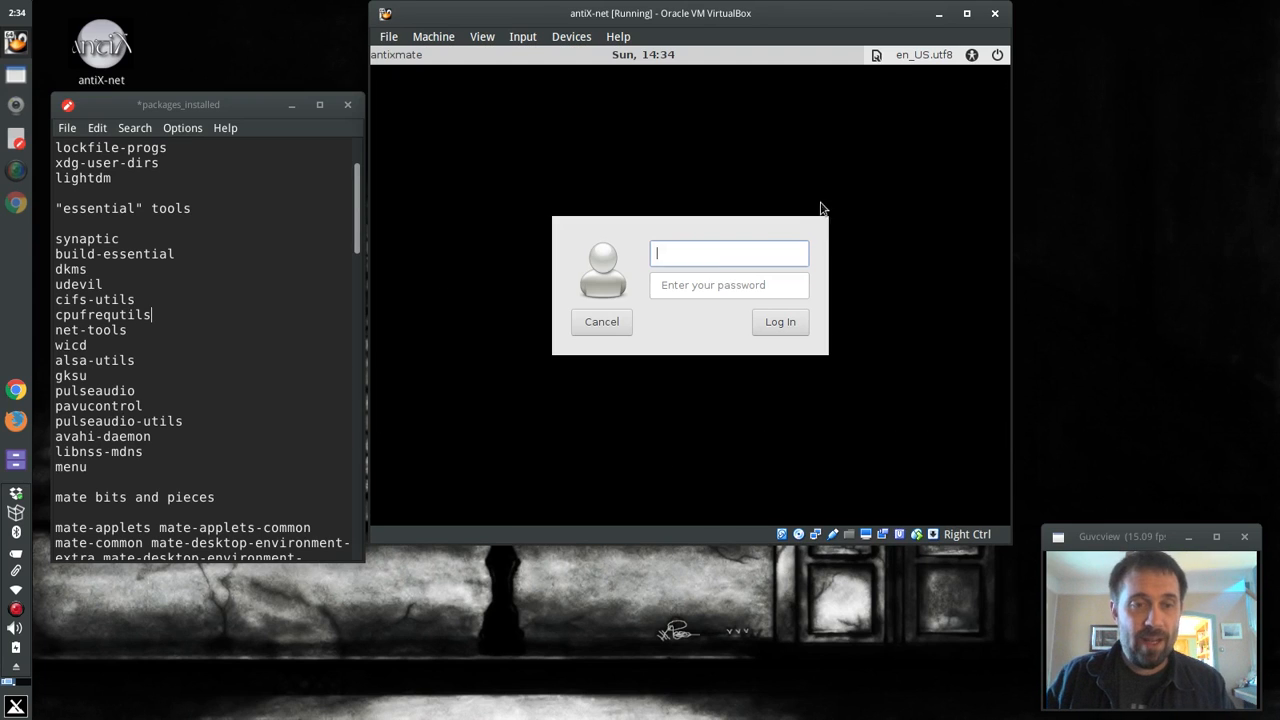
text(dolp)
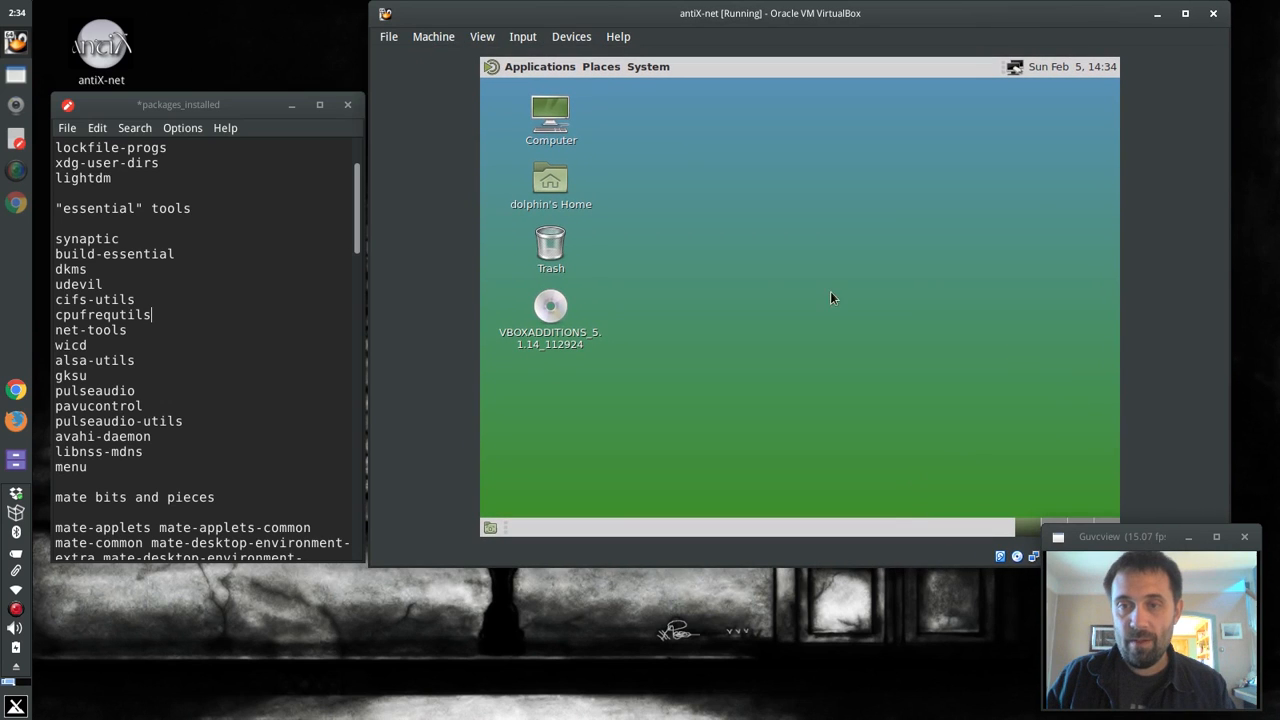
click(538, 56)
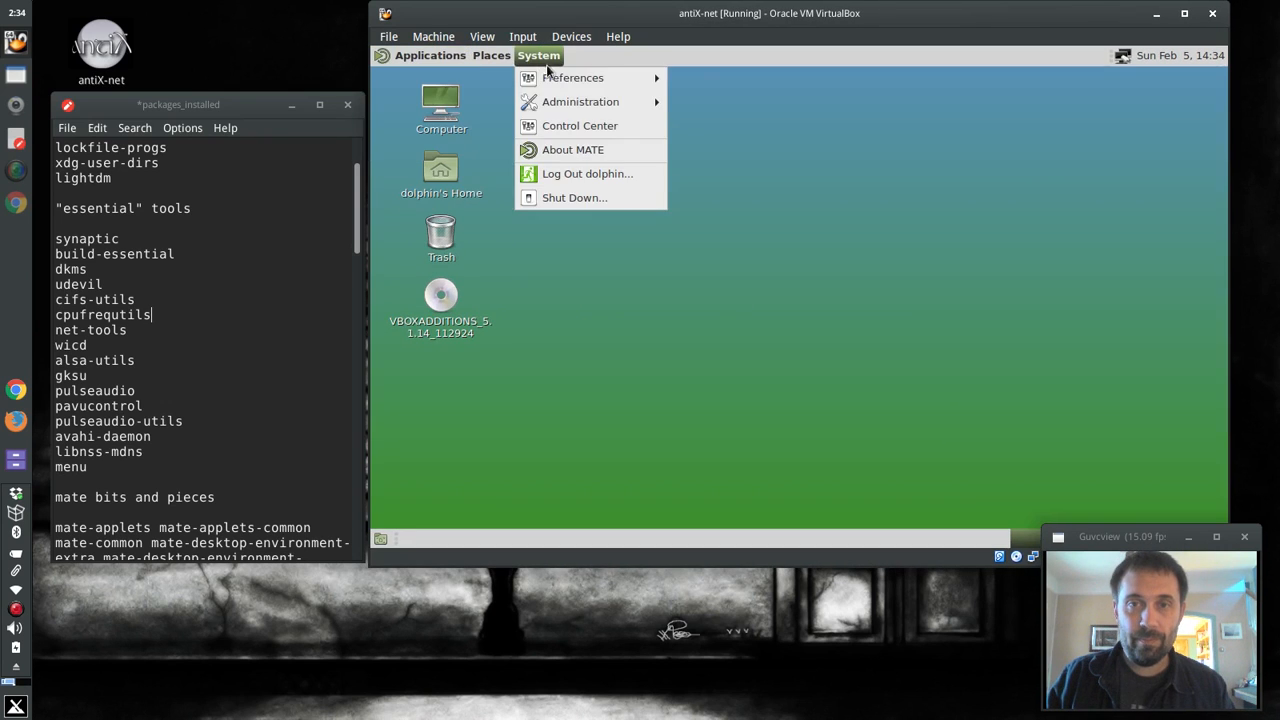
click(538, 56)
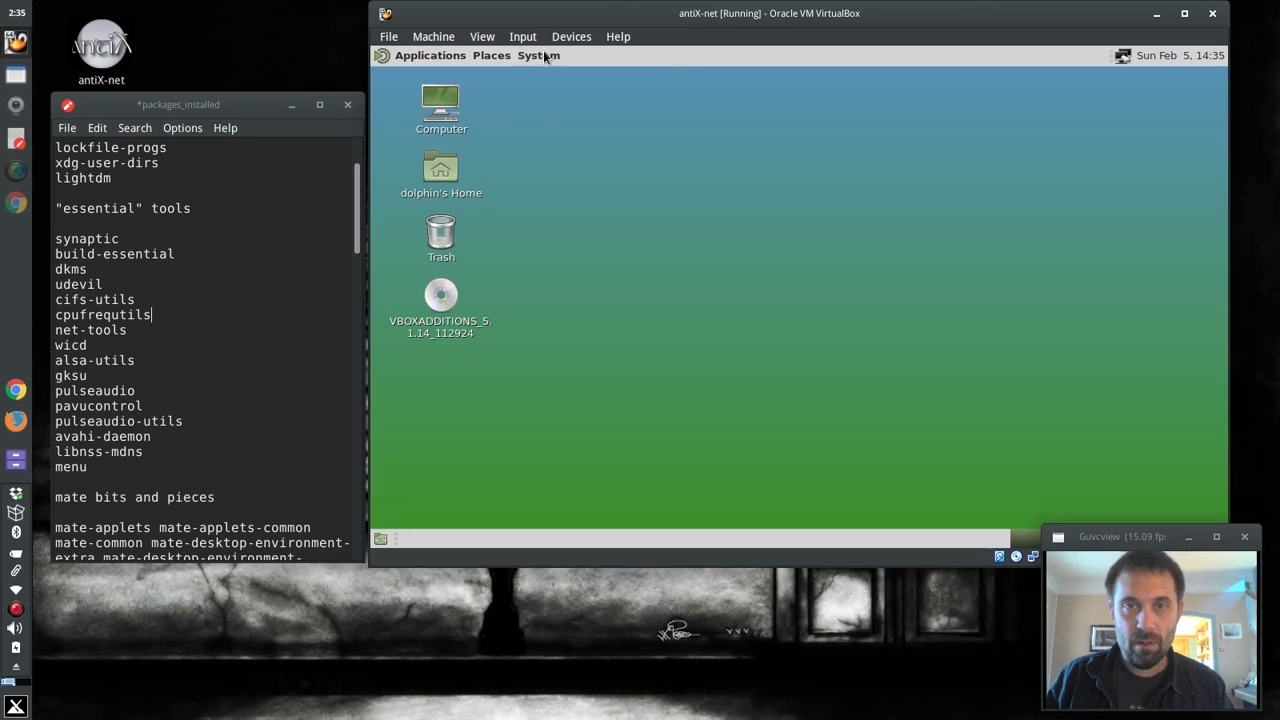
click(492, 56)
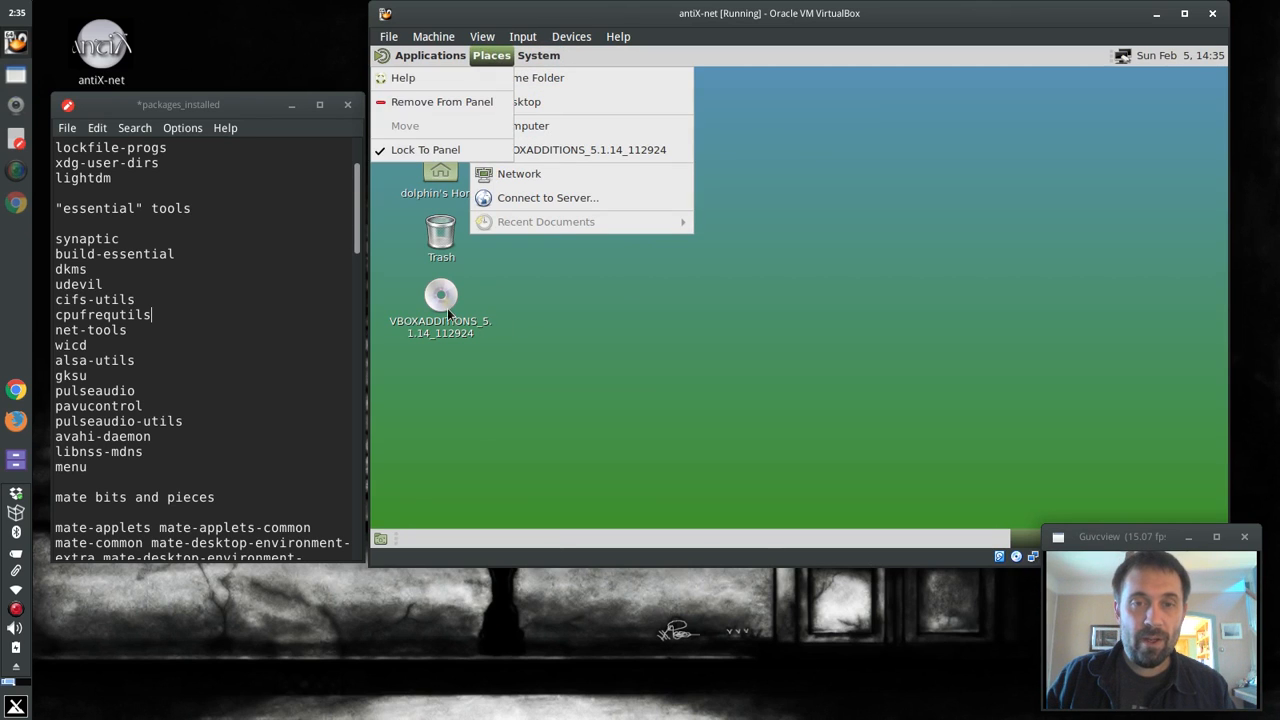
click(664, 370)
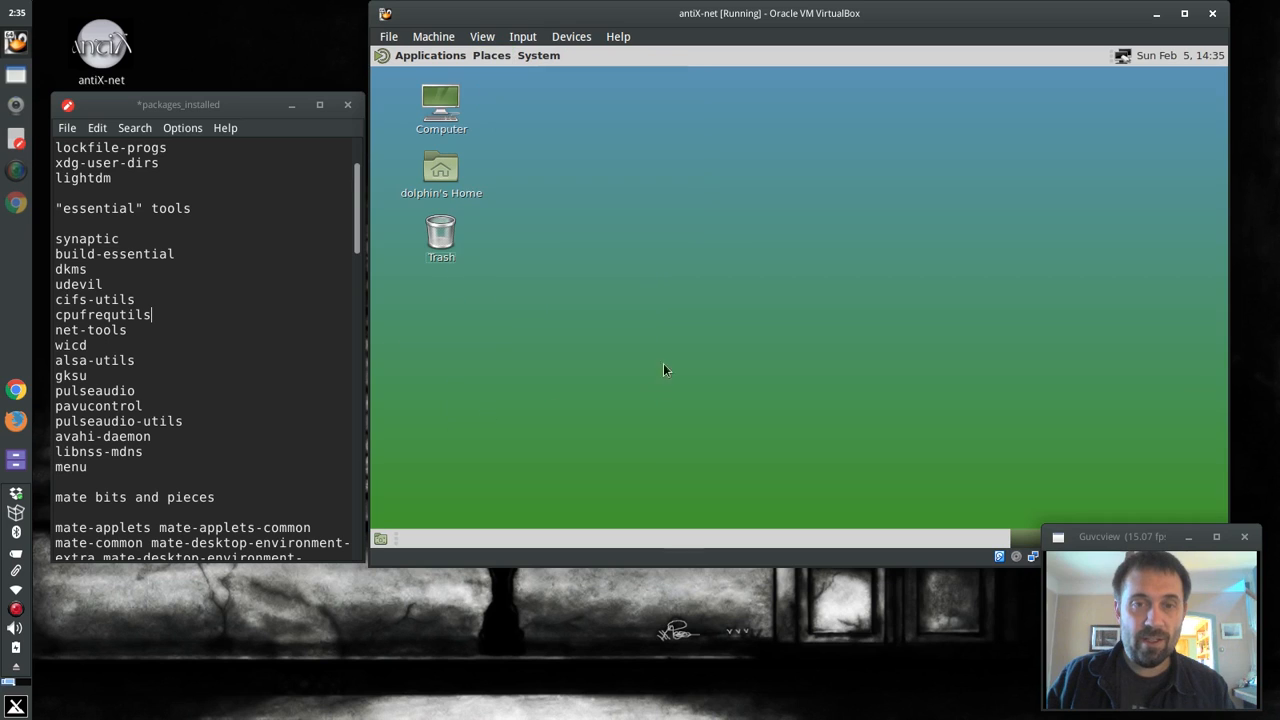
mouse_move(540, 56)
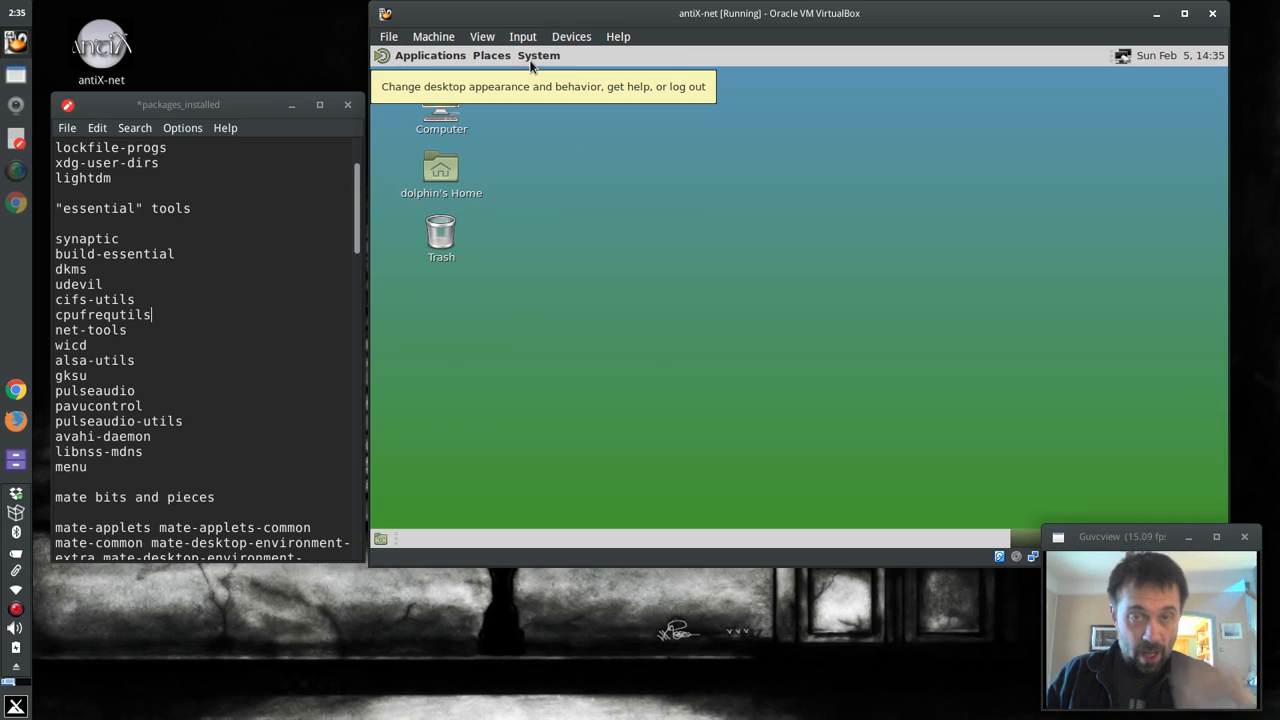
click(572, 36)
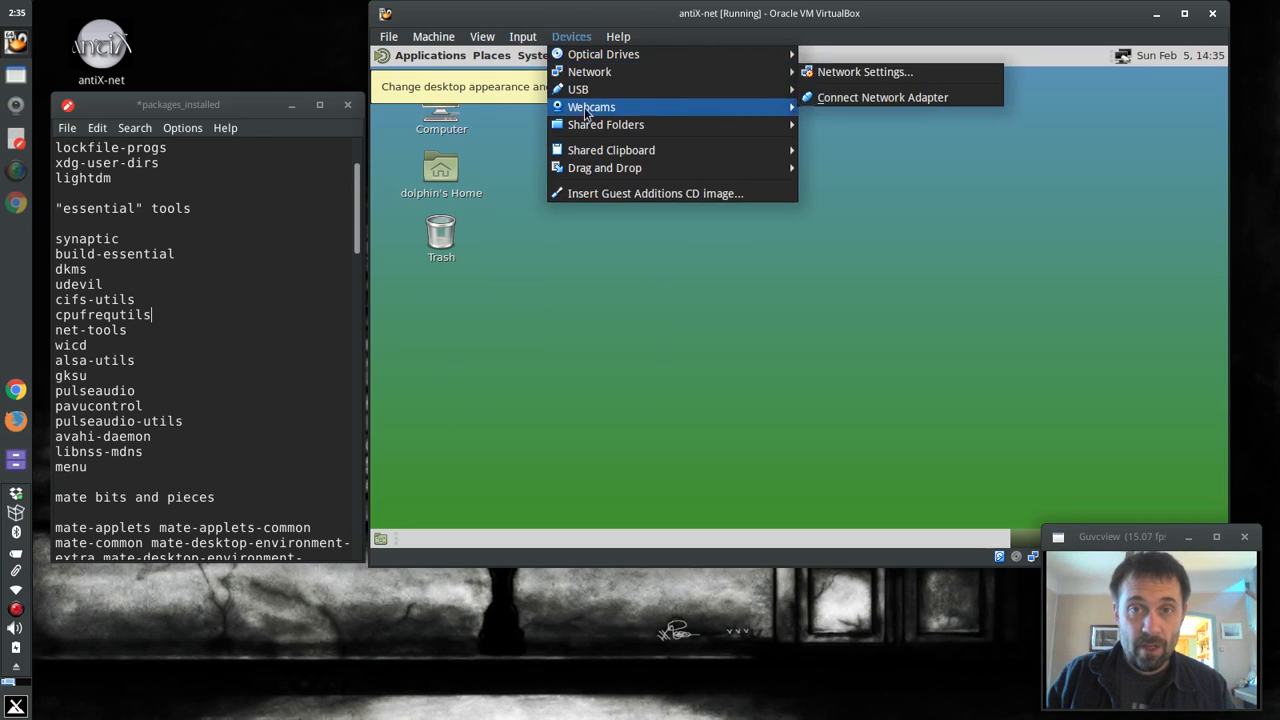
click(760, 288)
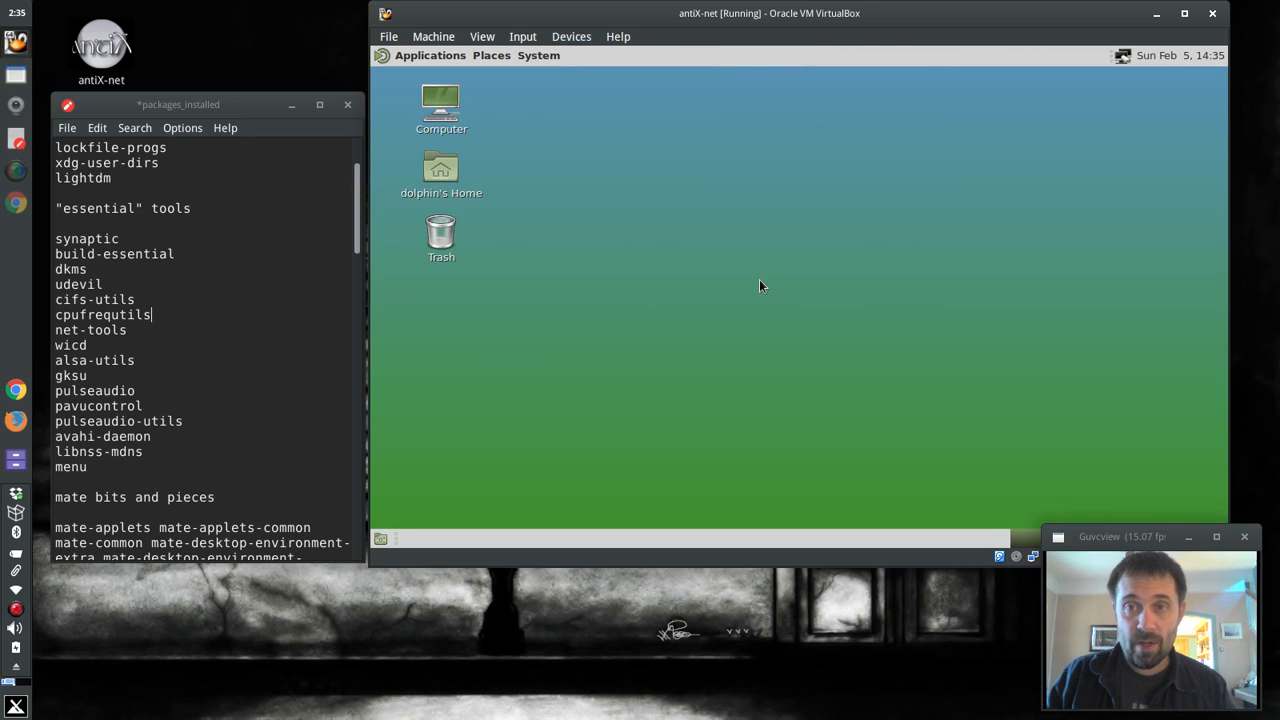
mouse_move(510, 180)
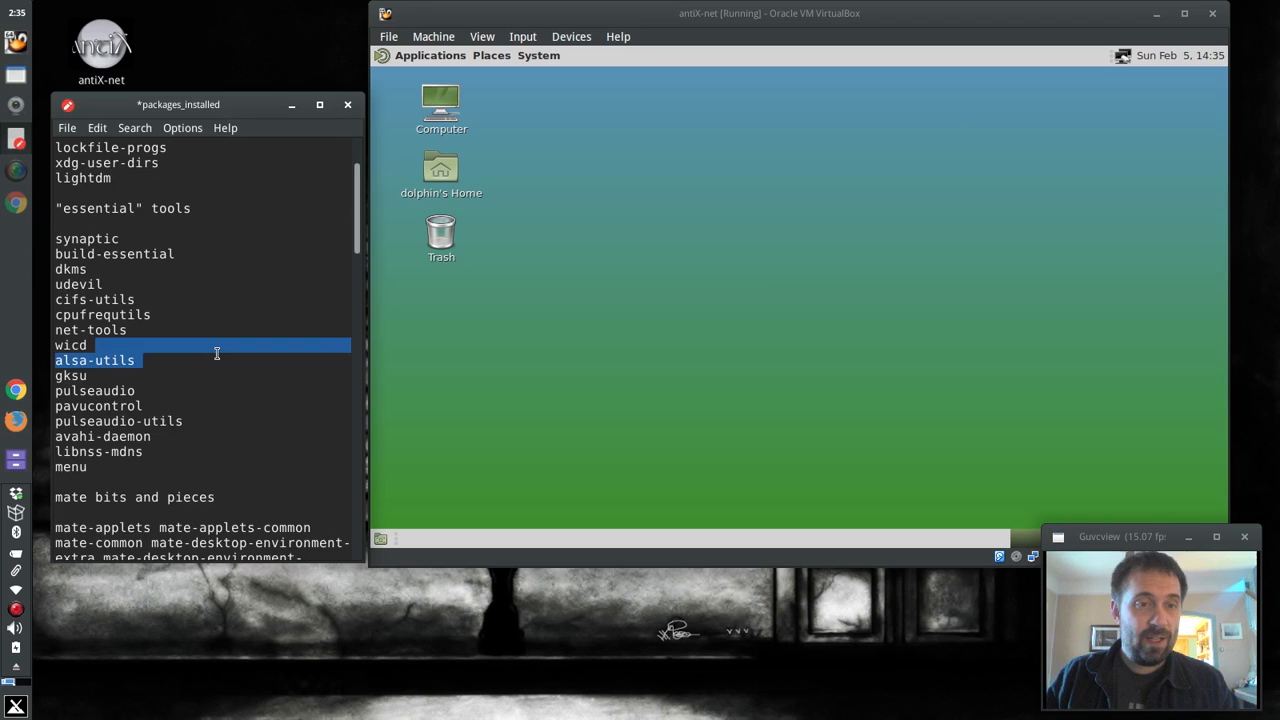
scroll(down, 3)
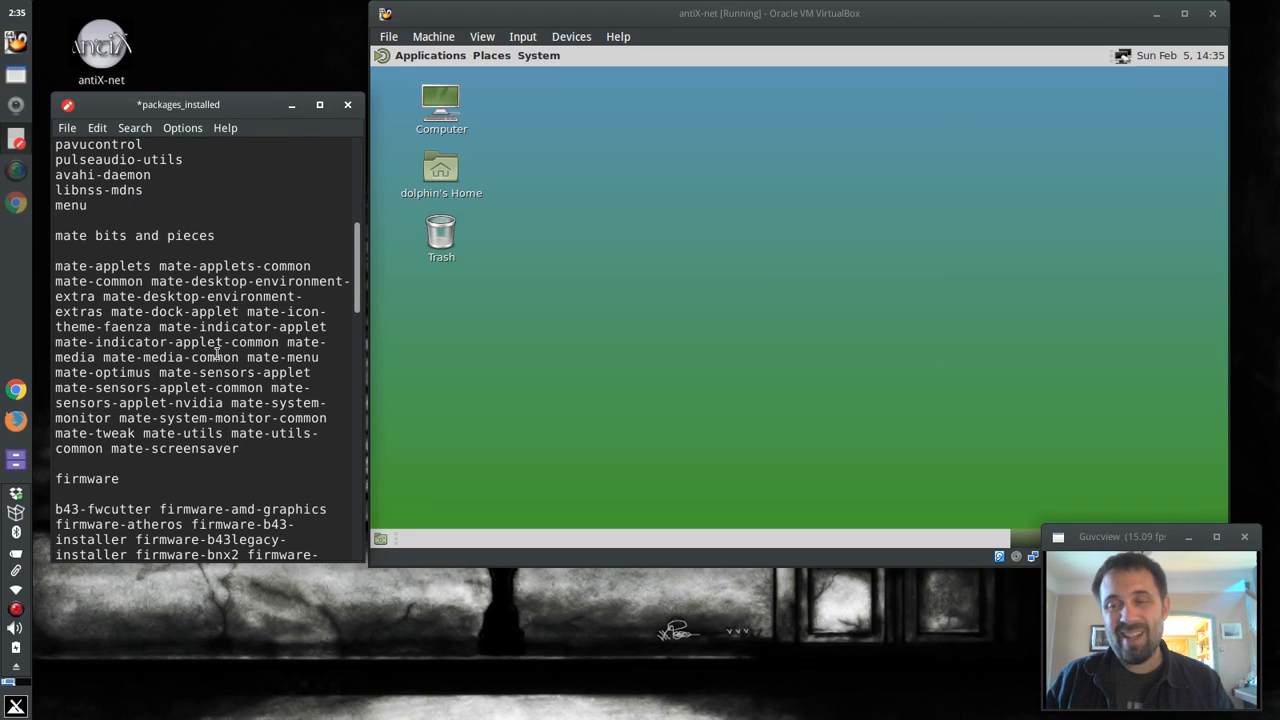
mouse_move(866, 452)
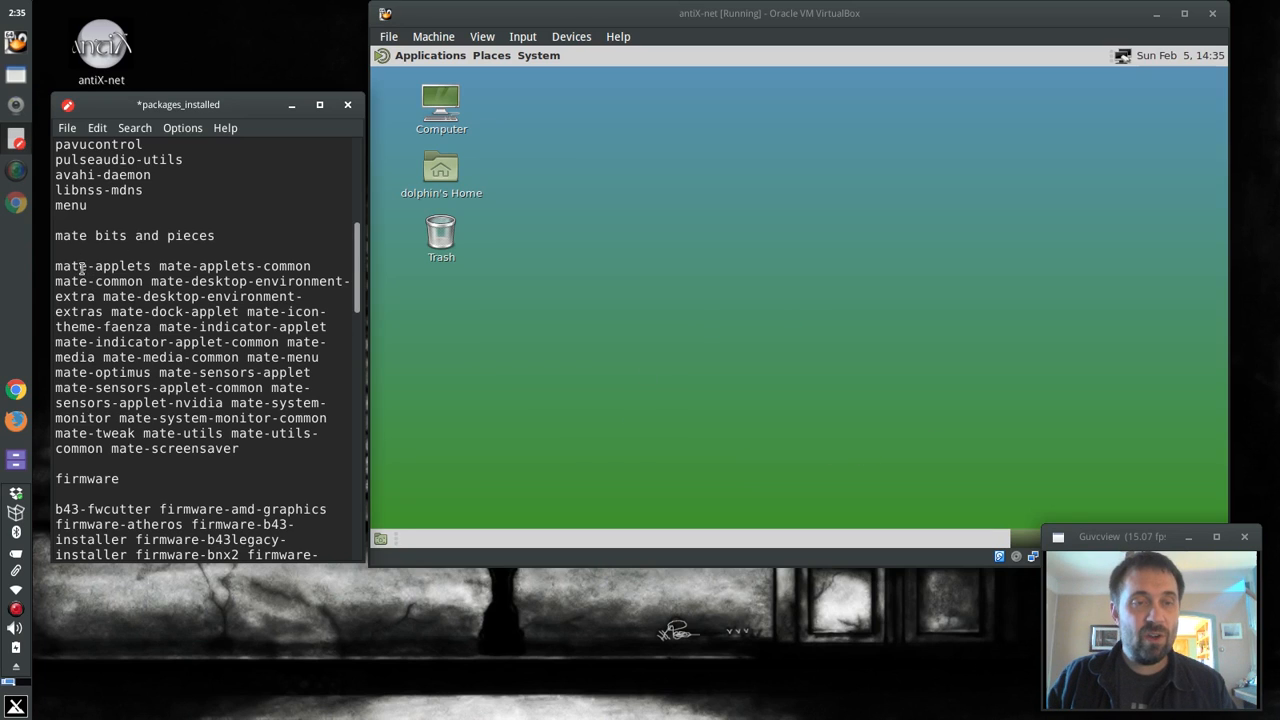
mouse_move(556, 114)
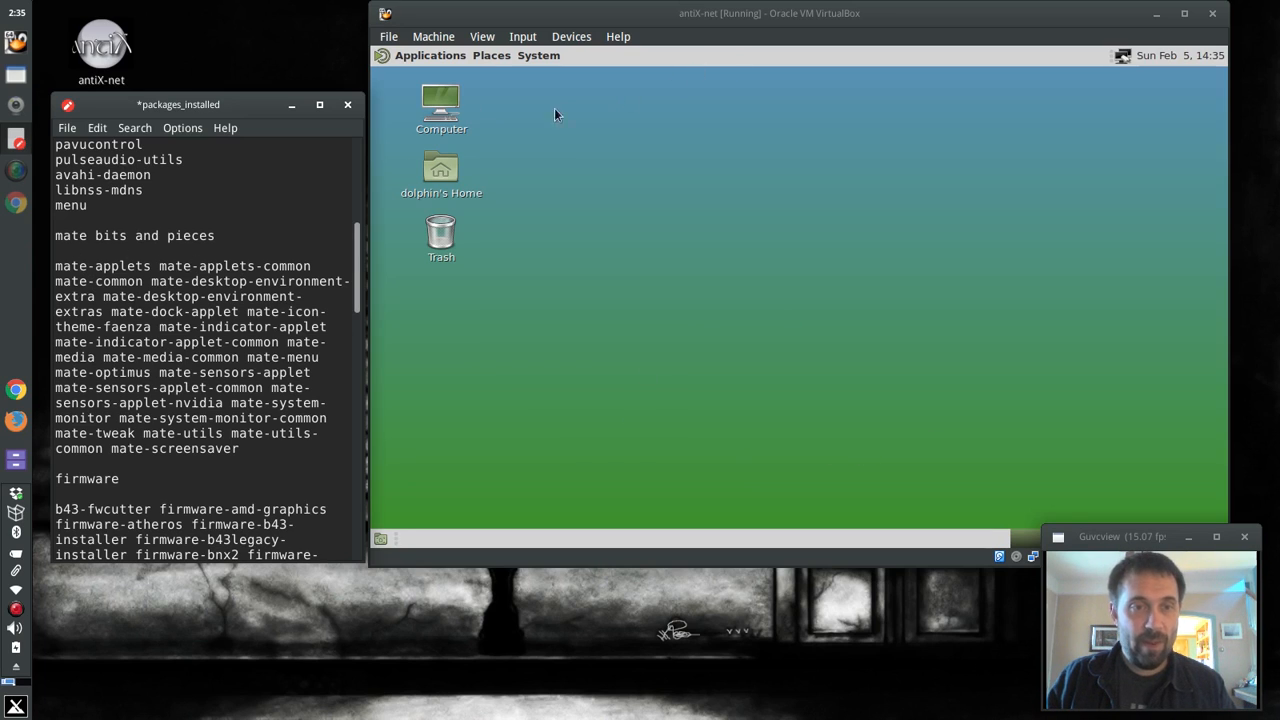
mouse_move(112, 292)
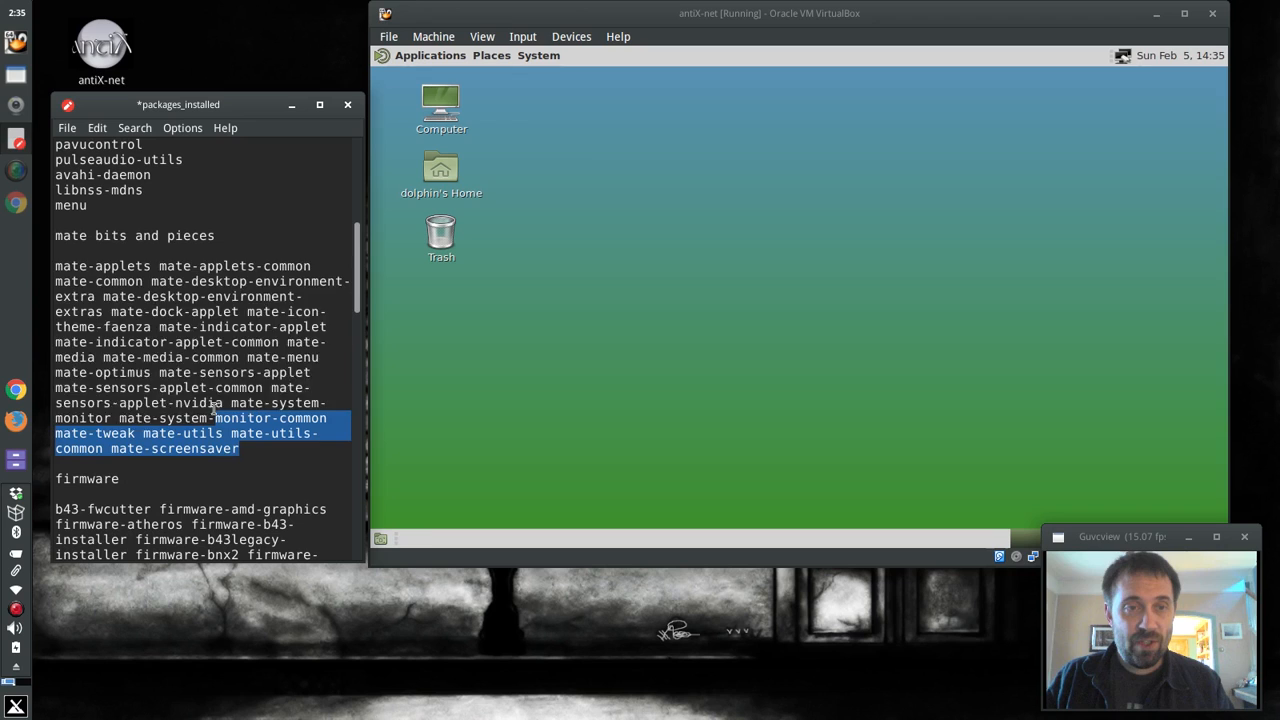
In a guest terminal, run sudo apt-get install with the MATE package list and answer y.
right_click(548, 120)
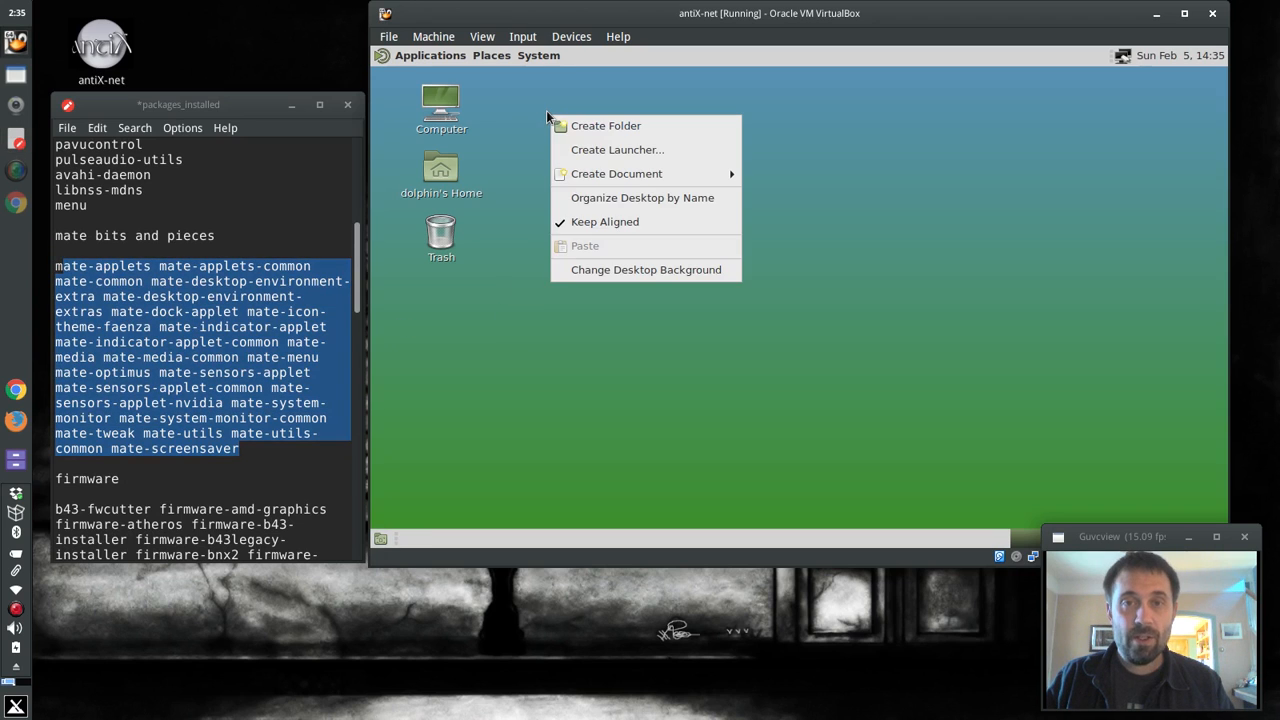
click(428, 56)
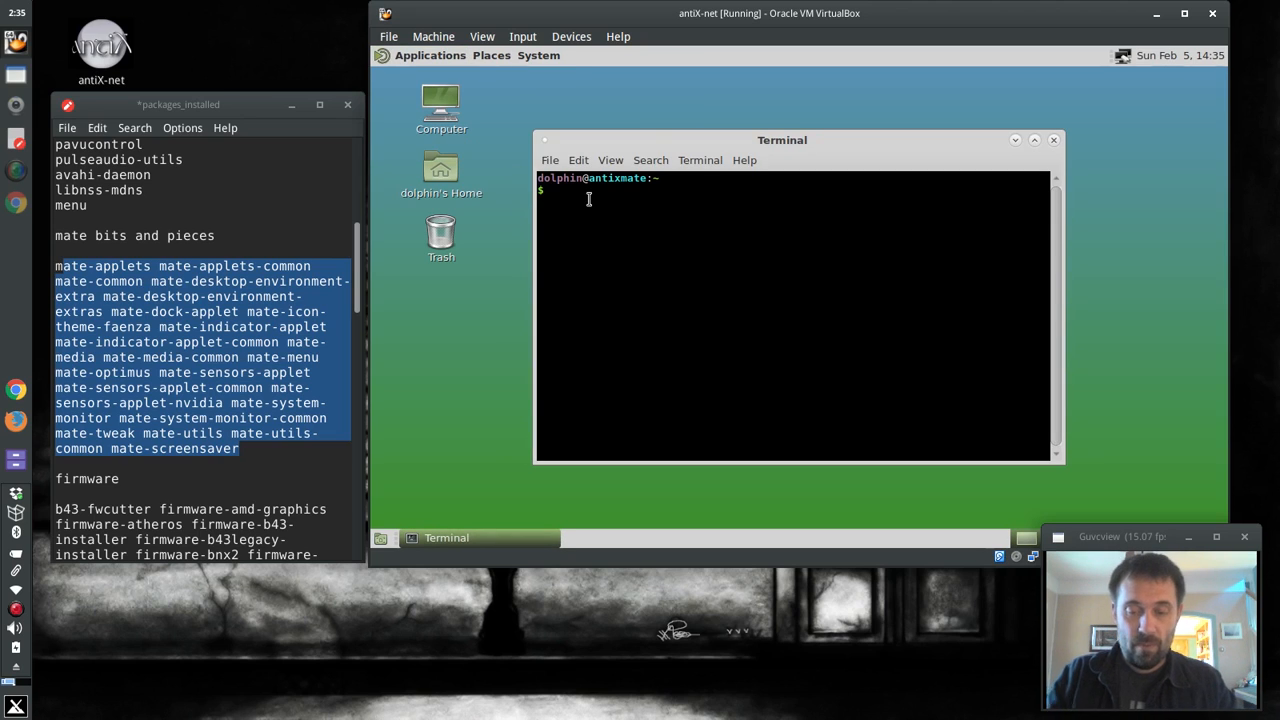
text(sudo apt-)
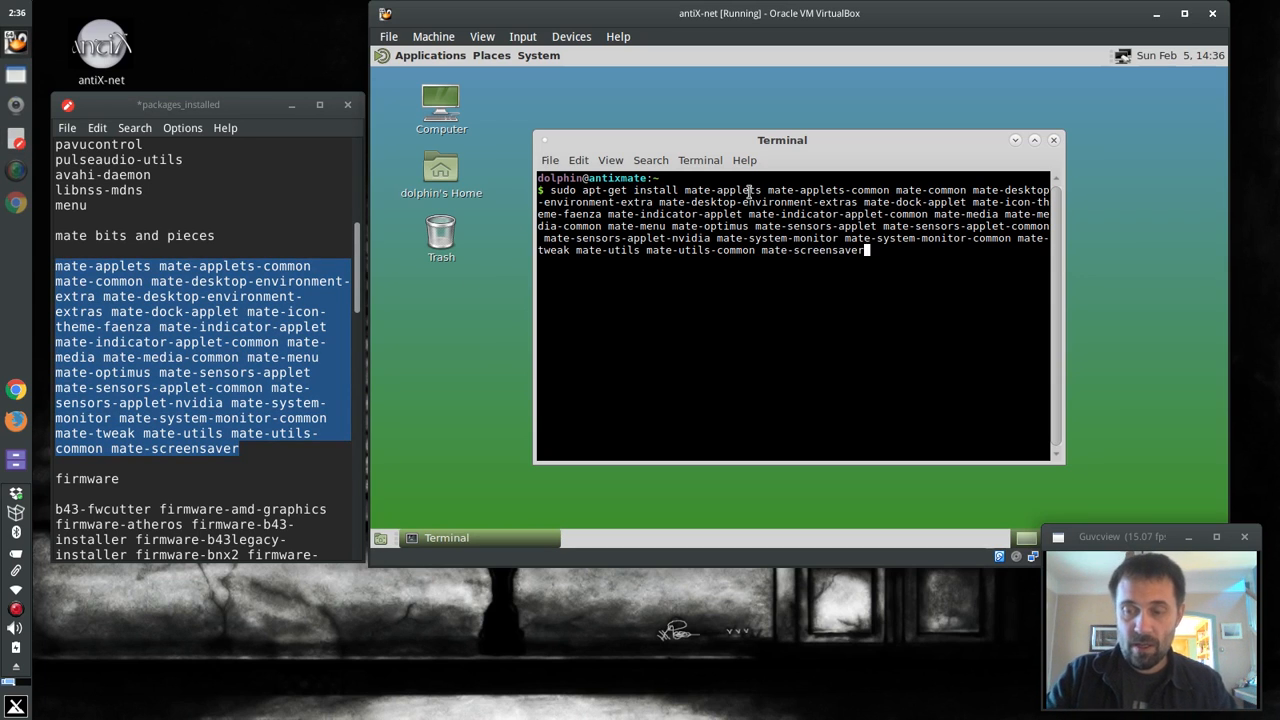
key(Return)
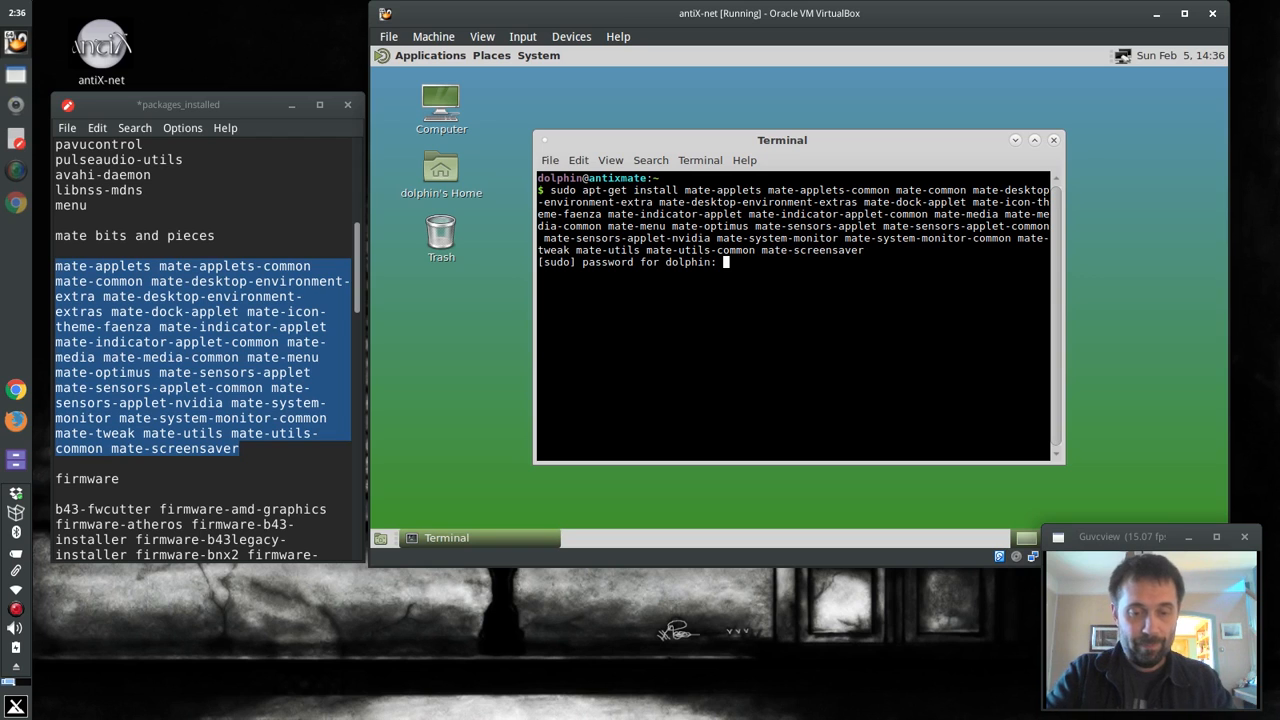
key(Return)
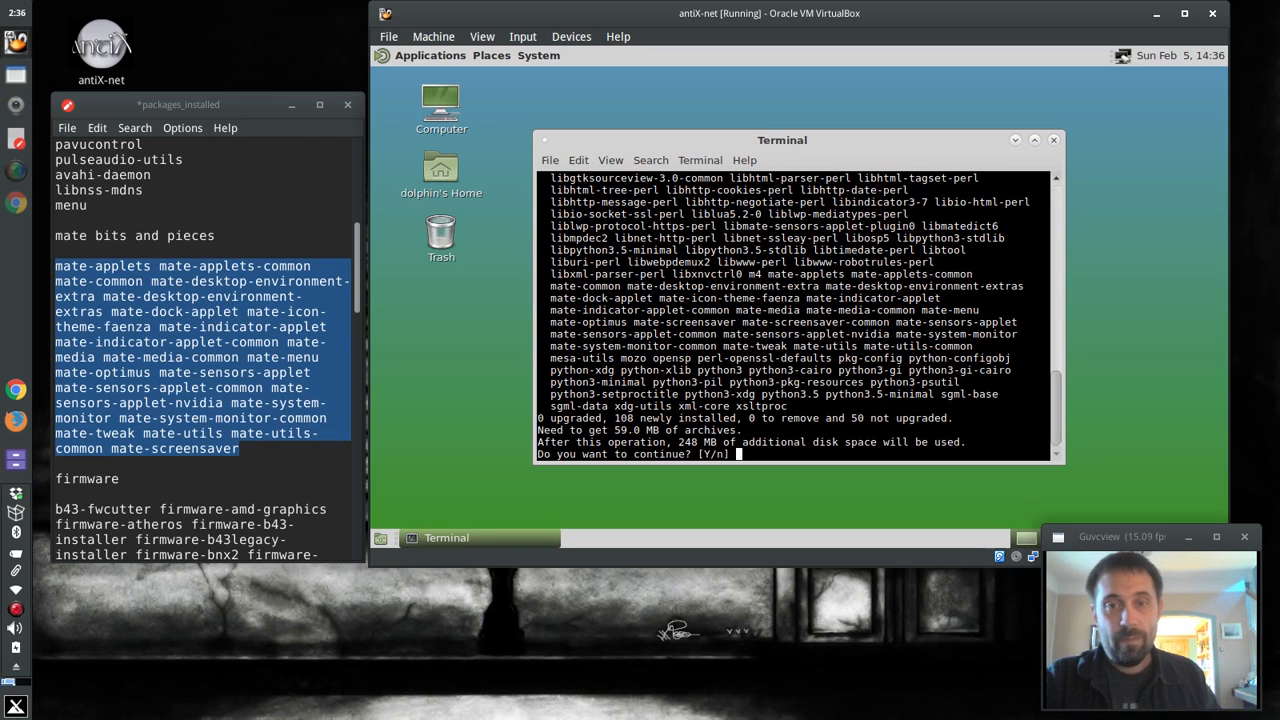
text(y)
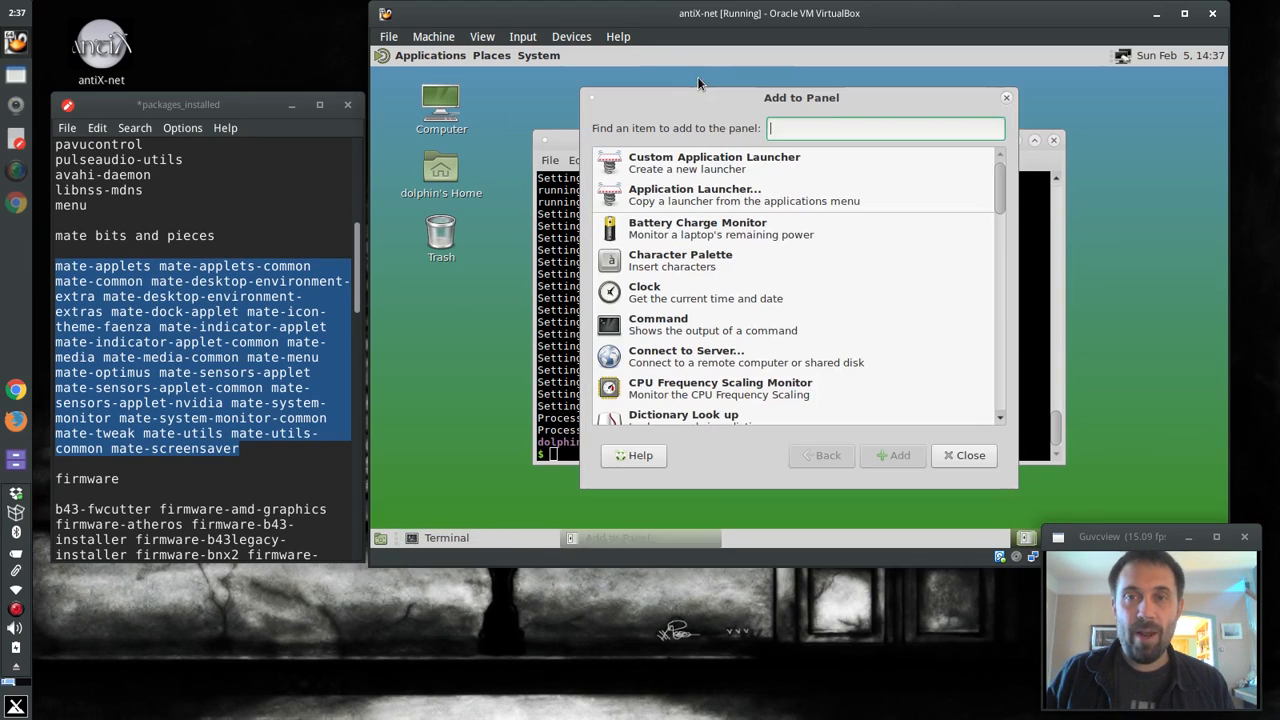
Select MATE Menu in the Add to Panel list and add it to the top panel.
scroll(down, 3)
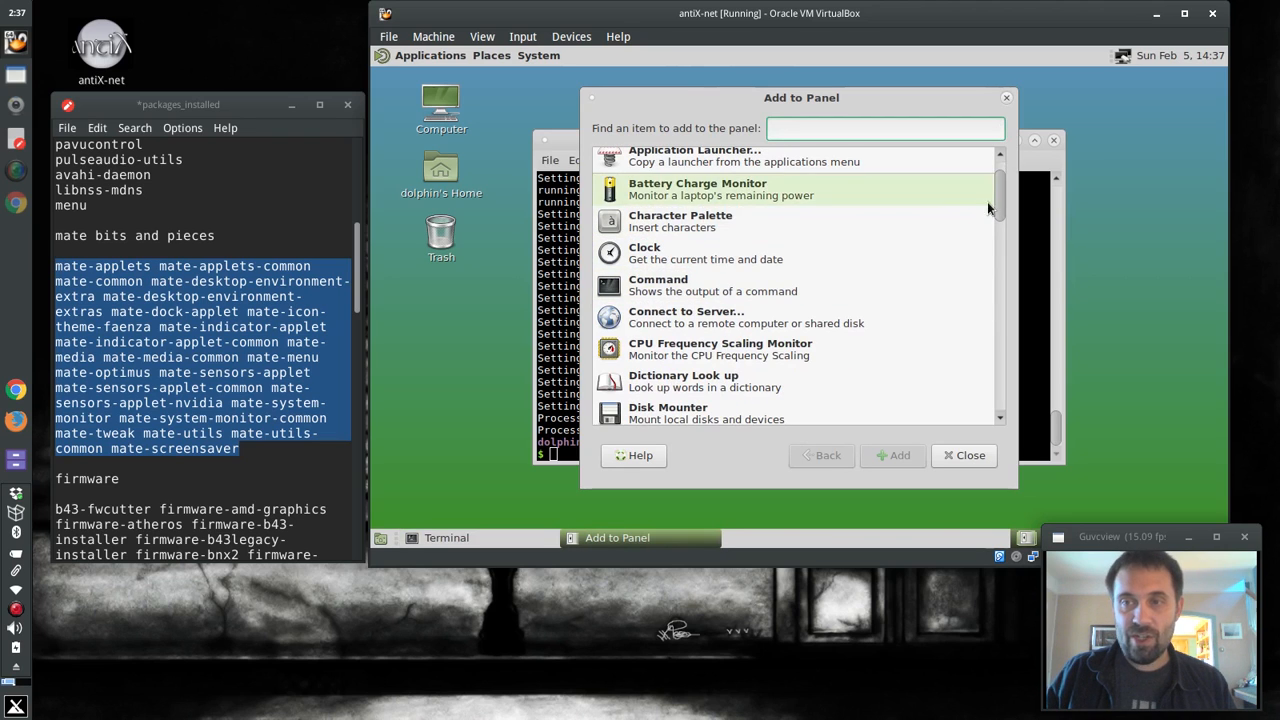
scroll(down, 3)
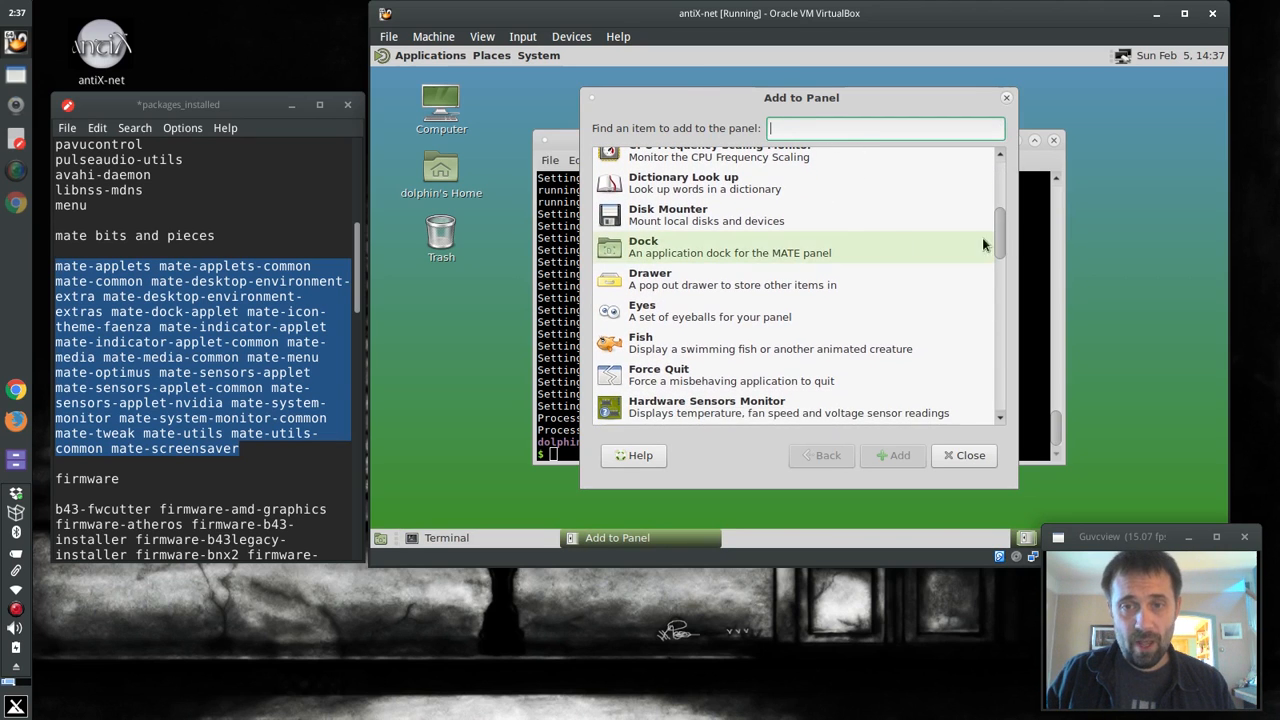
scroll(down, 3)
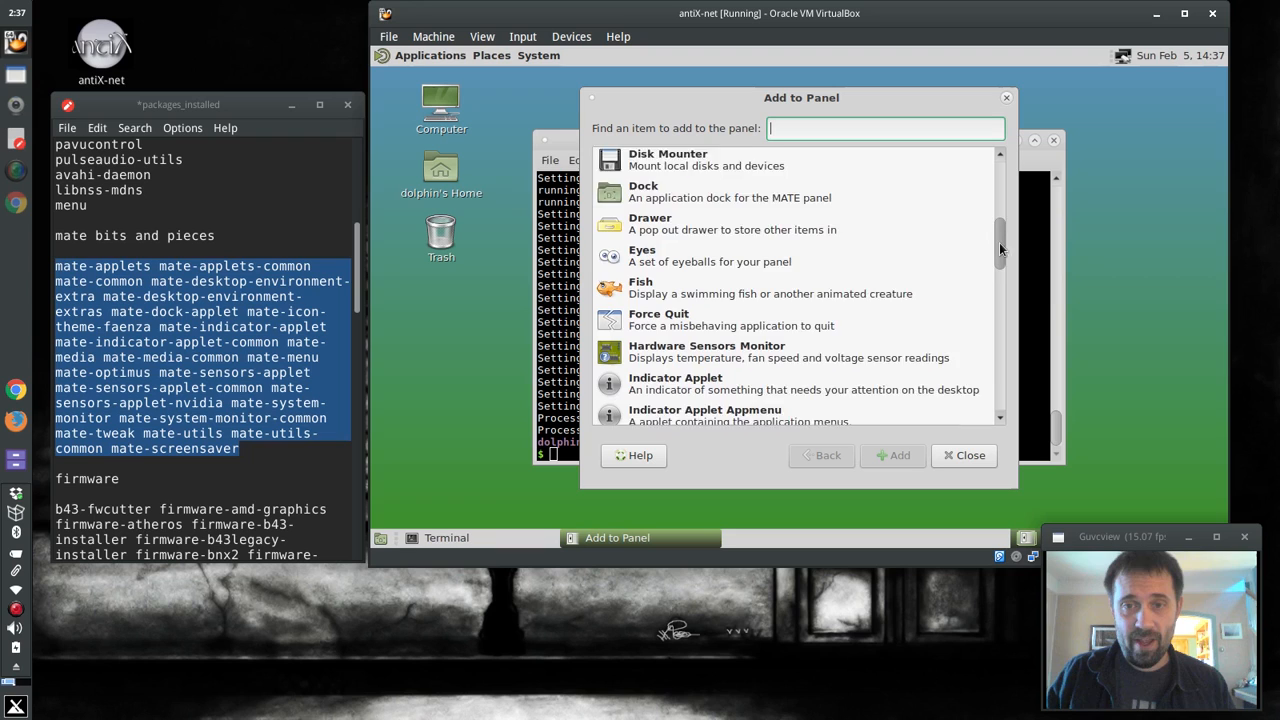
scroll(down, 3)
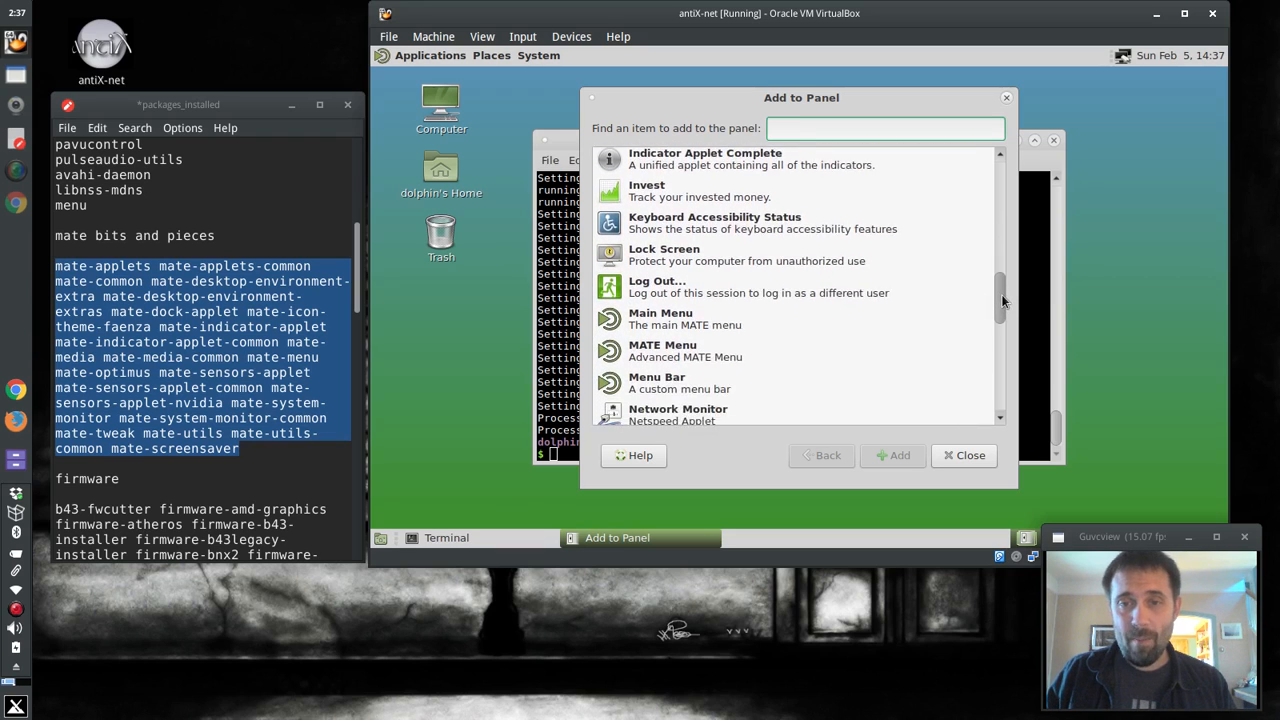
scroll(down, 3)
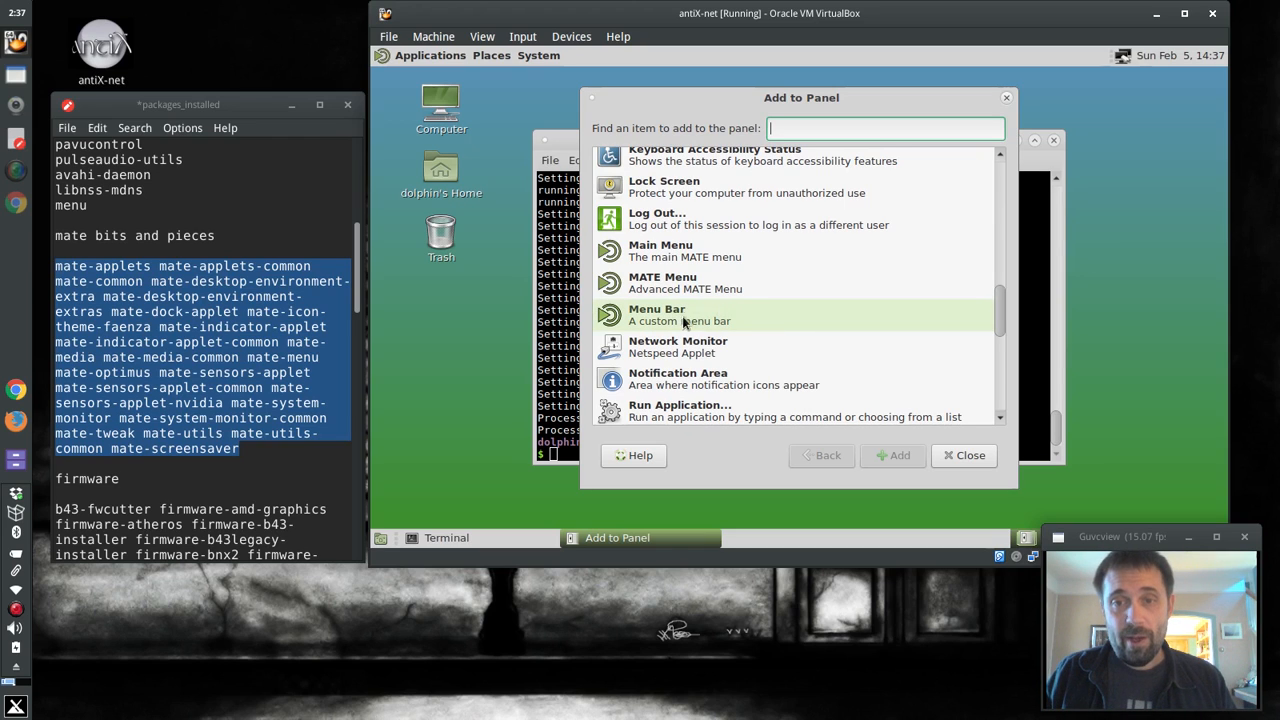
click(684, 282)
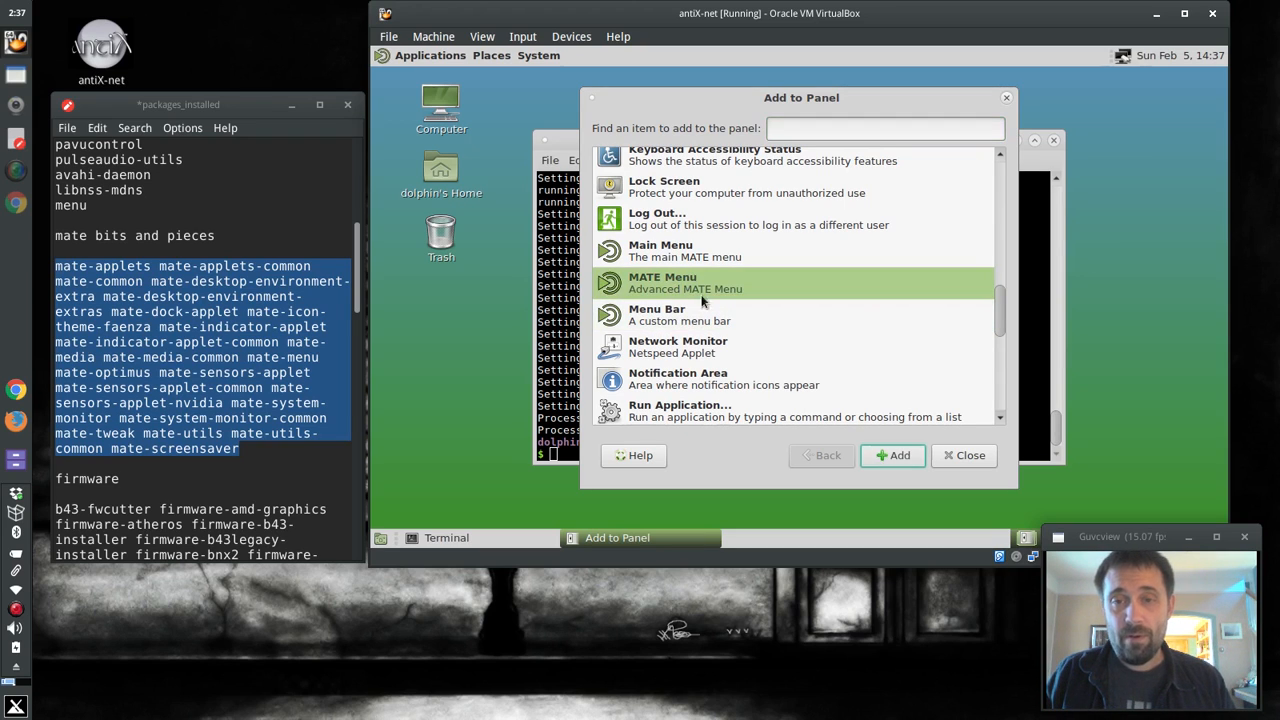
click(964, 456)
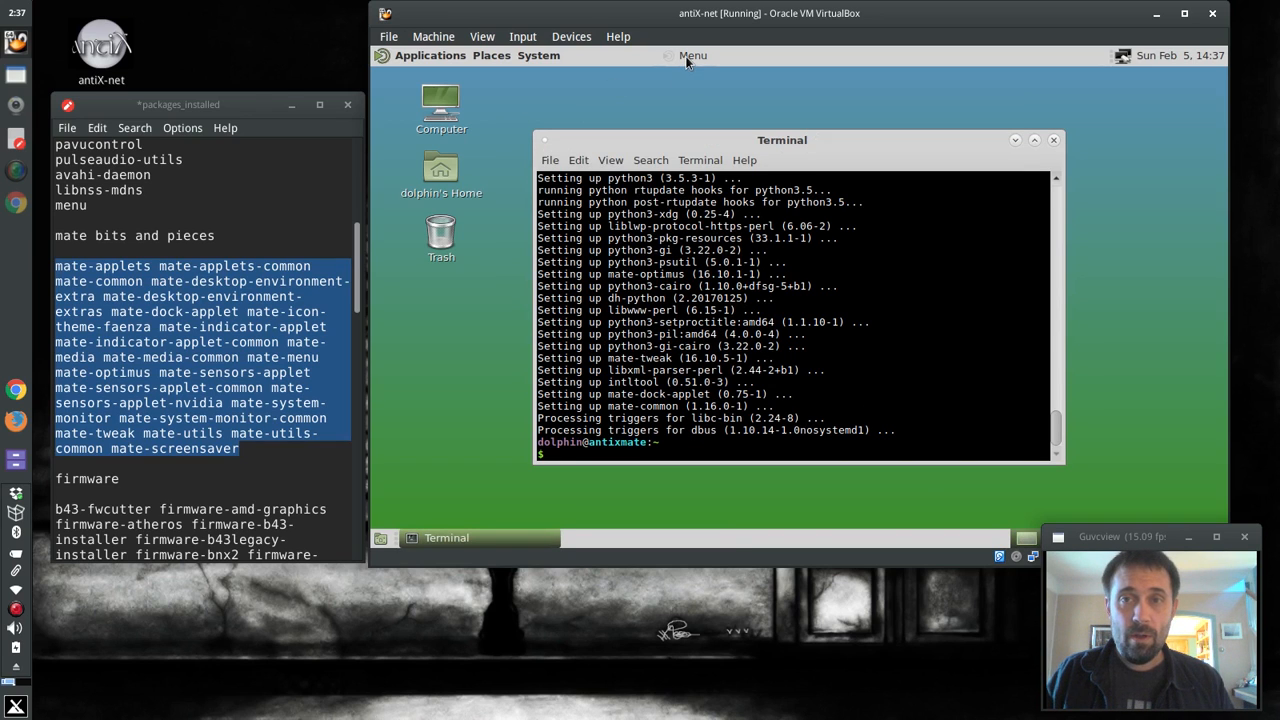
click(692, 56)
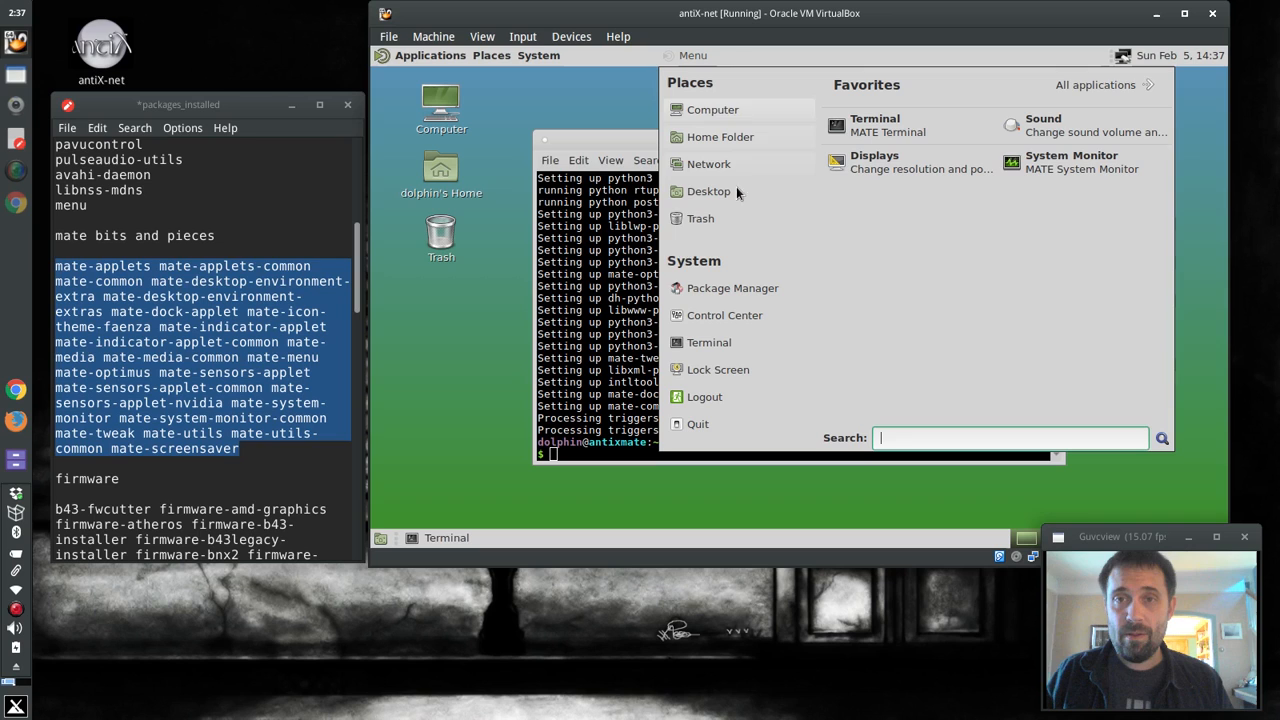
mouse_move(1022, 290)
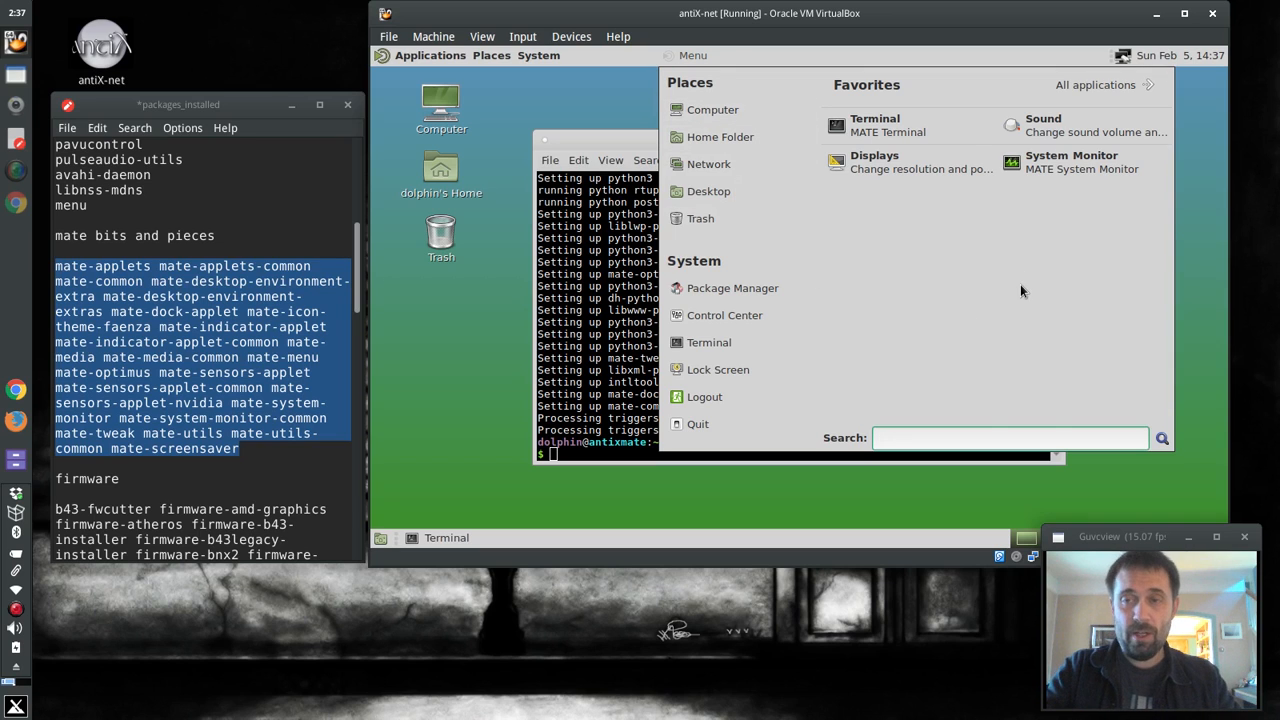
text(termil)
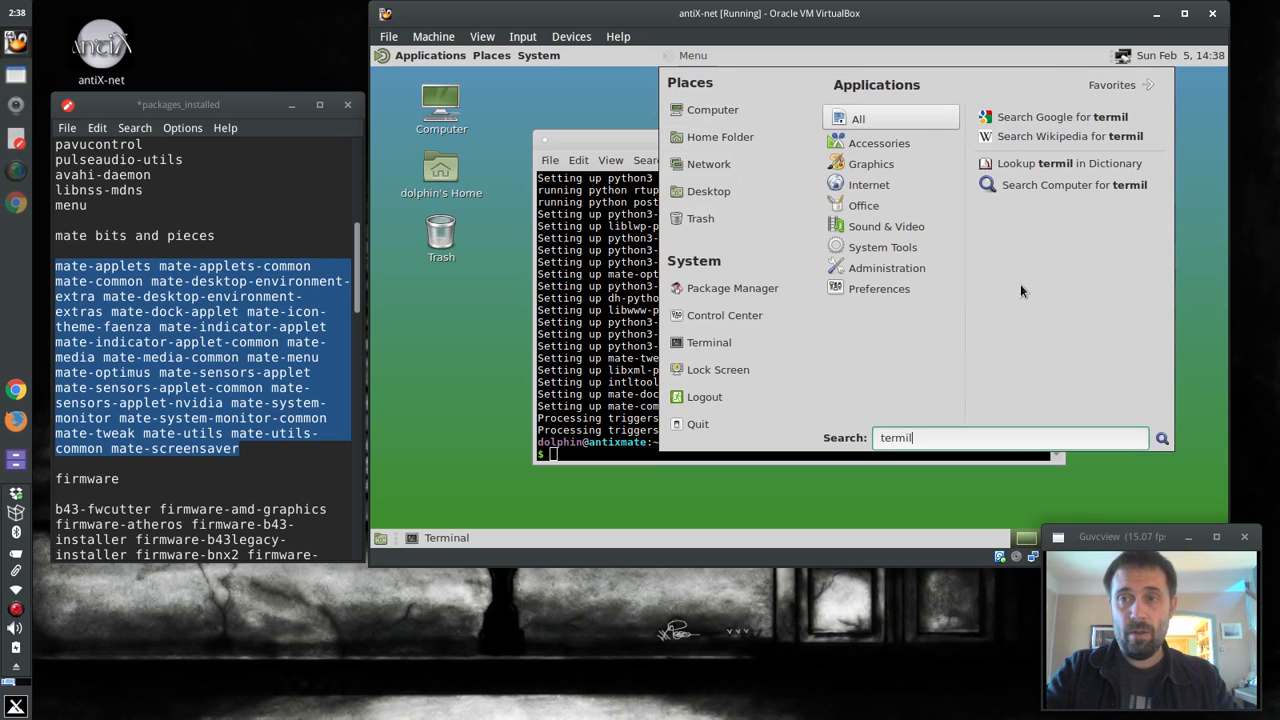
key(BackSpace)
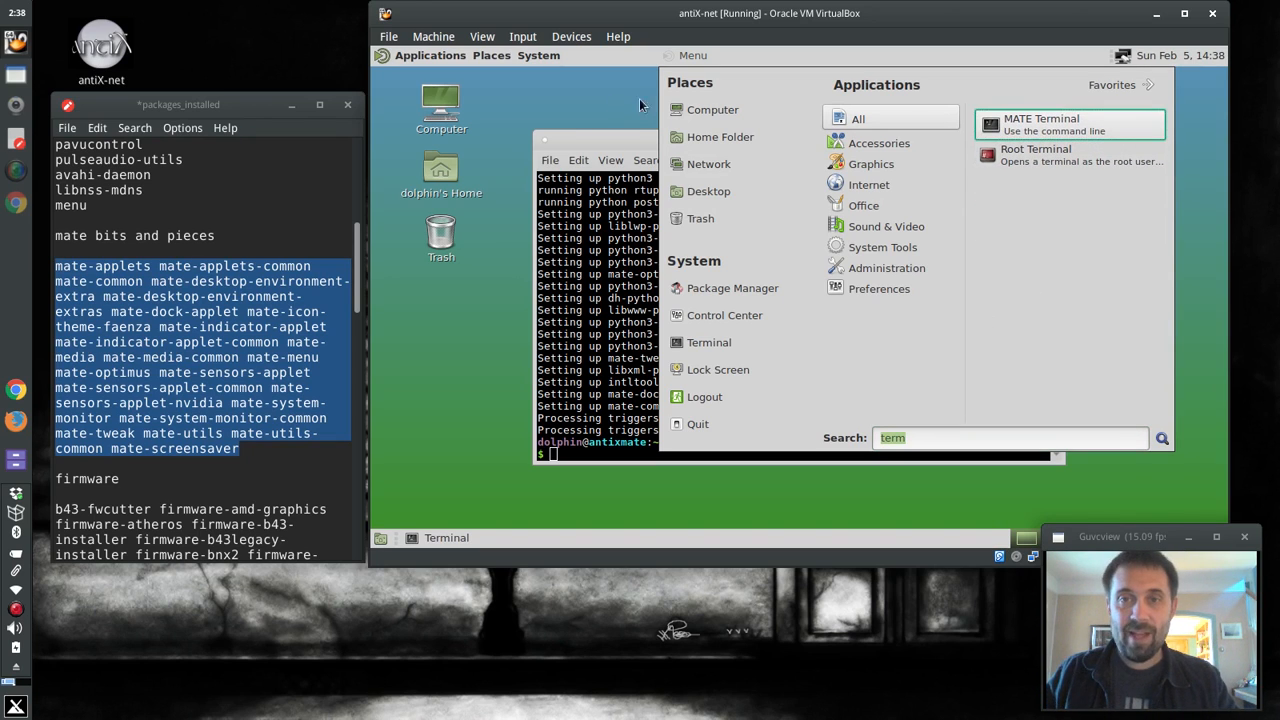
click(692, 56)
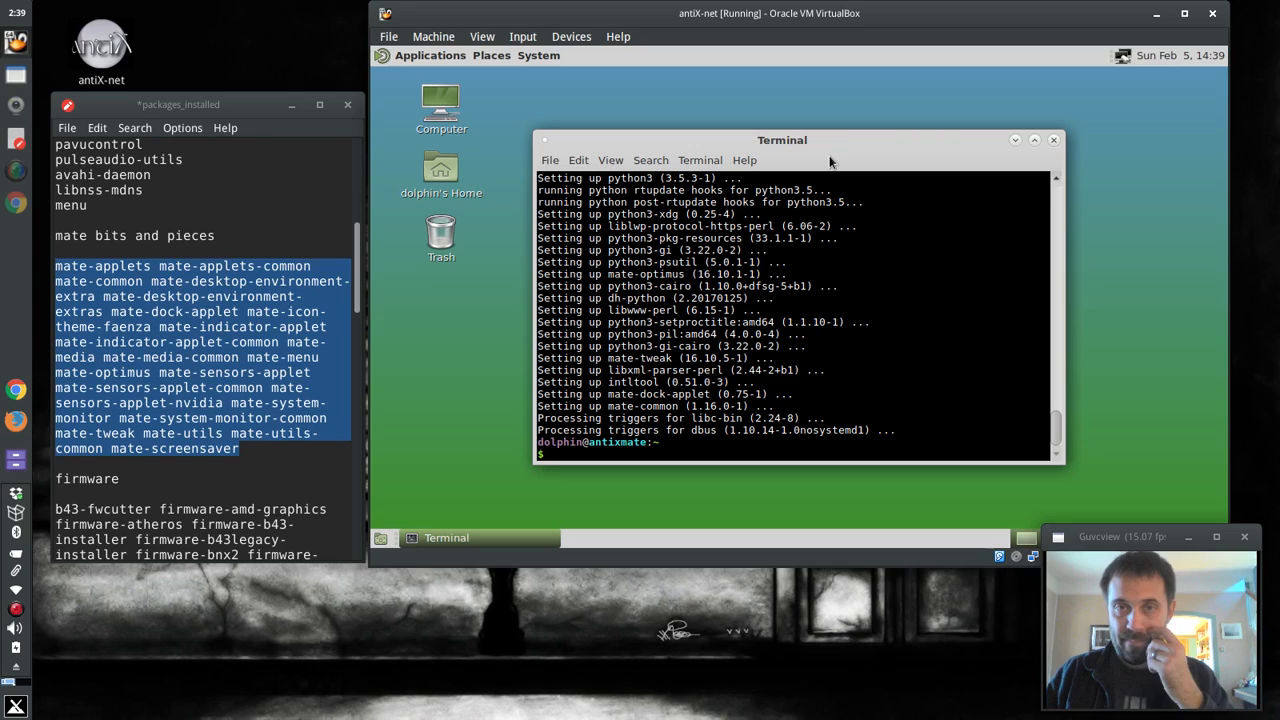
mouse_move(612, 64)
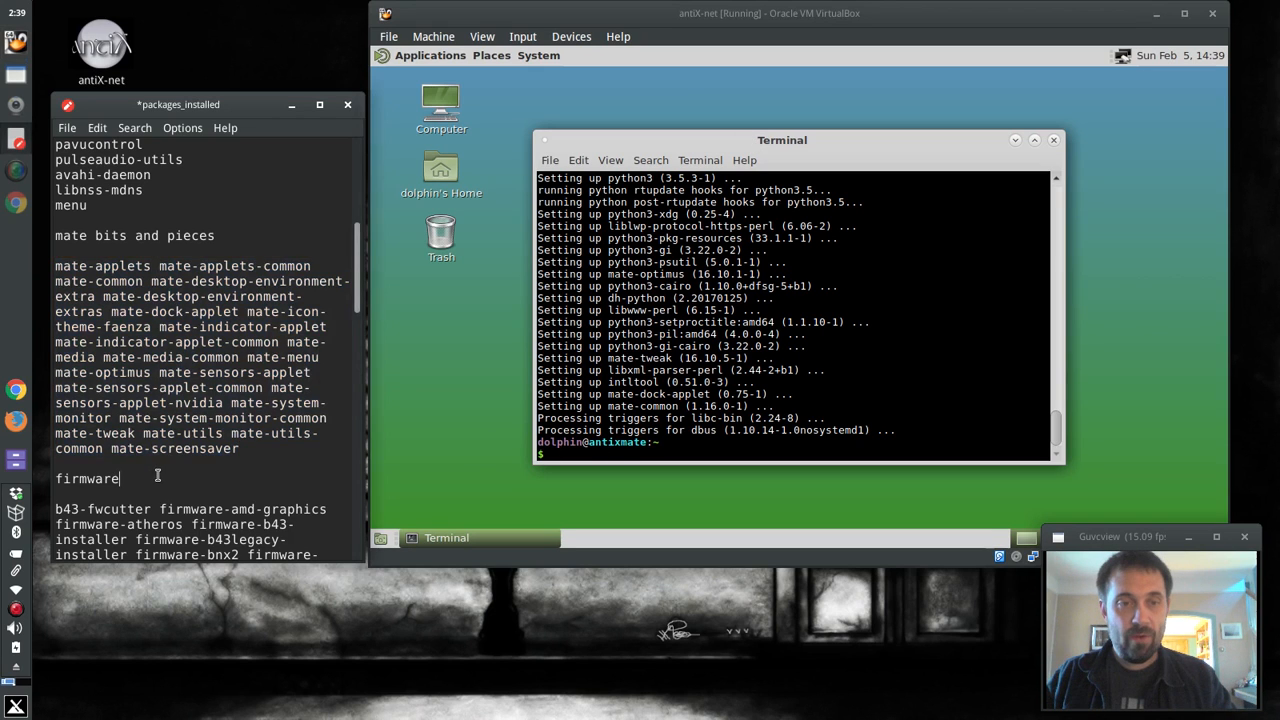
scroll(down, 3)
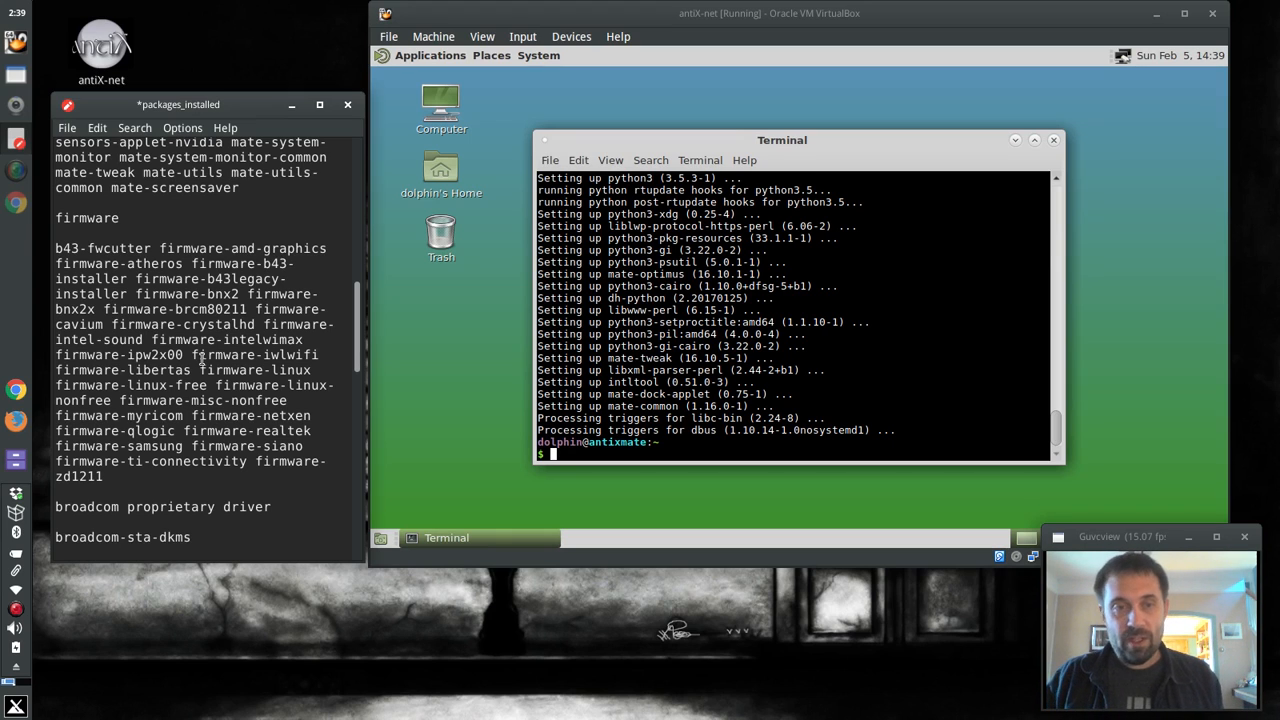
mouse_move(510, 304)
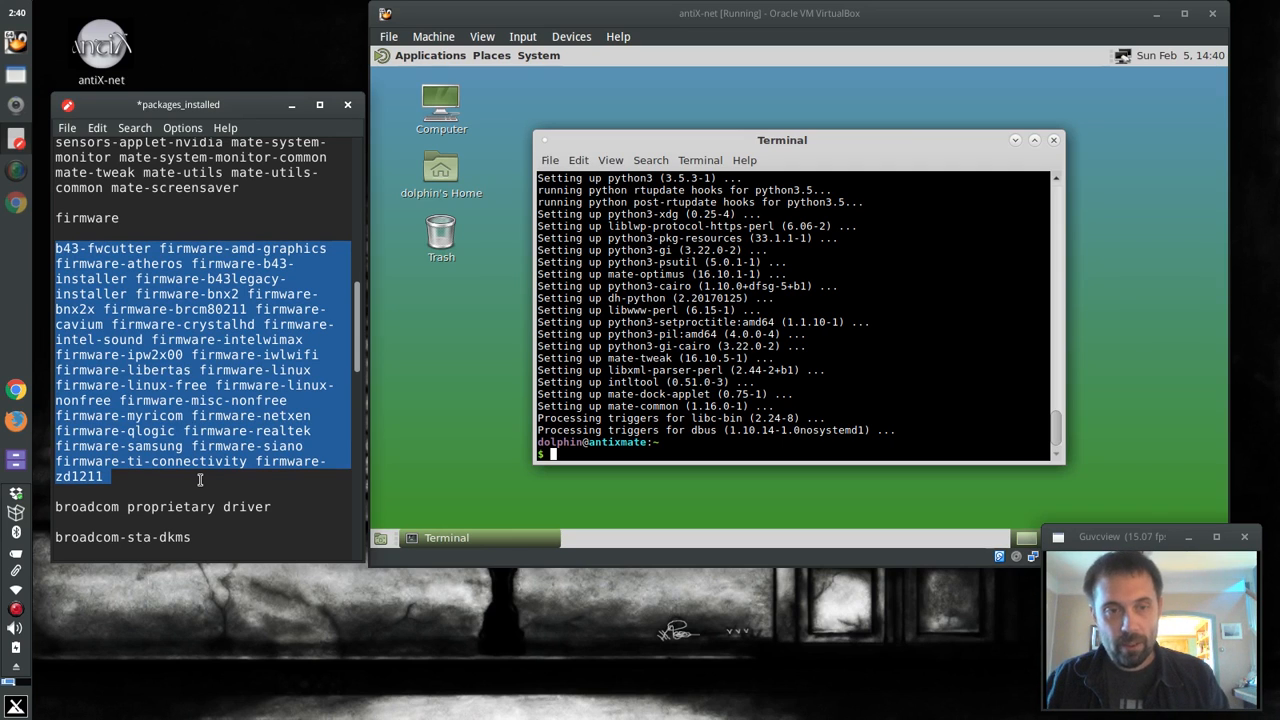
mouse_move(196, 536)
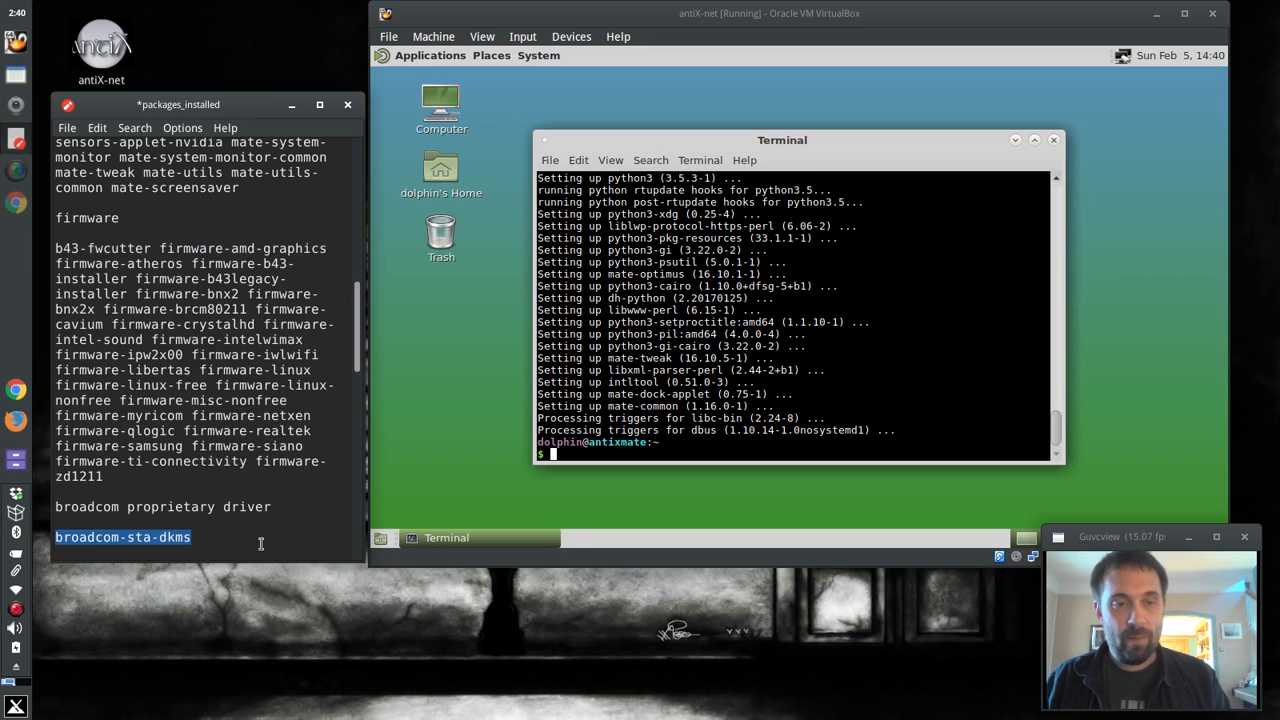
mouse_move(224, 488)
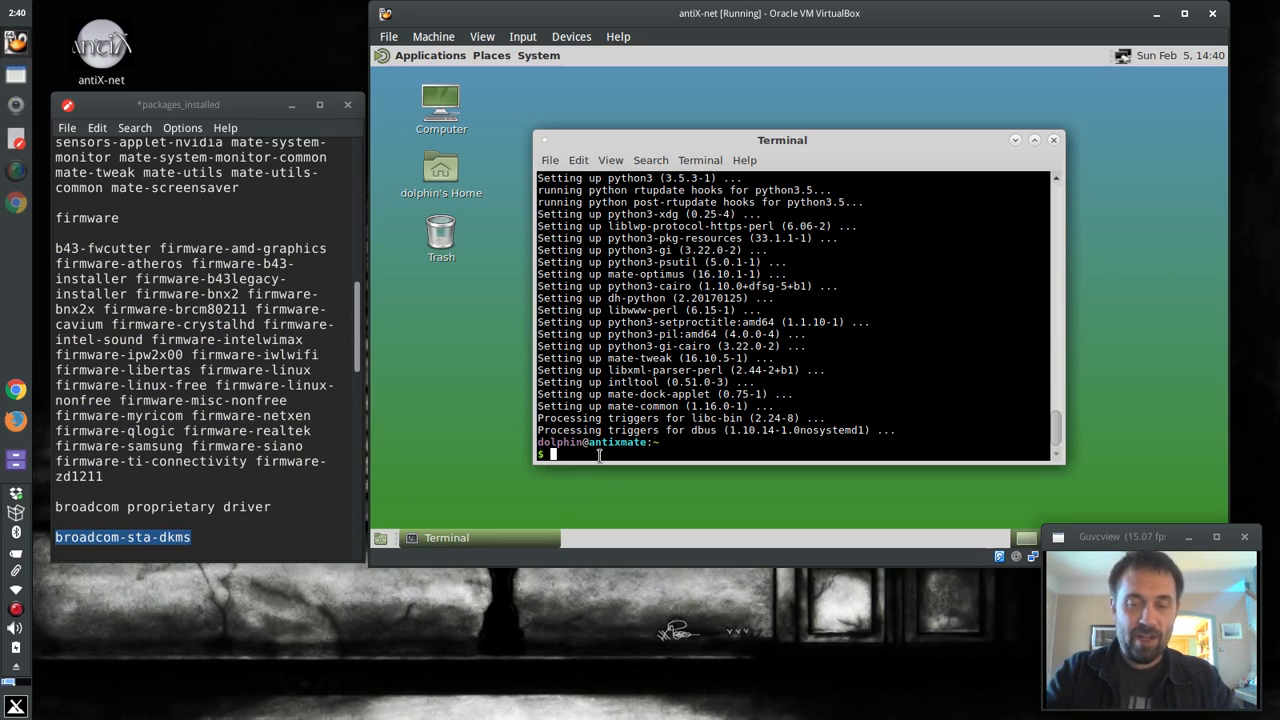
Run sudo apt-get install with the wireless firmware packages and broadcom-sta-dkms.
text(sudo apt0g)
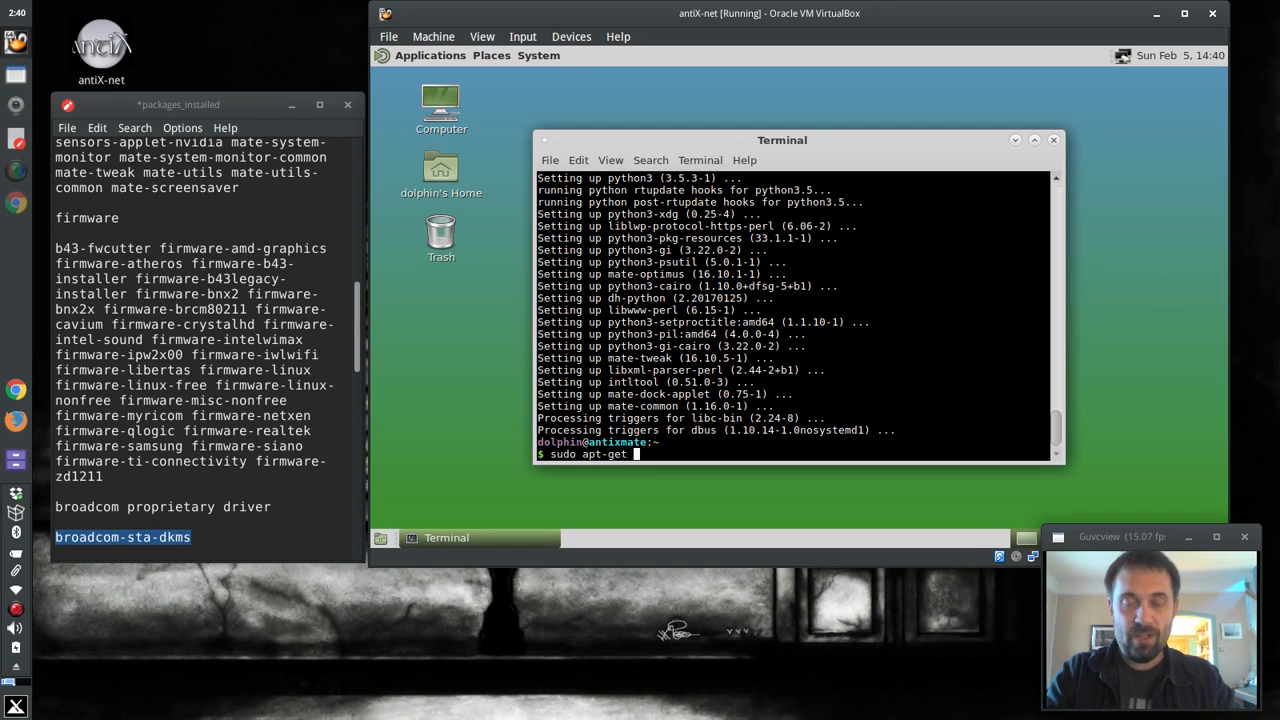
text(install)
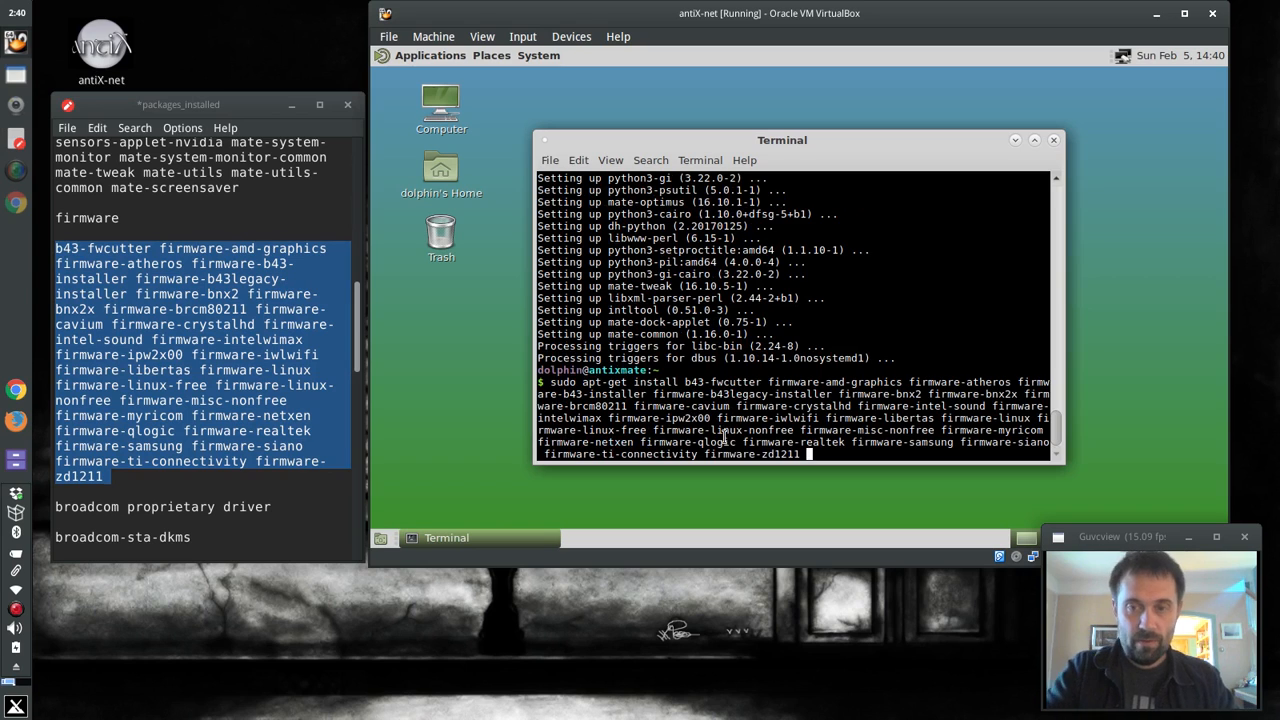
text(b)
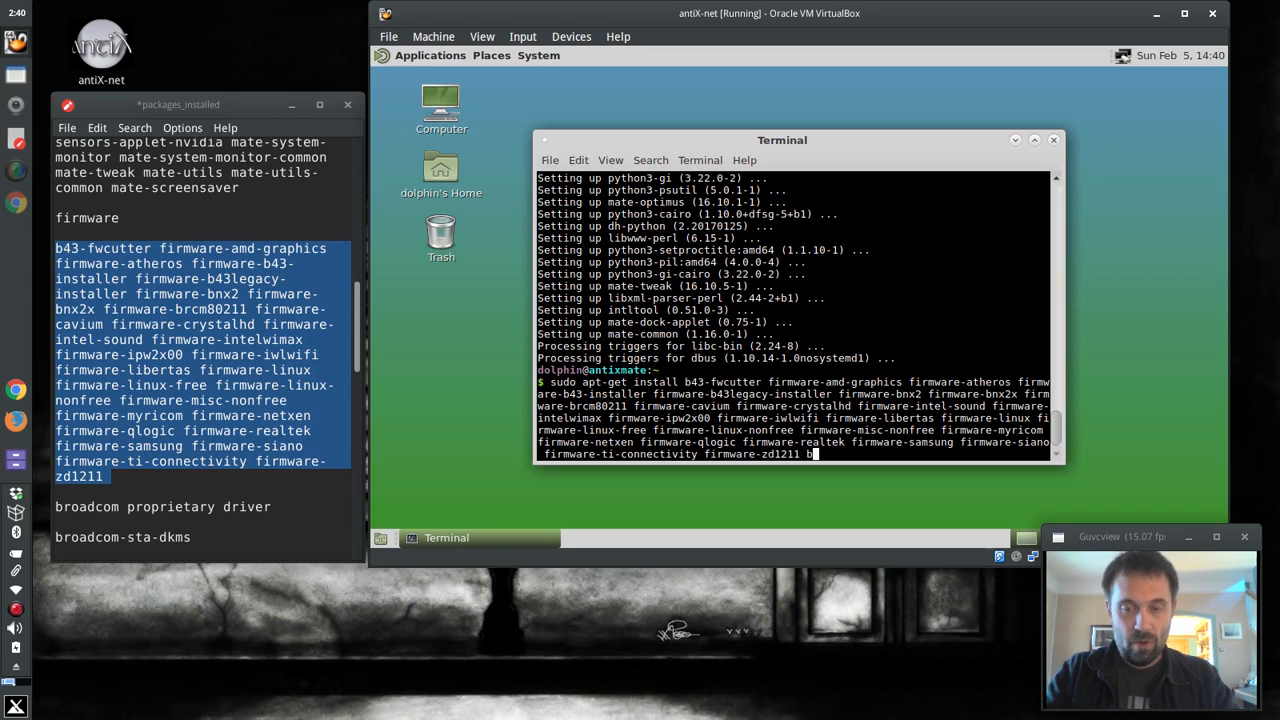
text(roadcom-sta-)
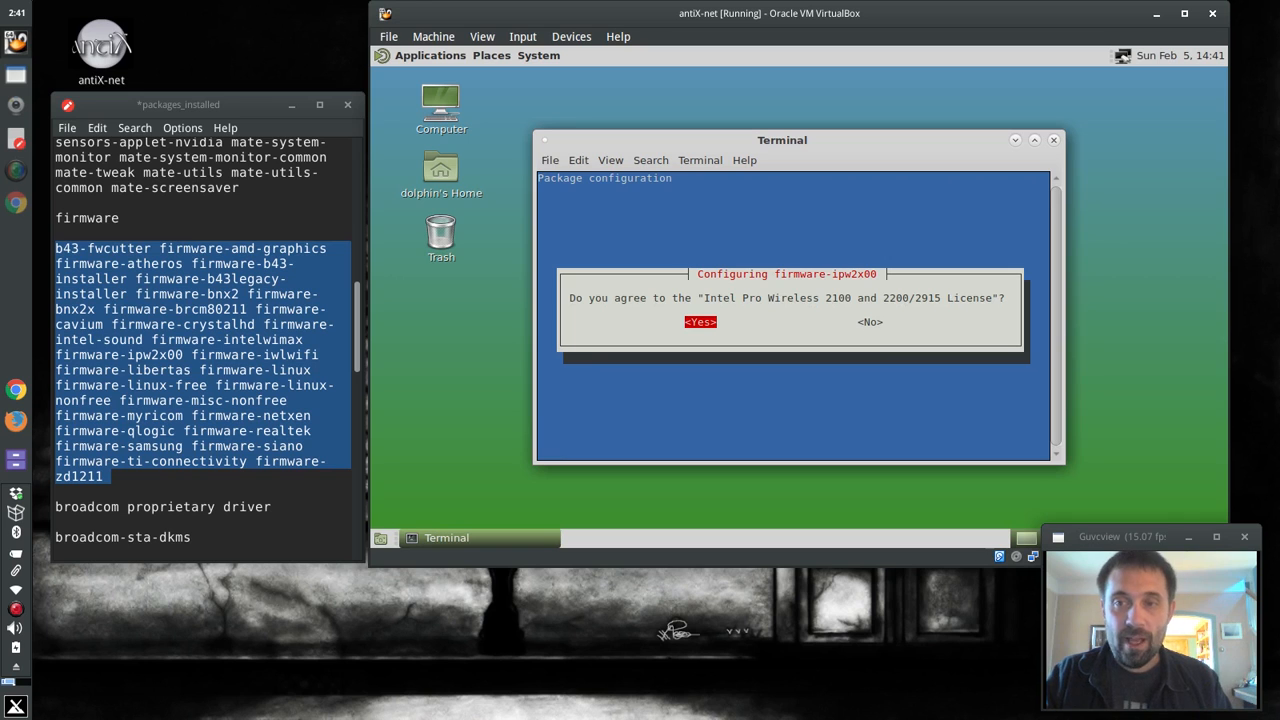
Accept the firmware-ipw2x00 licence and let apt-get finish, regenerating the initramfs.
click(700, 320)
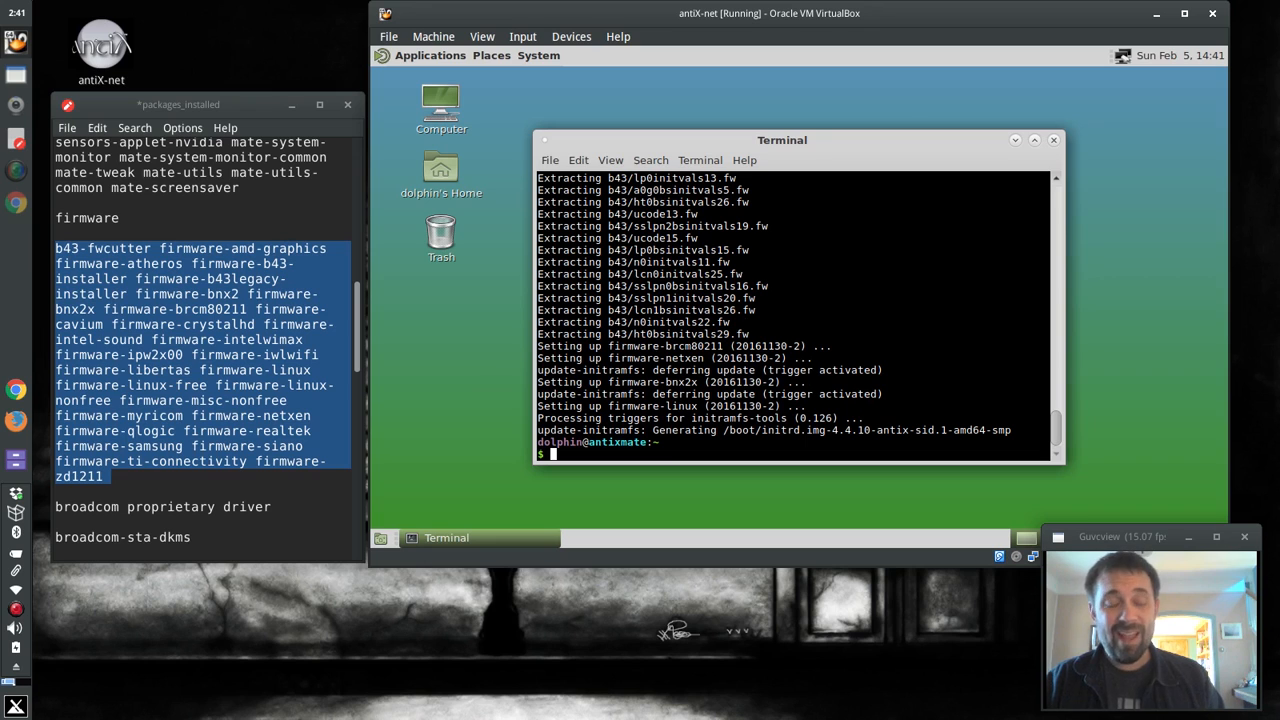
scroll(down, 3)
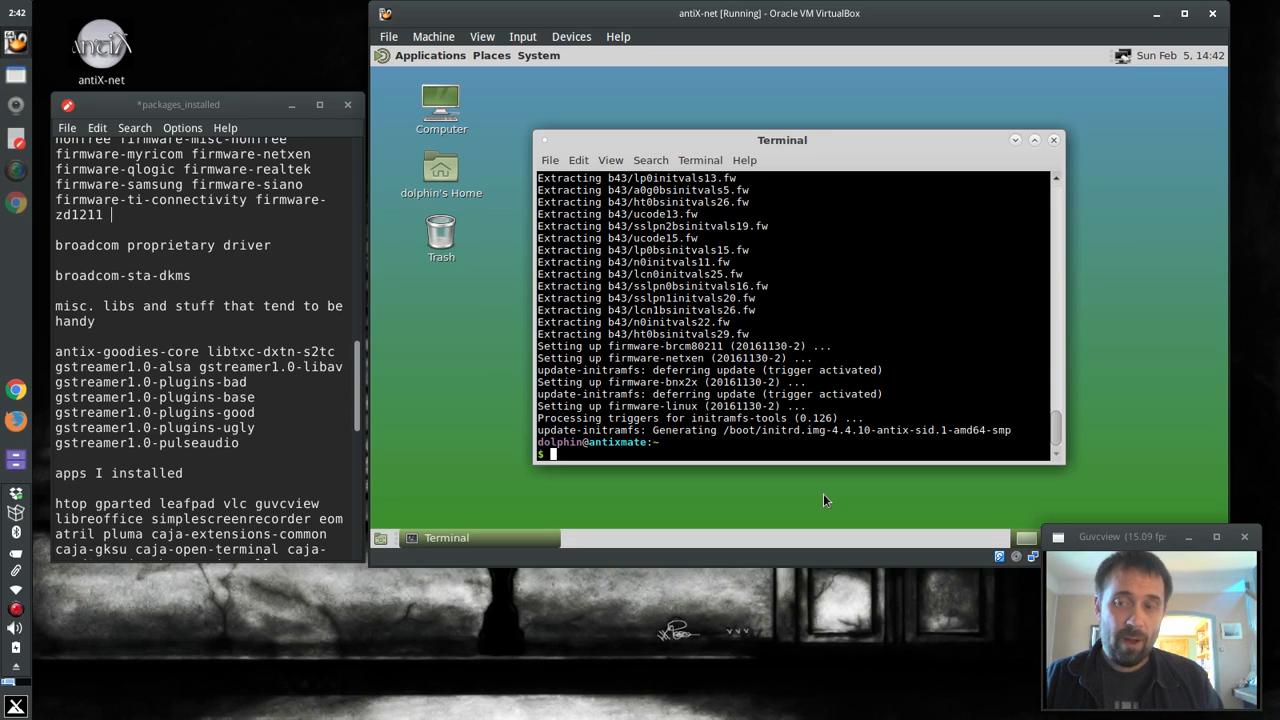
mouse_move(1148, 136)
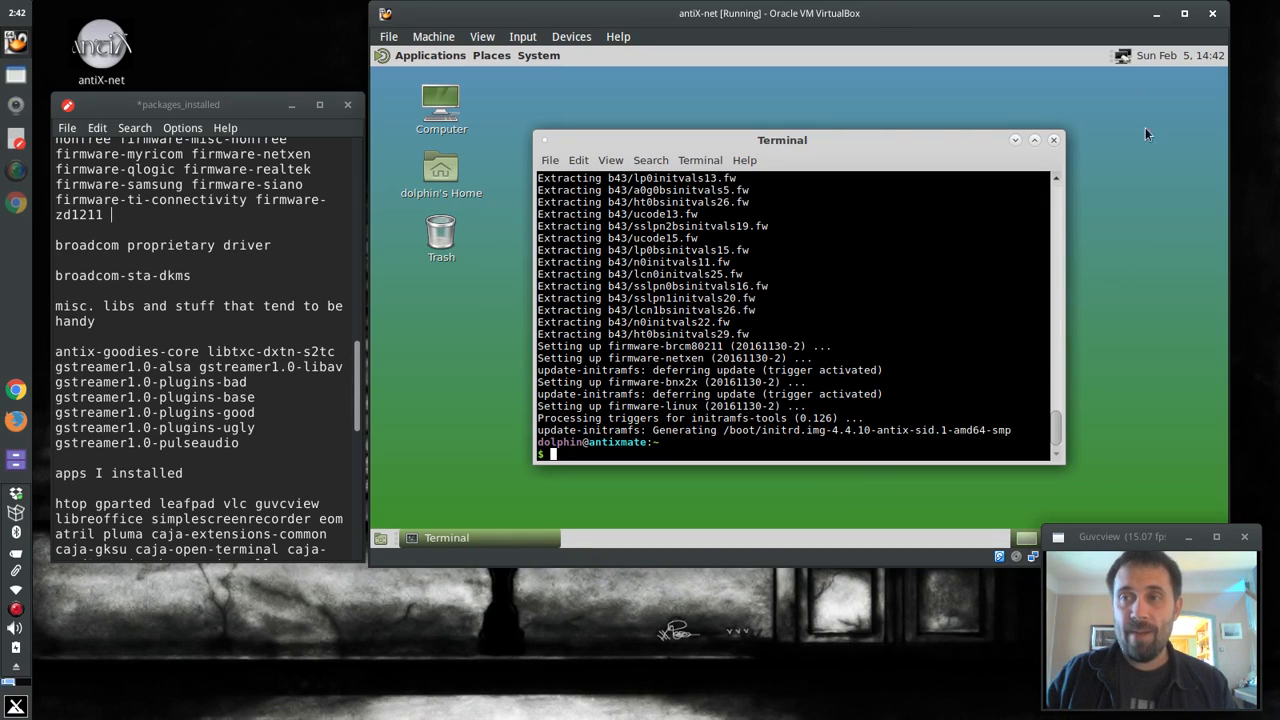
Set the Wicd wireless interface to wlan0 in Preferences and confirm with OK.
click(1122, 56)
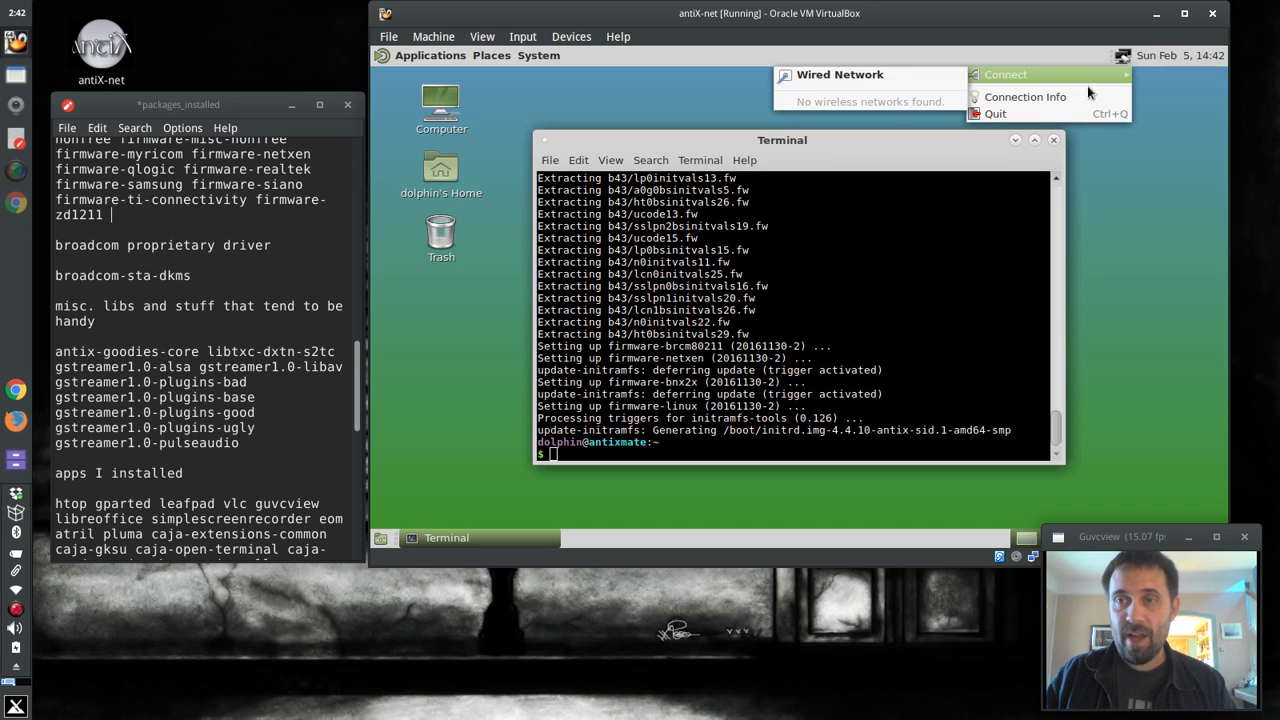
mouse_move(1072, 90)
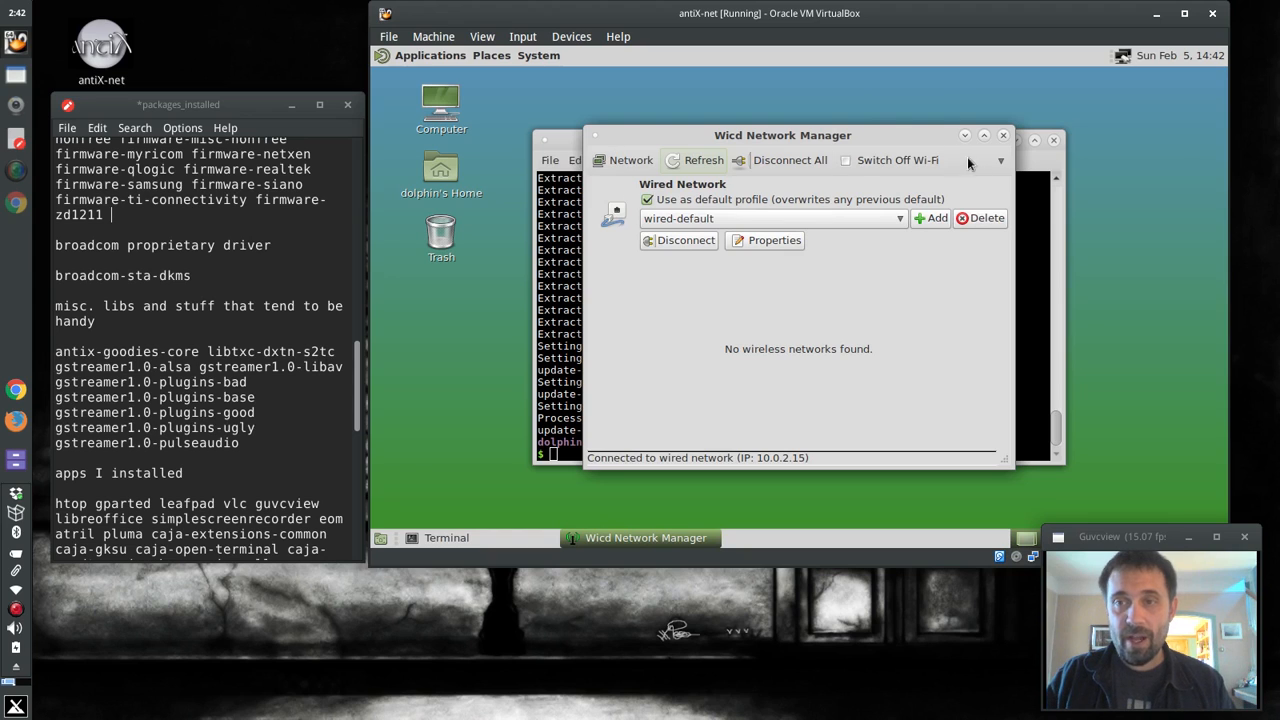
click(1000, 160)
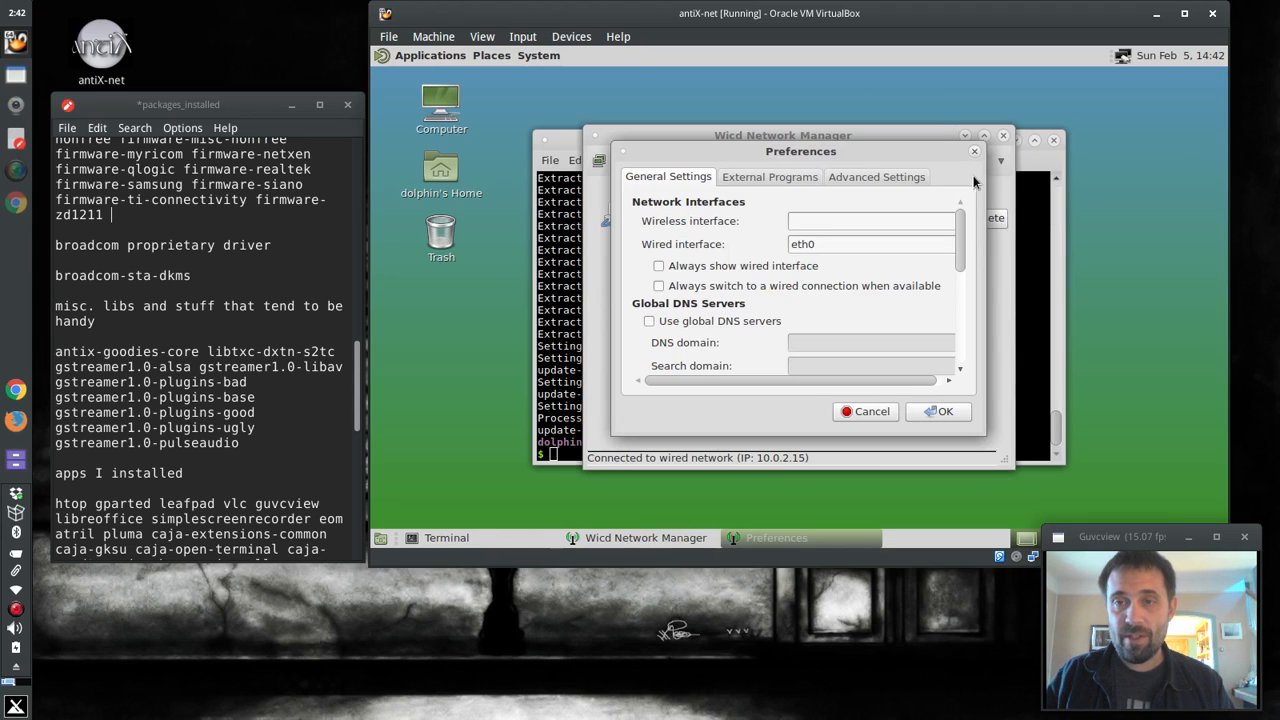
mouse_move(708, 232)
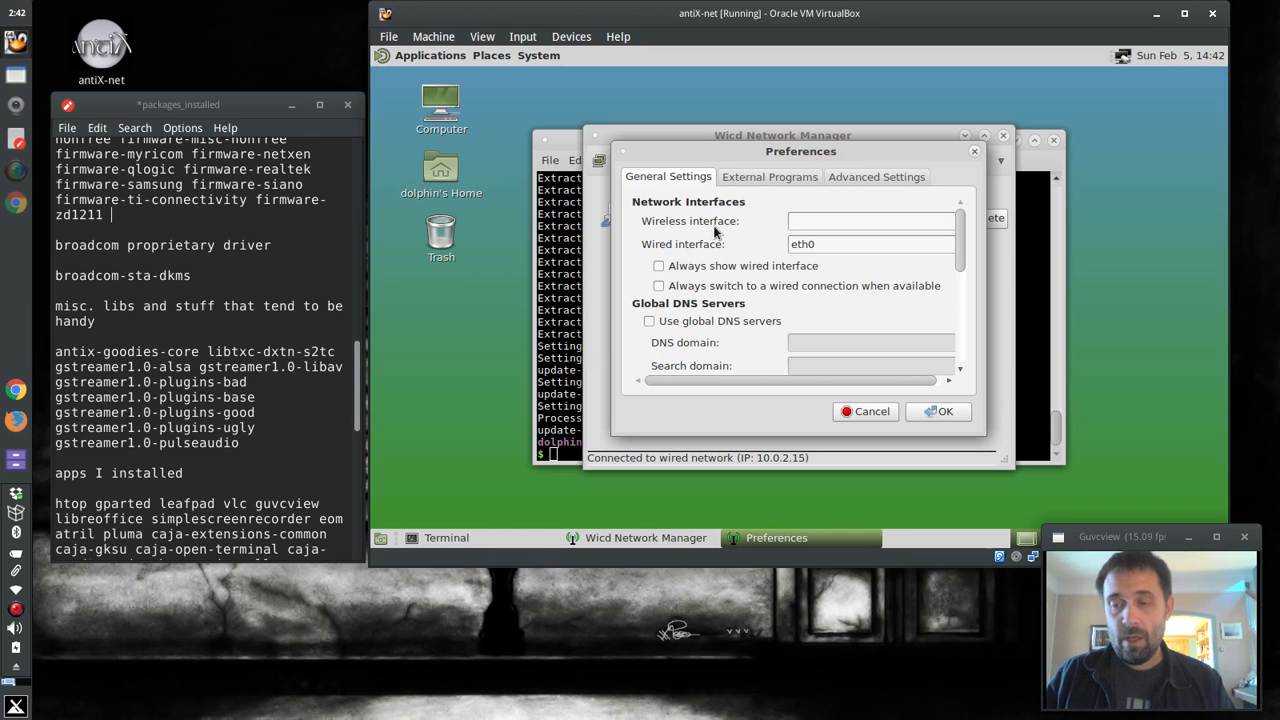
mouse_move(456, 332)
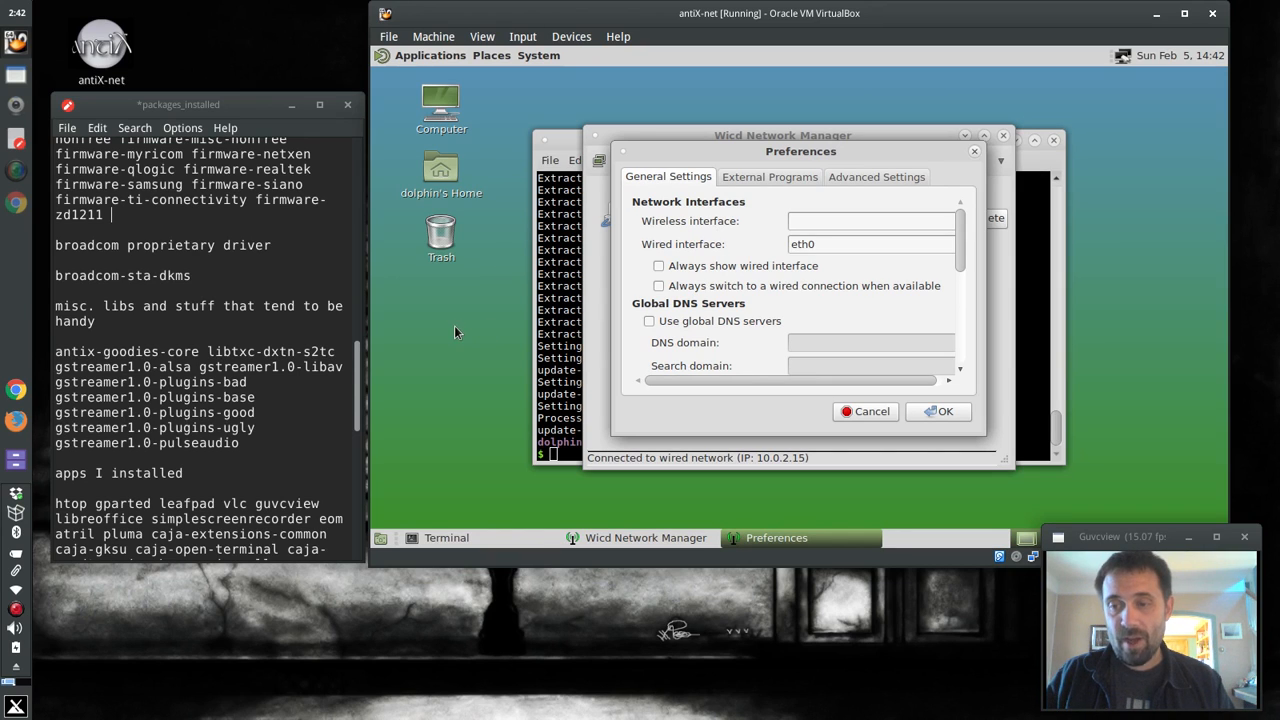
click(870, 220)
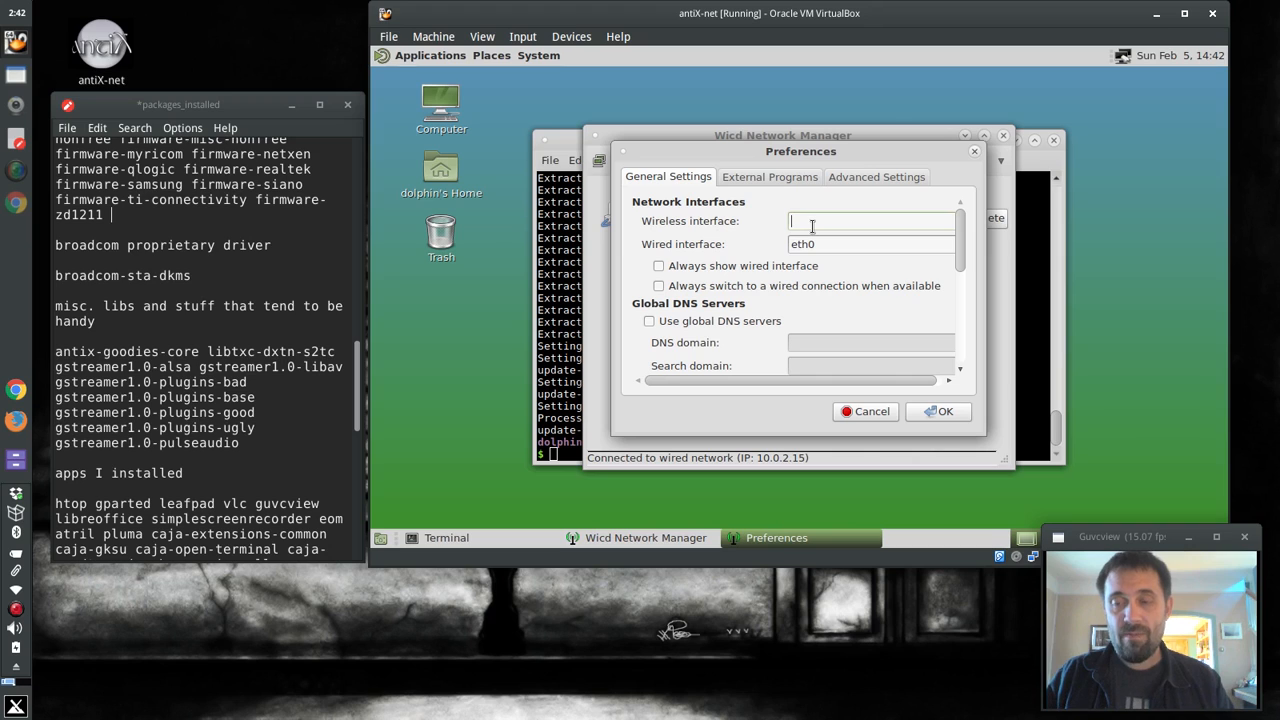
text(wl)
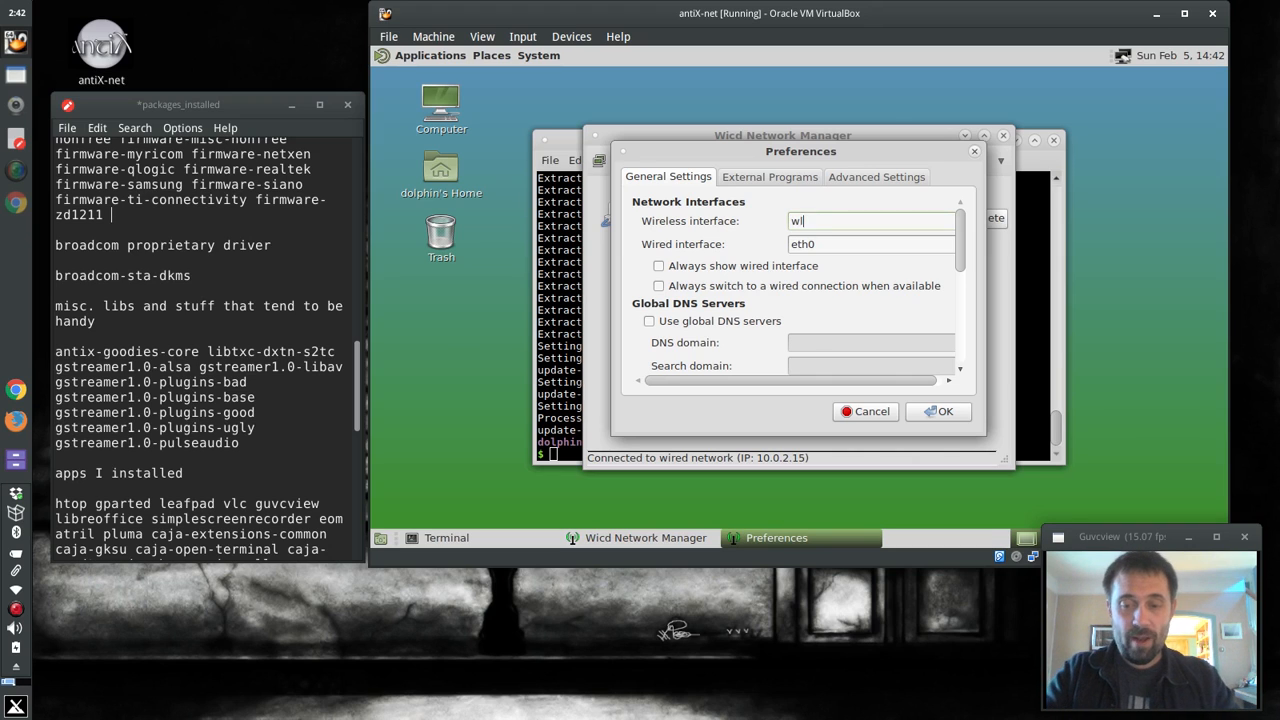
text(an0)
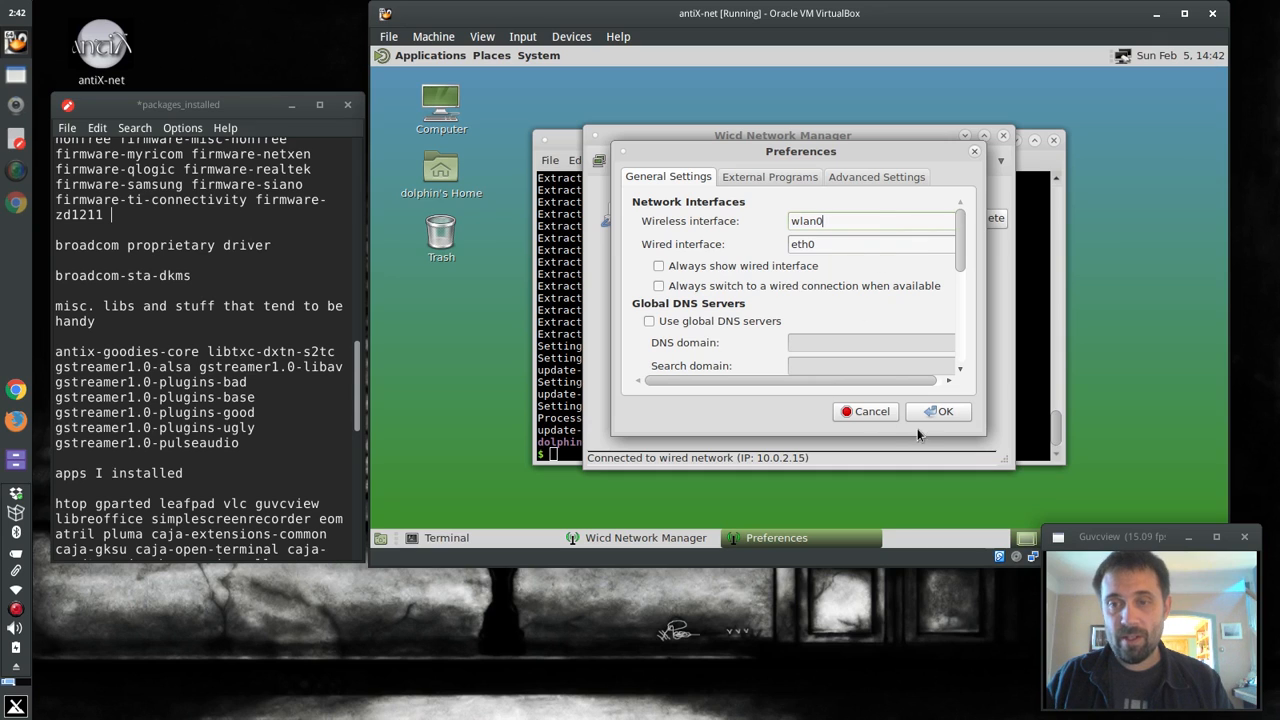
click(938, 412)
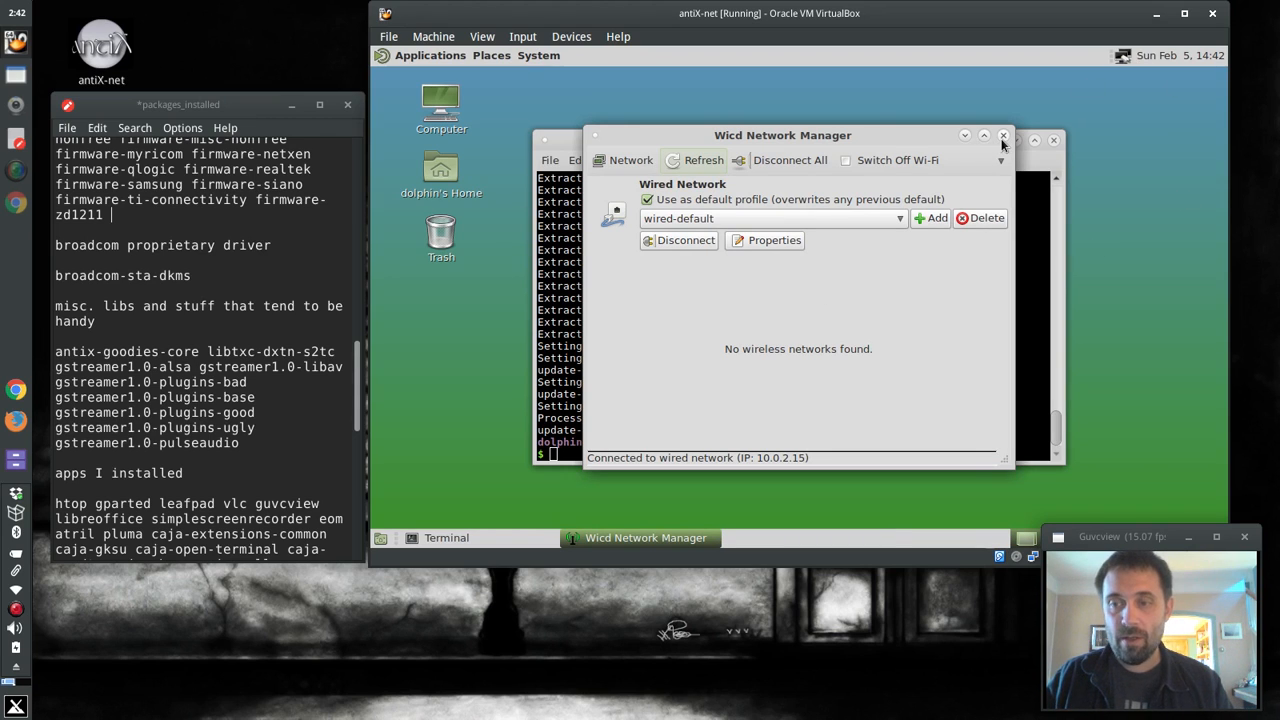
mouse_move(924, 258)
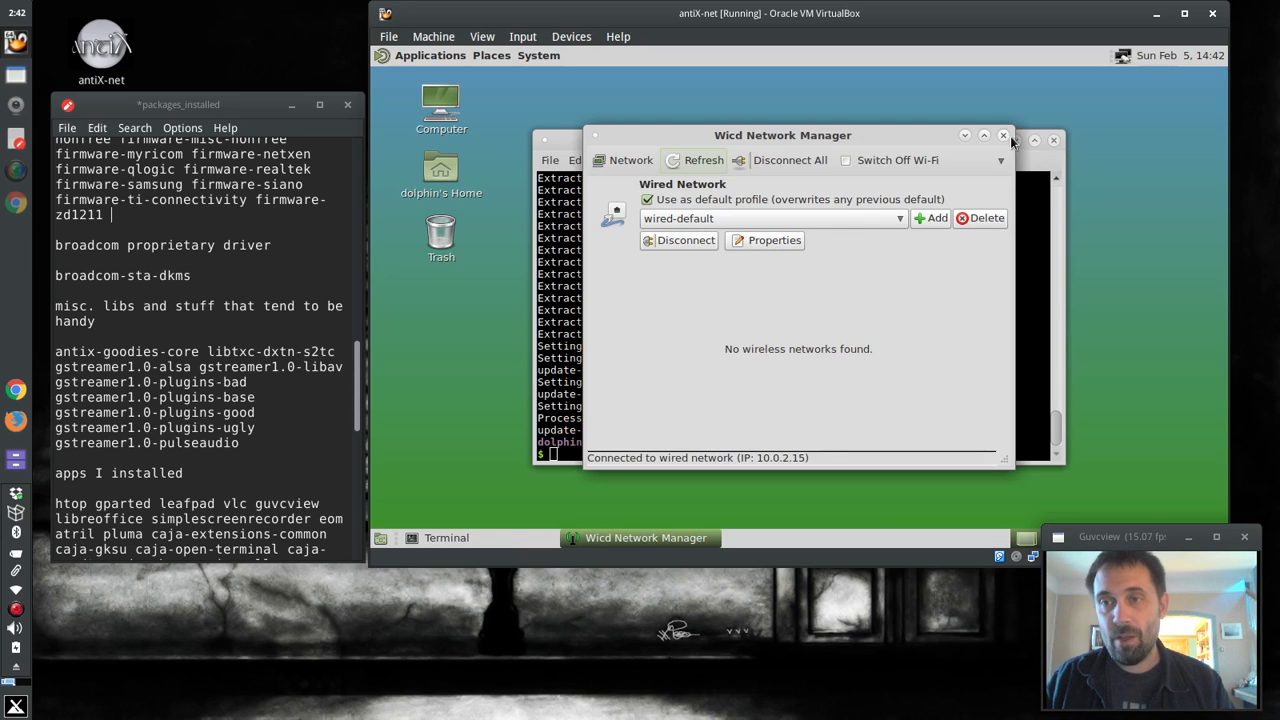
Close the Wicd Network Manager window to return to the terminal.
click(1004, 136)
text(inxi -F)
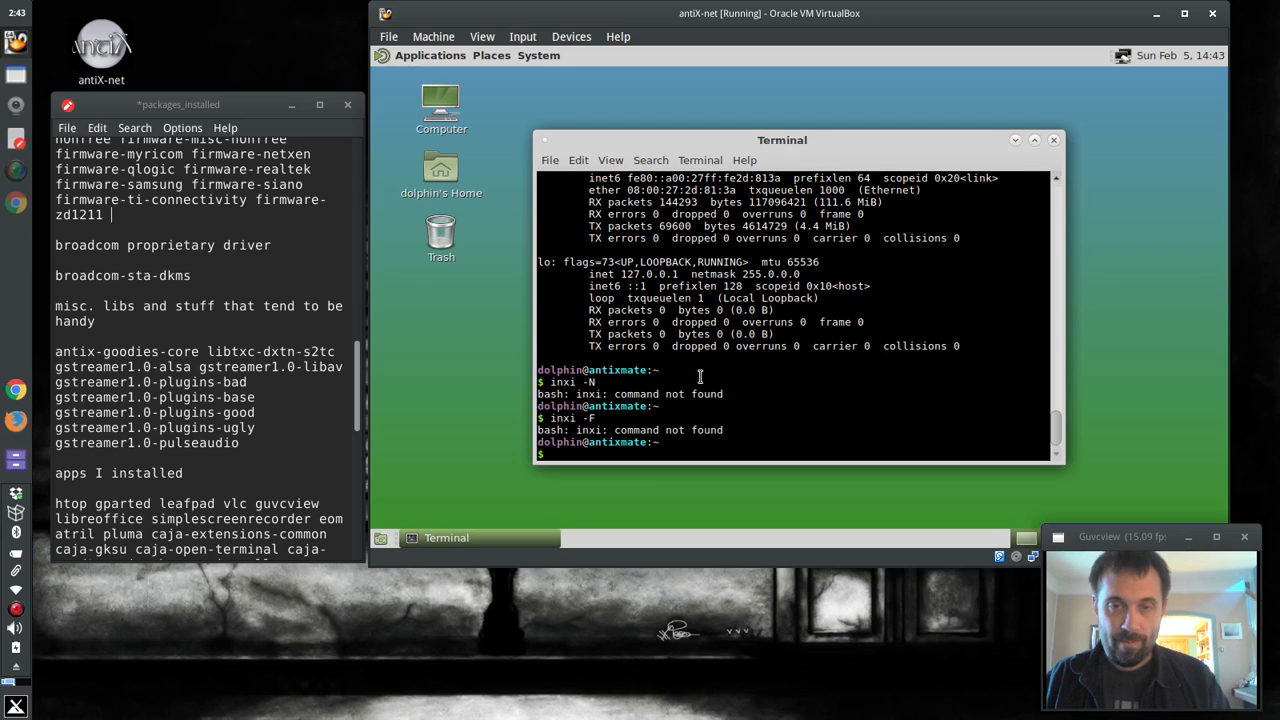
mouse_move(1054, 140)
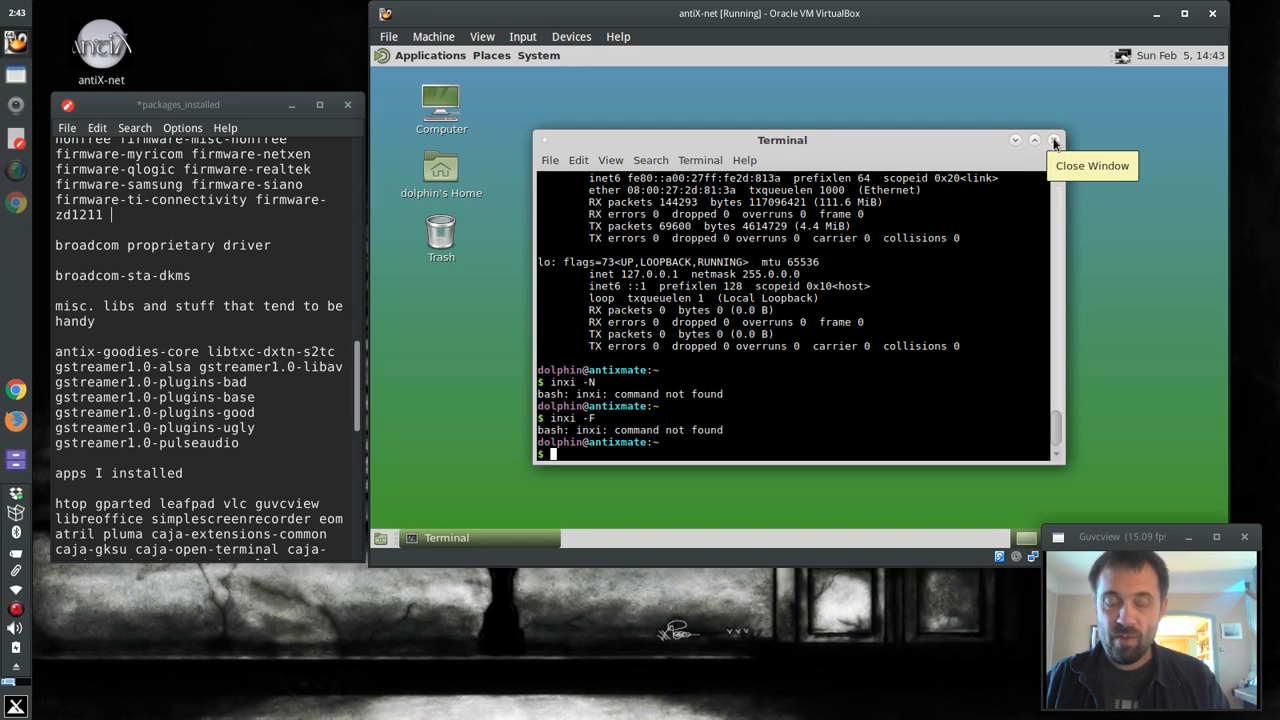